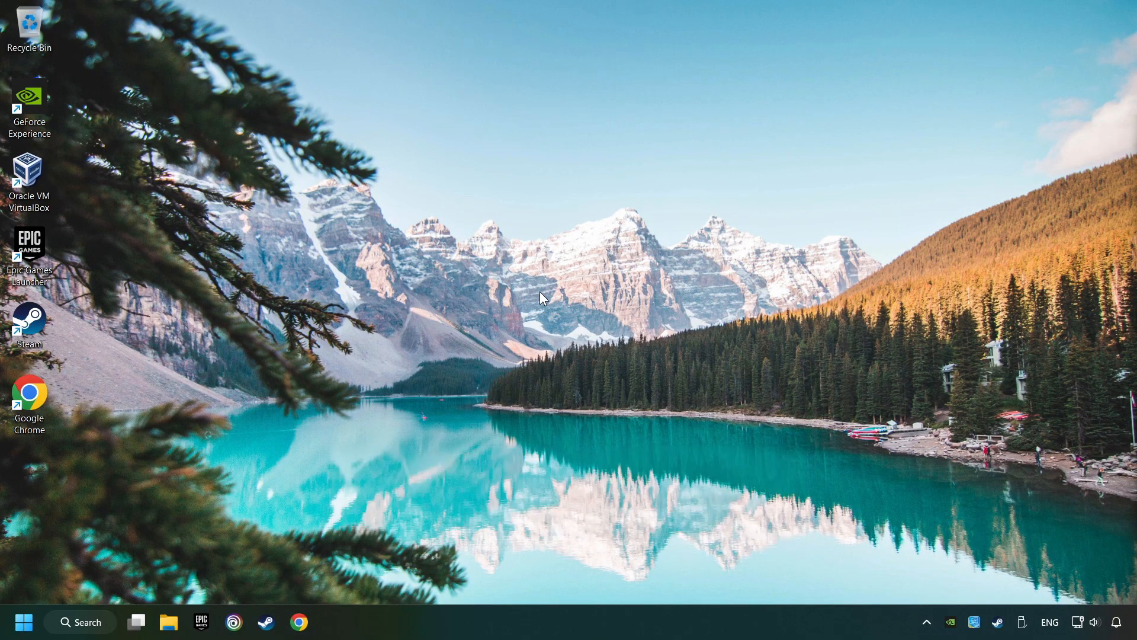
# Step: Search Windows for 'edit power plan' to reach the power plan editor
pyautogui.click(79, 622)
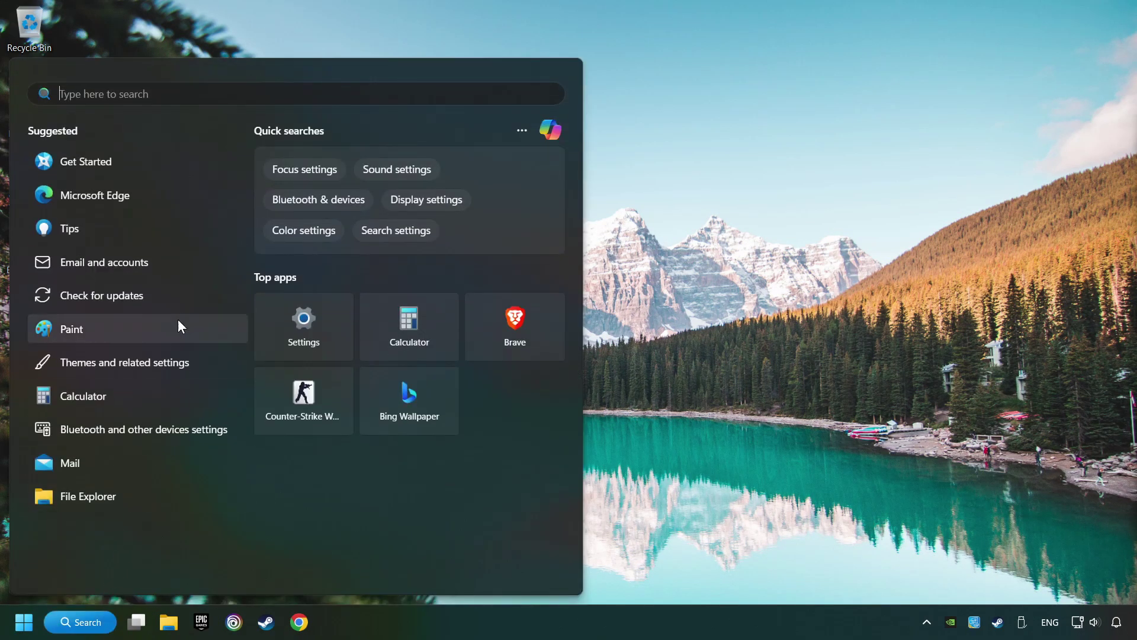
pyautogui.write('edit power plan')
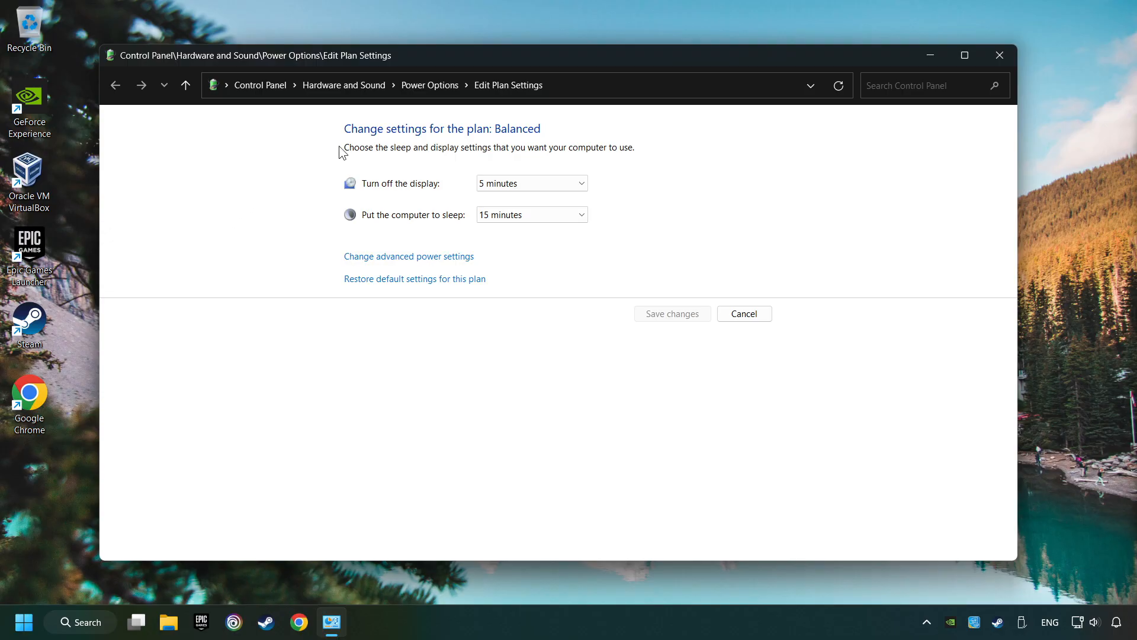
pyautogui.moveTo(429, 85)
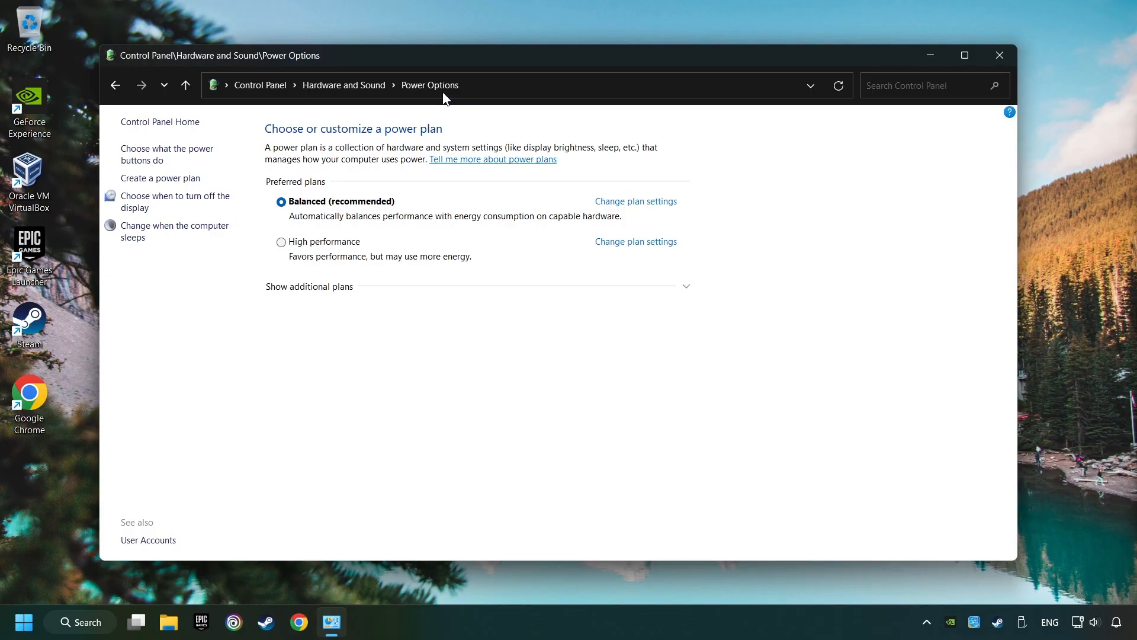
pyautogui.moveTo(179, 388)
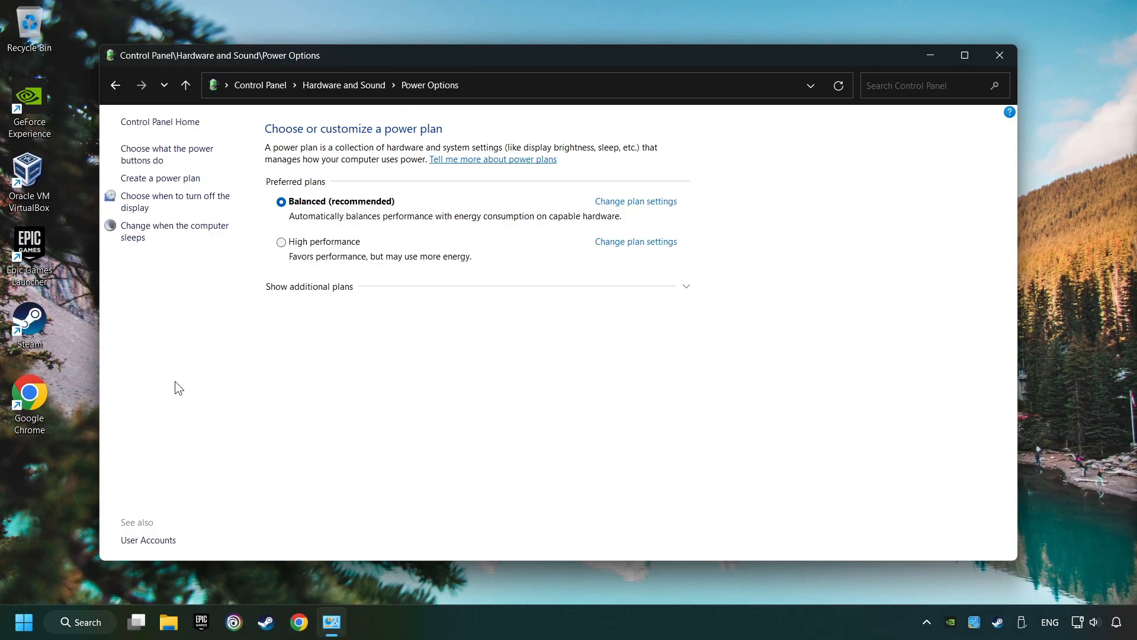
# Step: Launch Command Prompt with administrator rights via a 'cmd' search
pyautogui.click(79, 622)
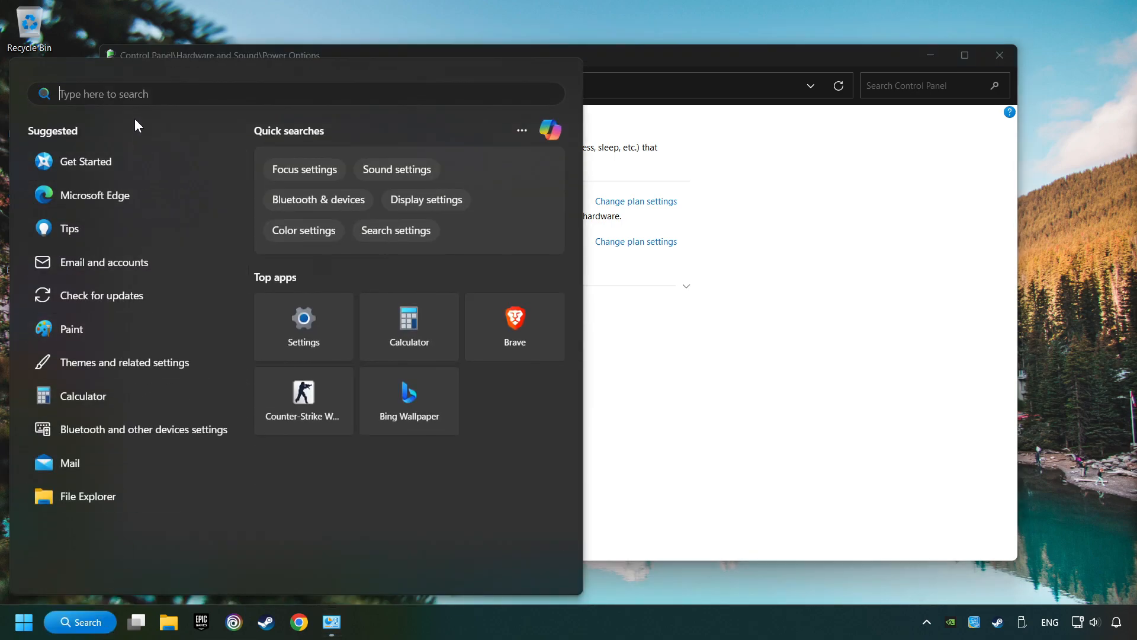
pyautogui.write('cmd')
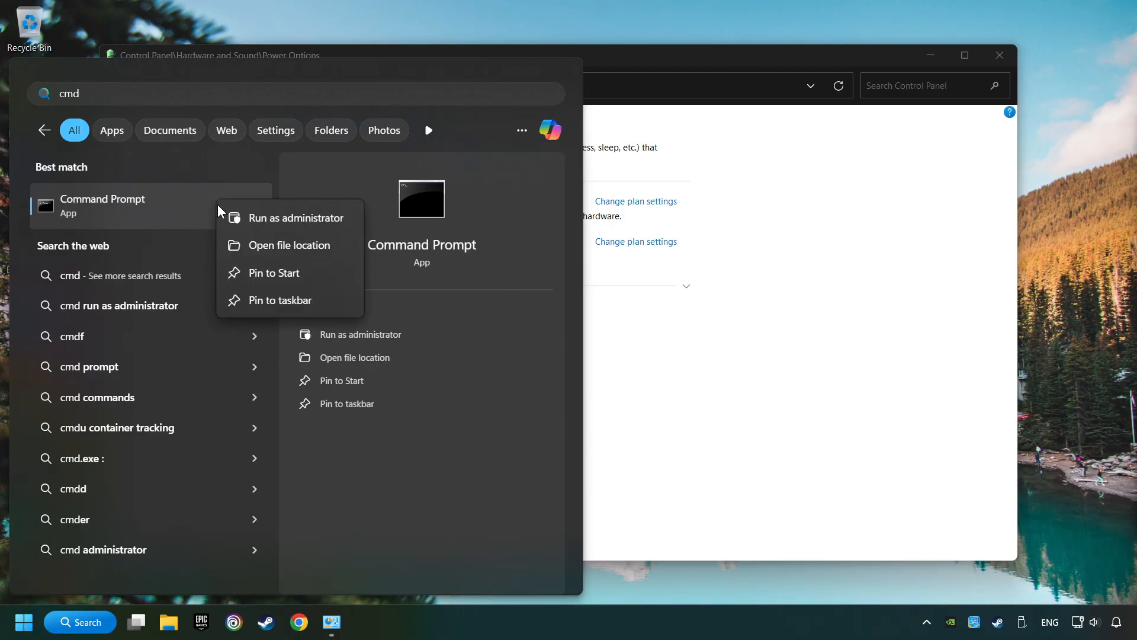
pyautogui.click(297, 218)
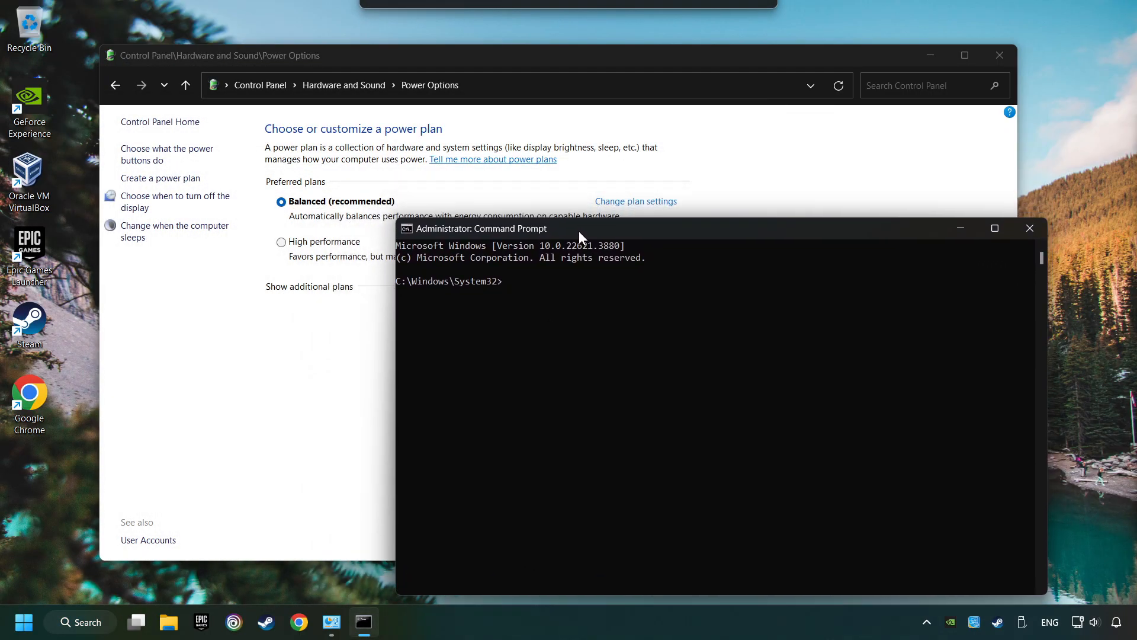
pyautogui.click(395, 622)
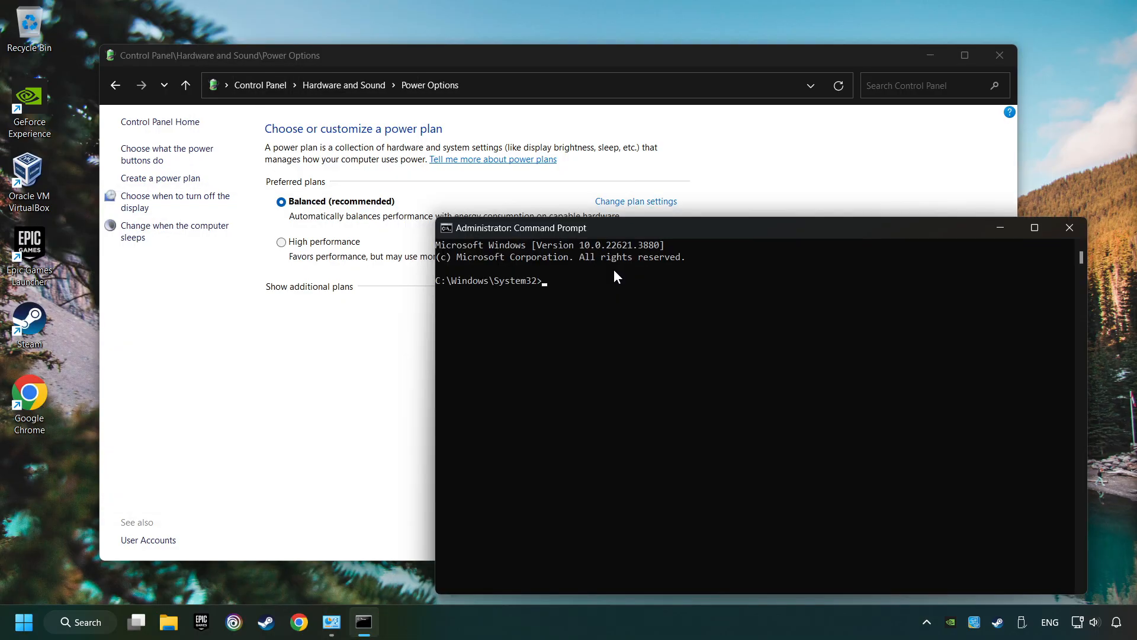
# Step: Paste and run the powercfg -duplicatescheme command to create the Ultimate Performance scheme
pyautogui.rightClick(517, 228)
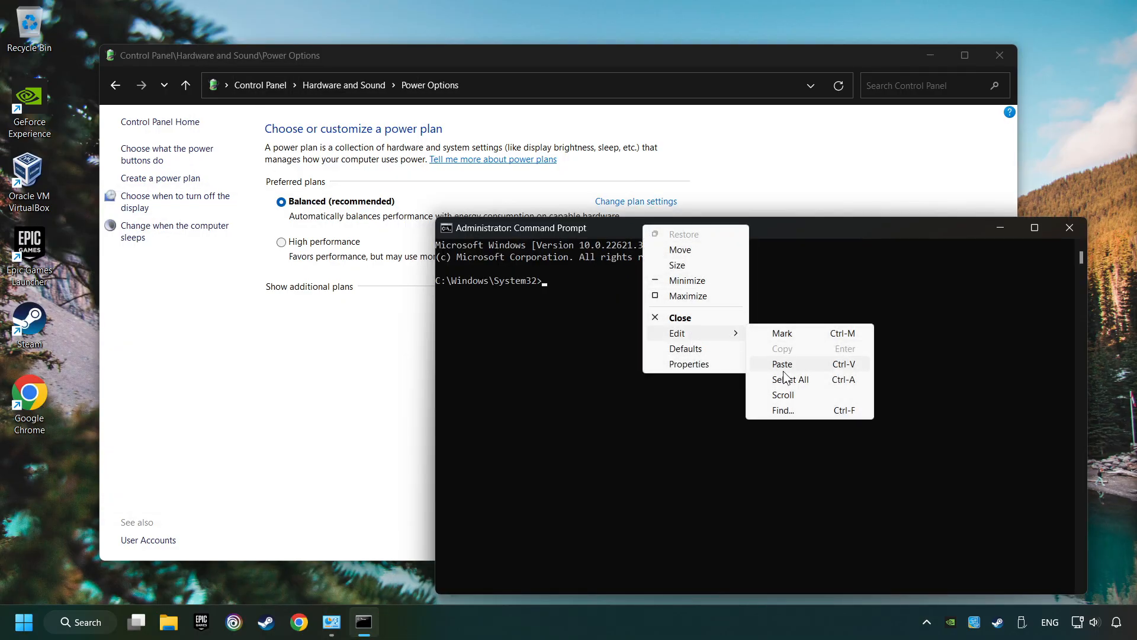
pyautogui.click(782, 364)
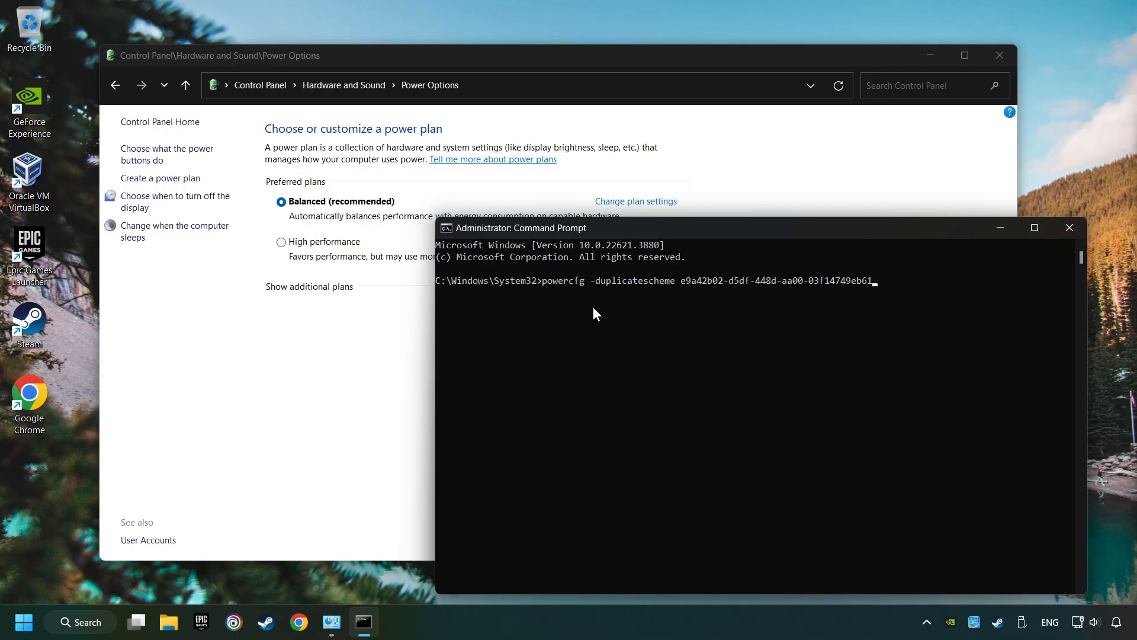
pyautogui.press('Return')
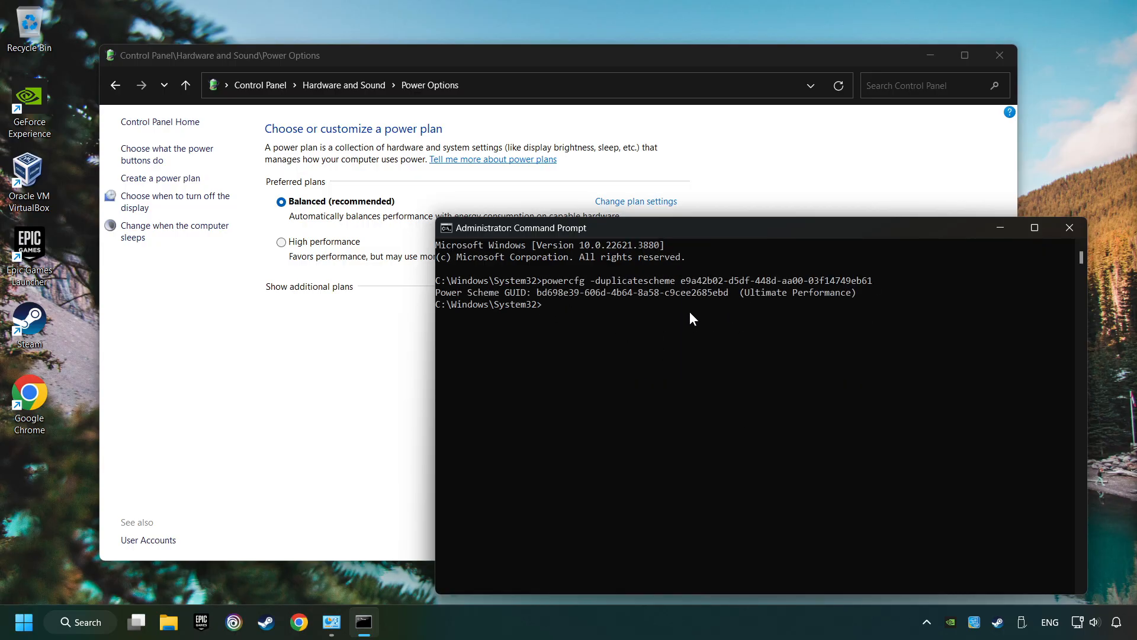
pyautogui.moveTo(567, 287)
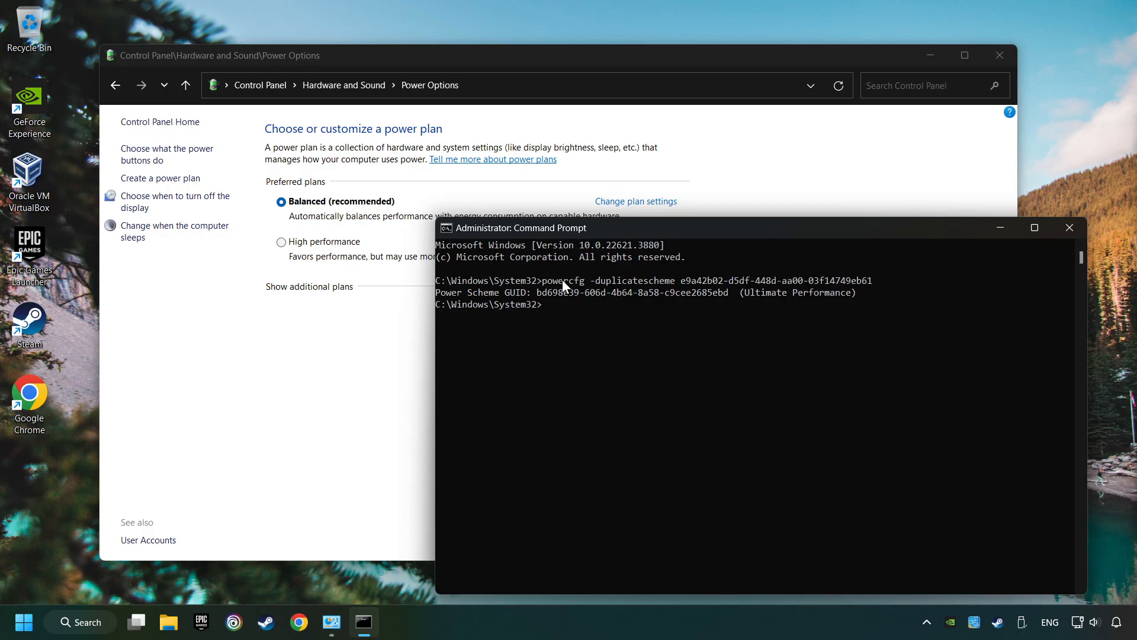
pyautogui.moveTo(656, 299)
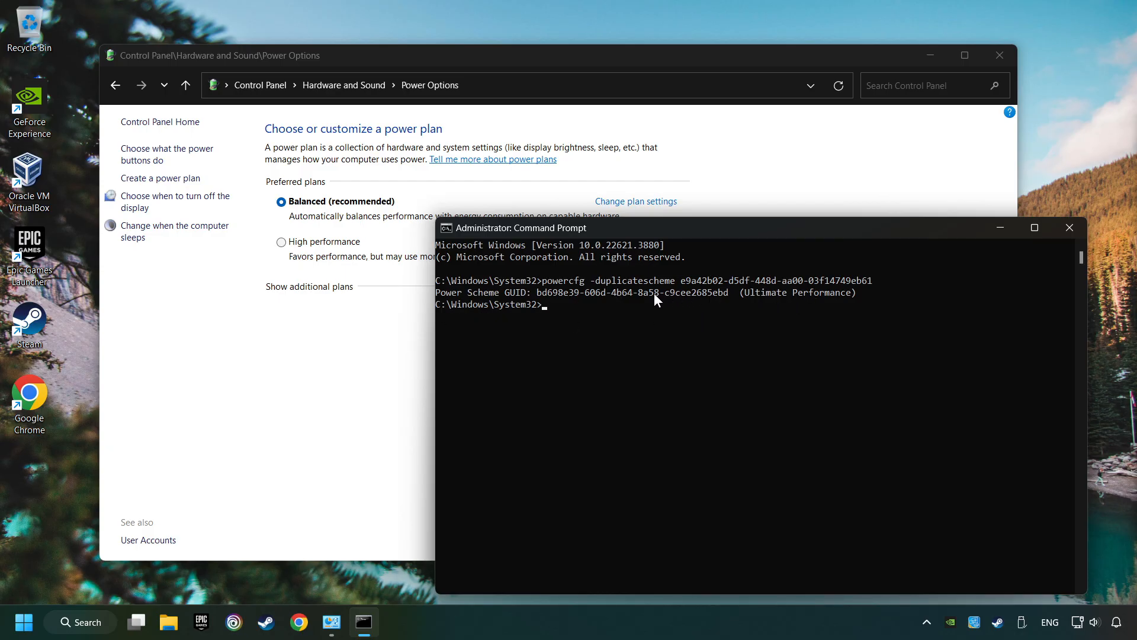
pyautogui.moveTo(1071, 228)
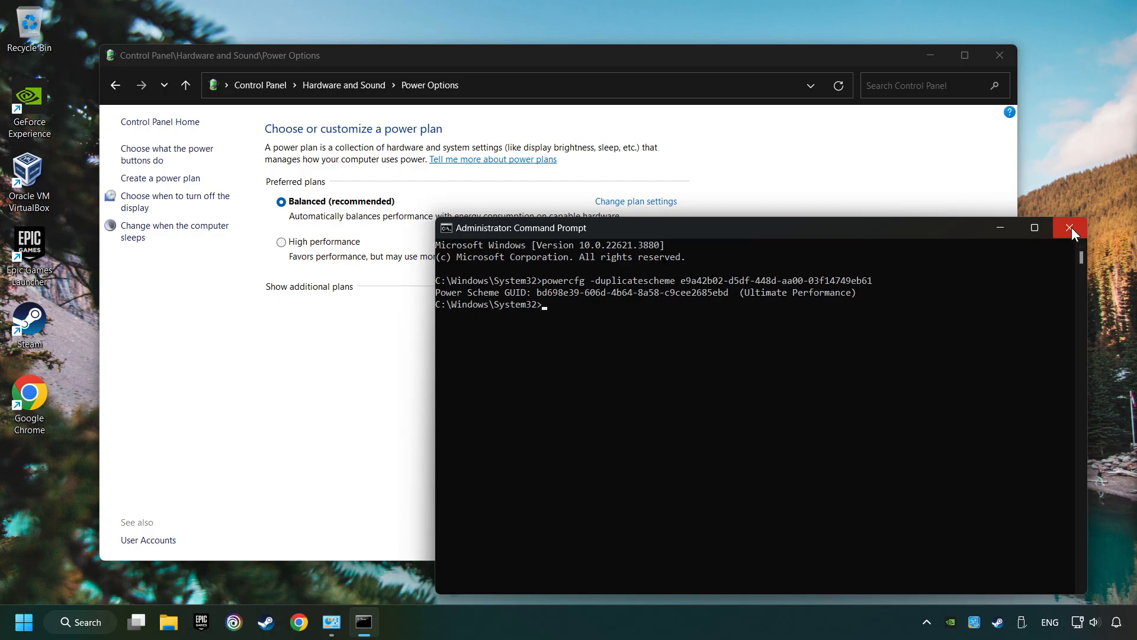
# Step: Reveal additional plans, refresh, select Ultimate Performance as active, and close Power Options
pyautogui.click(1070, 227)
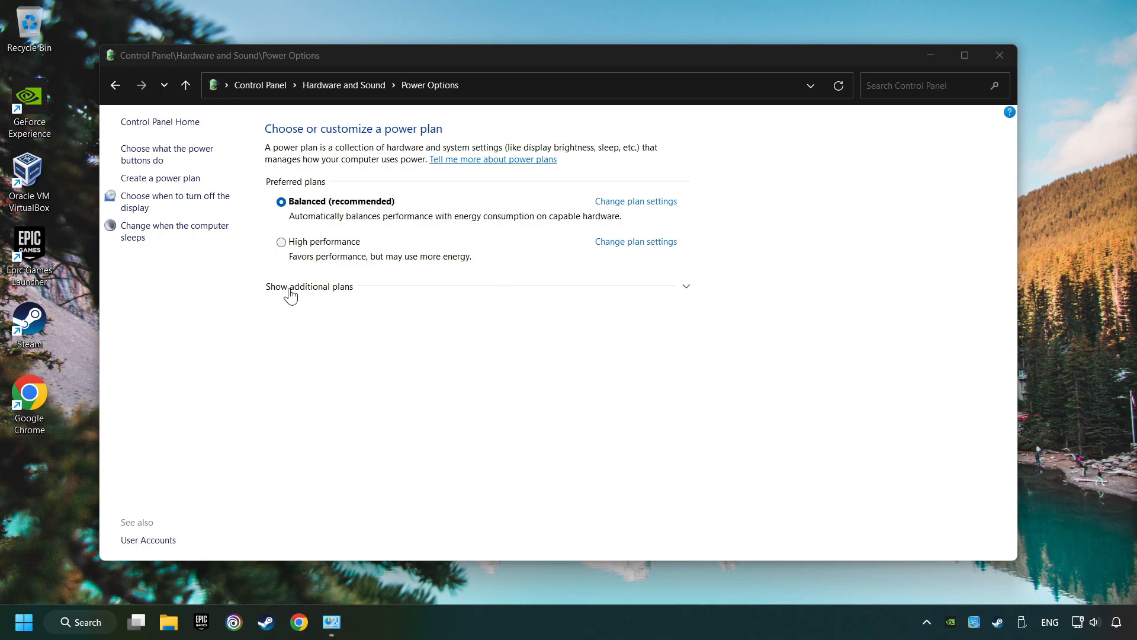
pyautogui.click(309, 286)
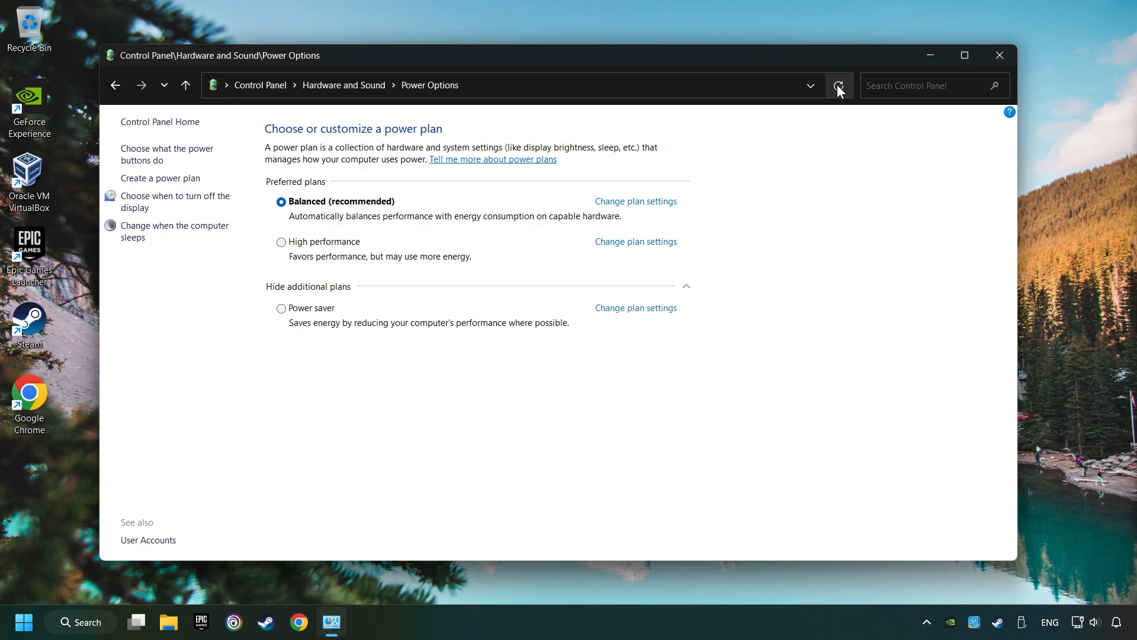
pyautogui.click(839, 85)
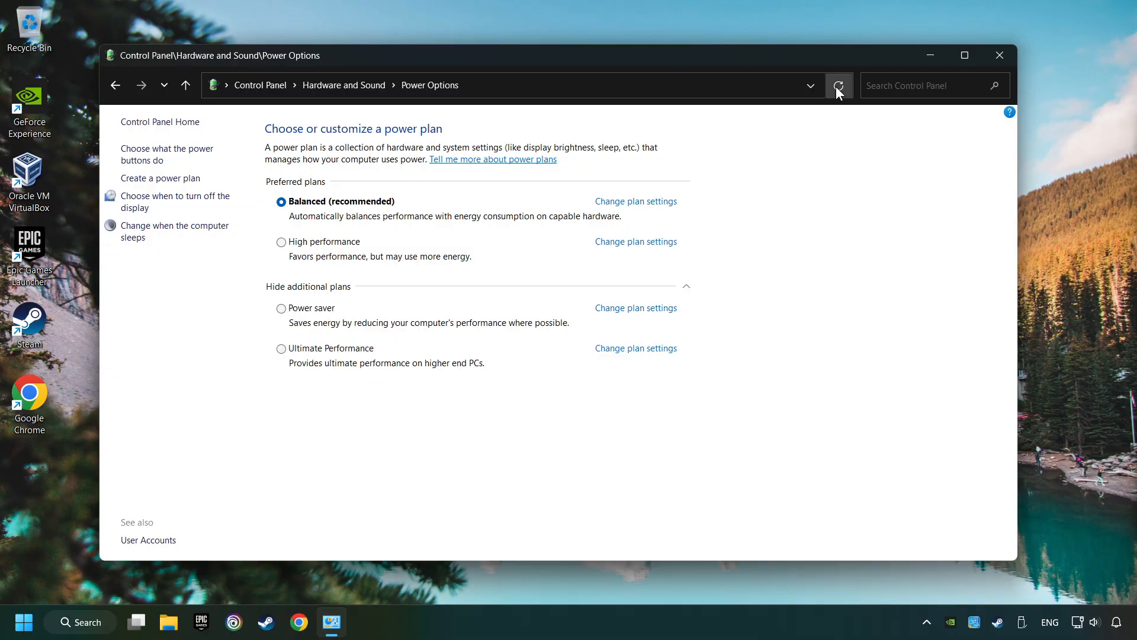
pyautogui.moveTo(331, 363)
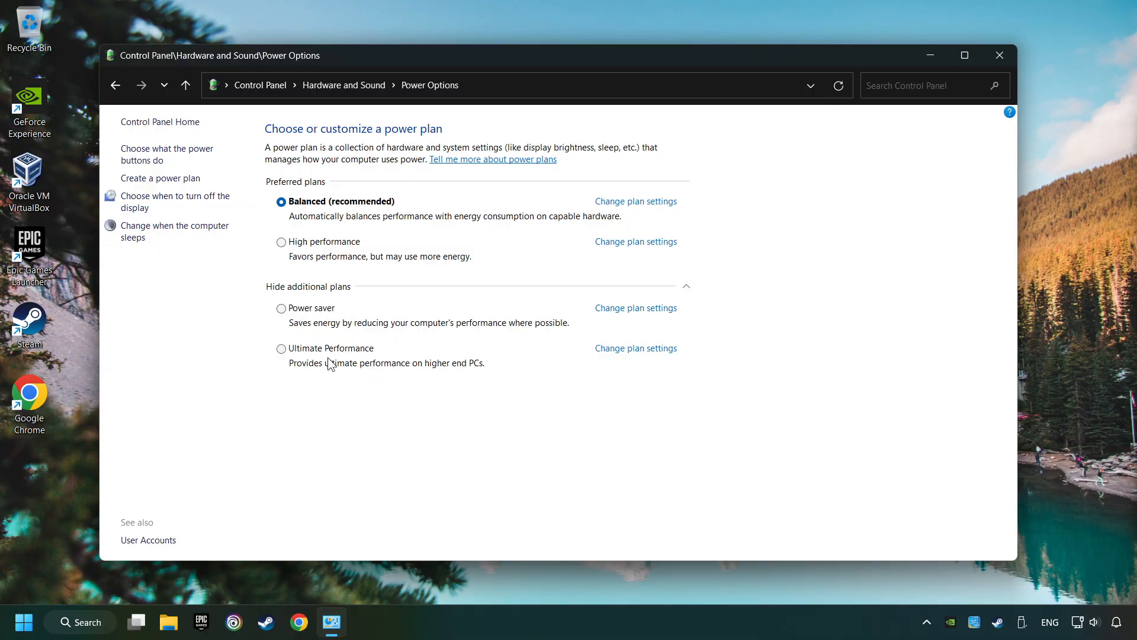
pyautogui.click(281, 348)
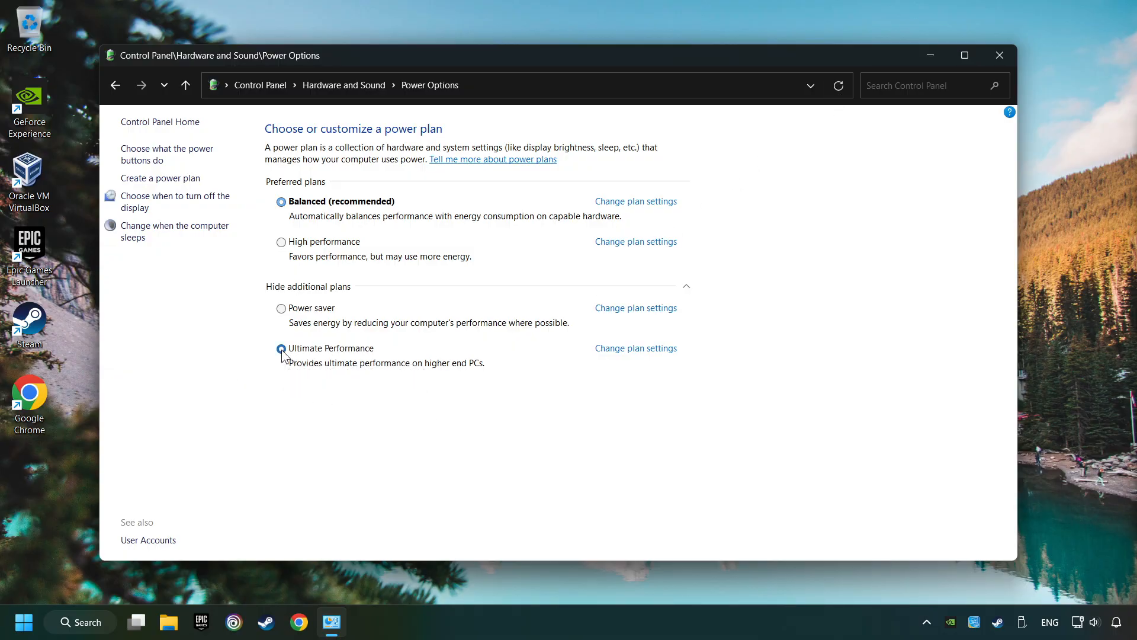
pyautogui.click(282, 348)
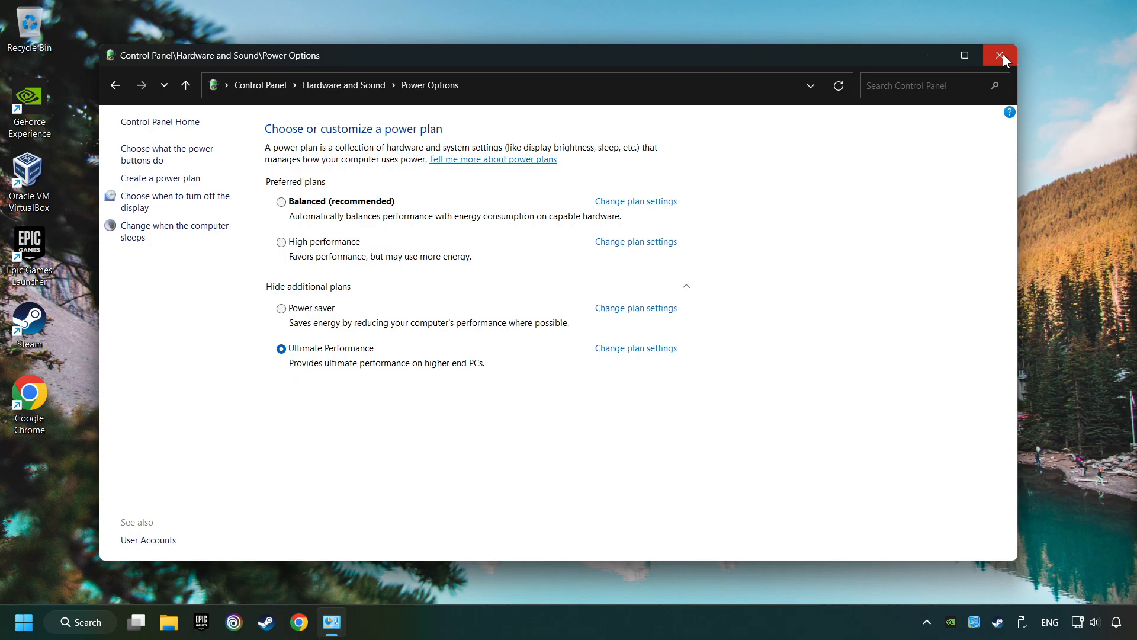
pyautogui.click(1000, 55)
pyautogui.write('game mode settings')
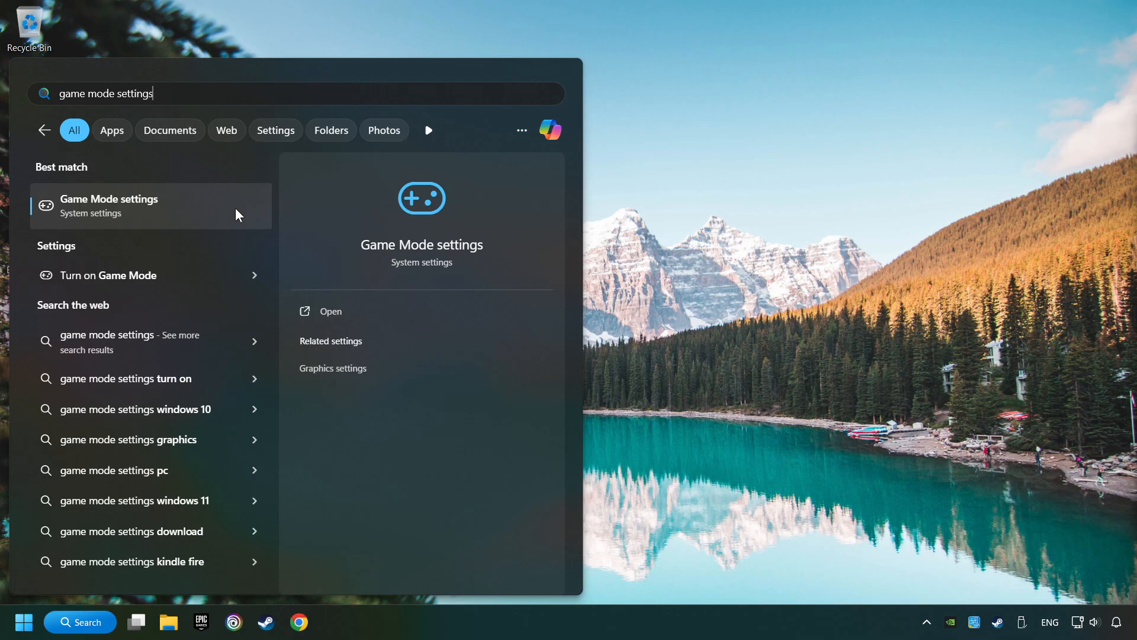
# Step: Switch the Game Mode toggle On in Settings and close the window
pyautogui.click(329, 310)
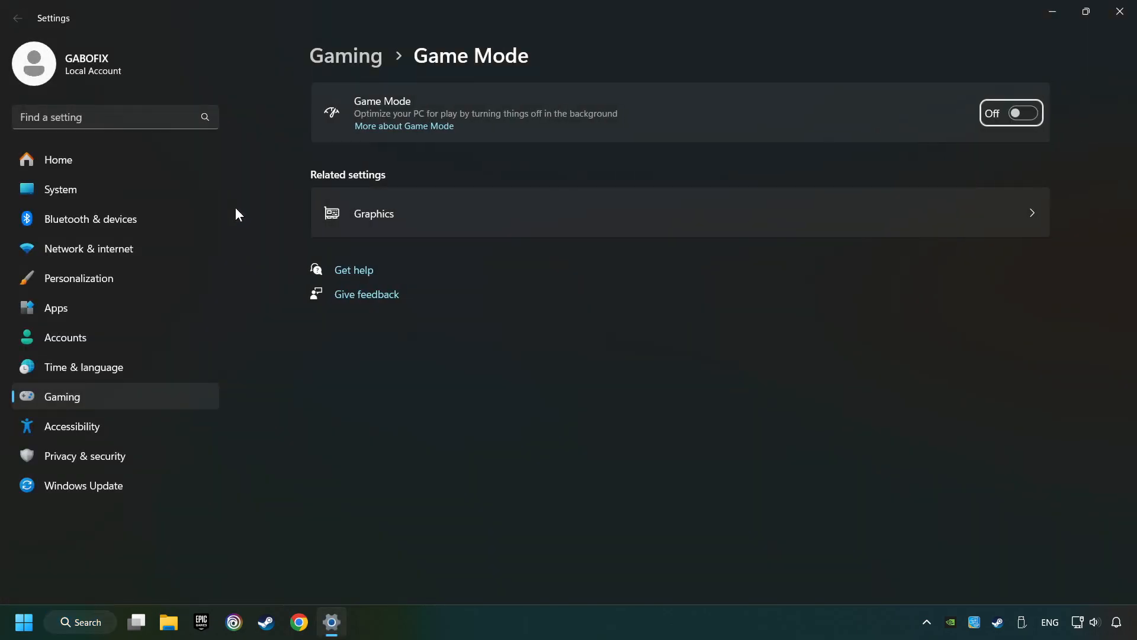
pyautogui.click(1010, 112)
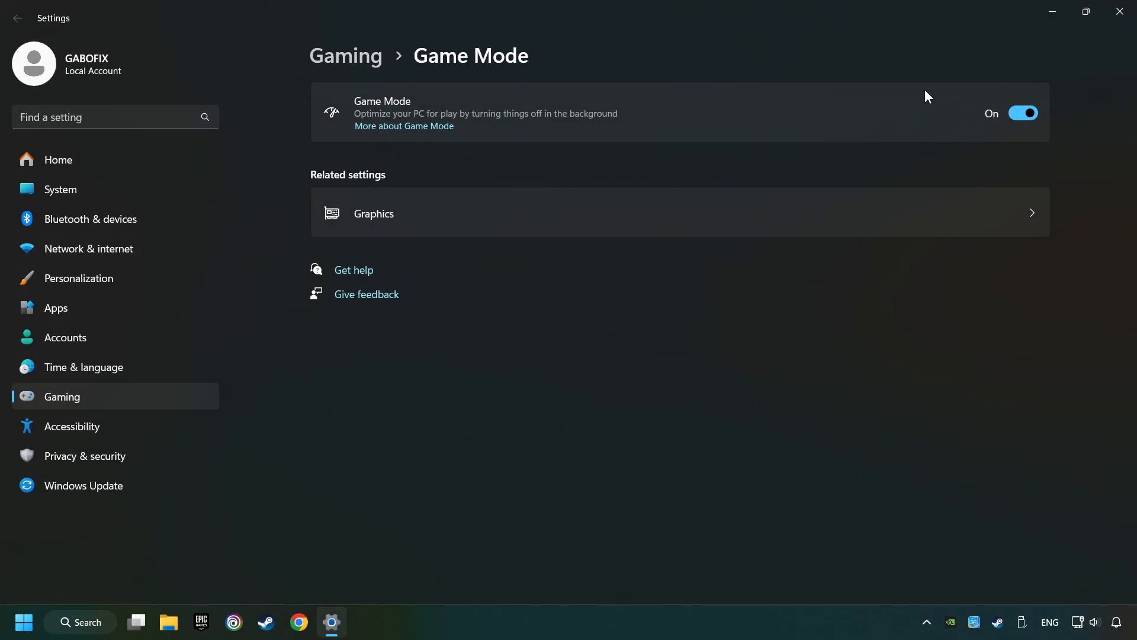
pyautogui.moveTo(979, 114)
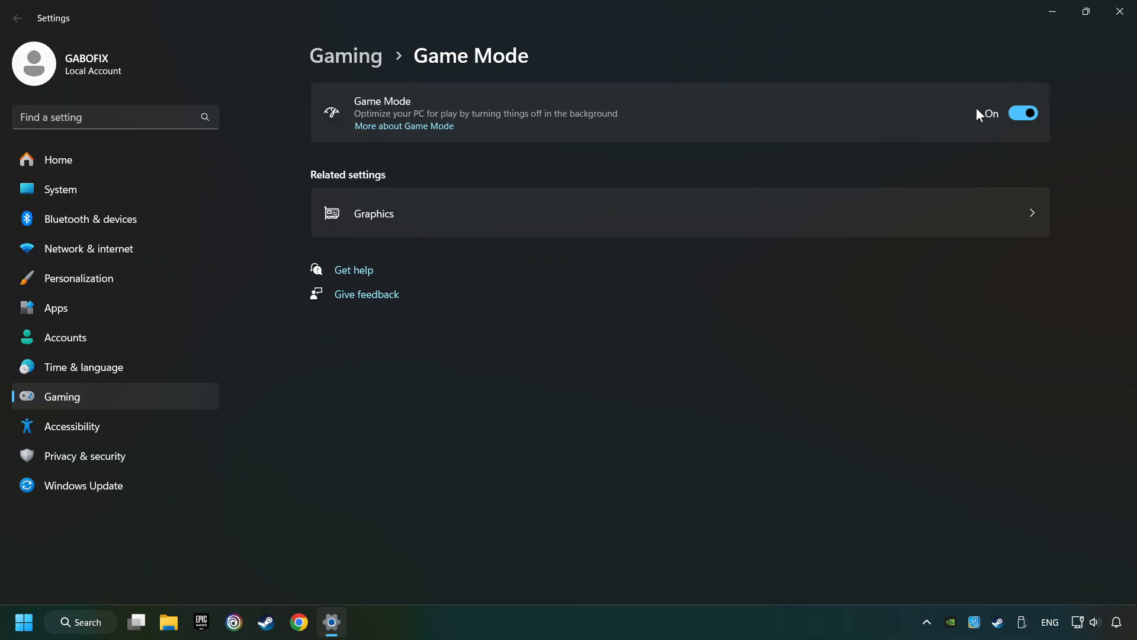
pyautogui.moveTo(1122, 11)
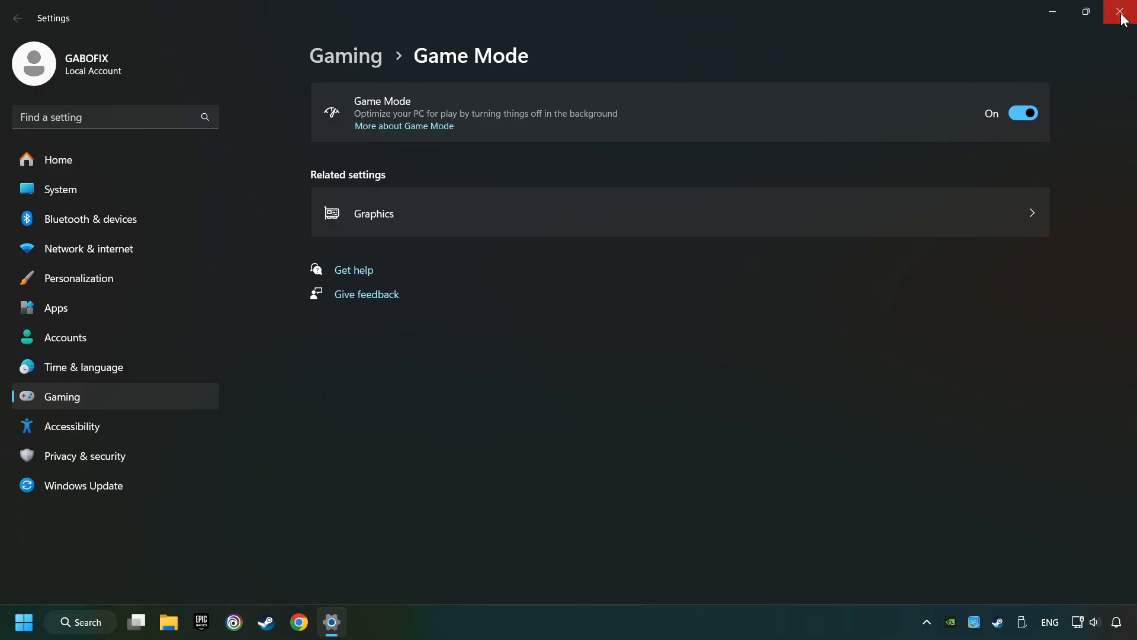
pyautogui.click(1126, 12)
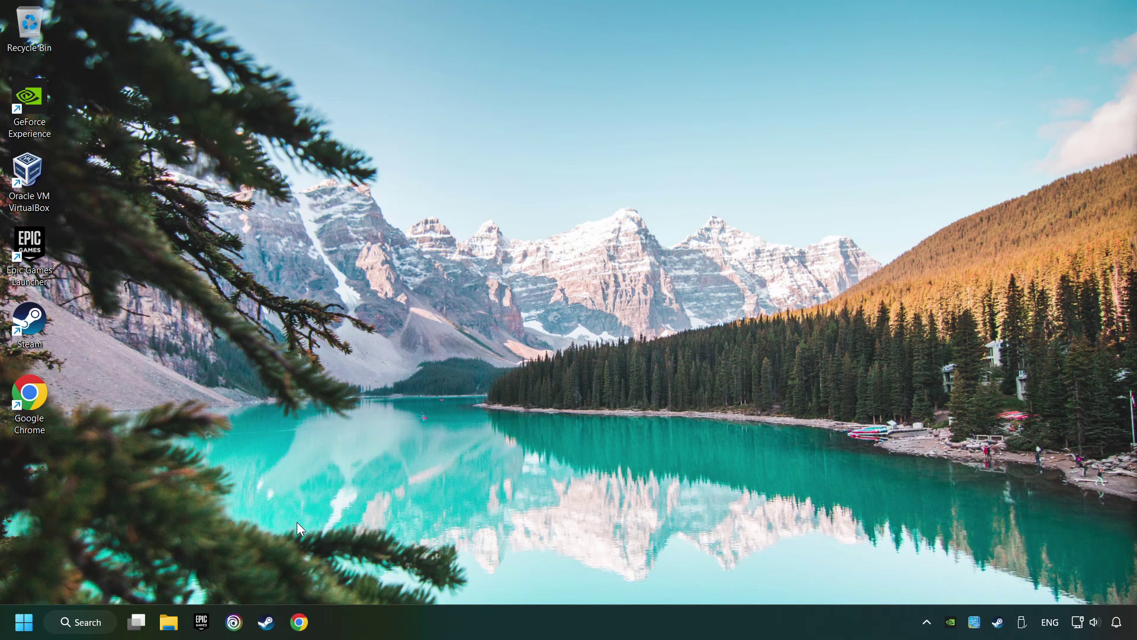
# Step: Search 'storage settings' and scroll down to the cleanup recommendations
pyautogui.click(80, 622)
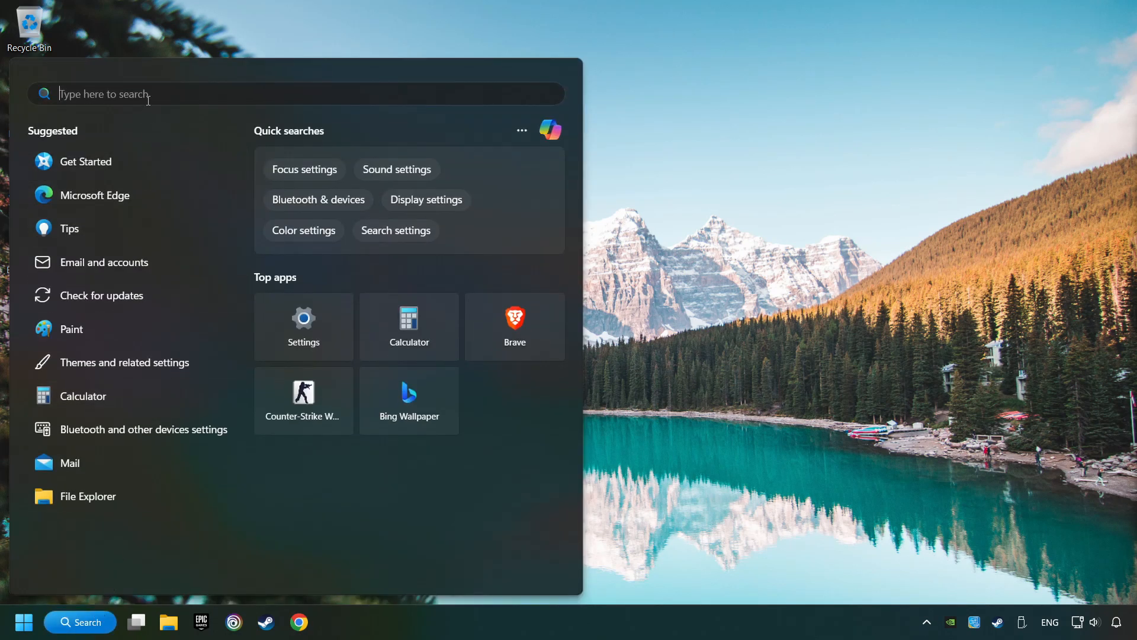
pyautogui.write('storage settings')
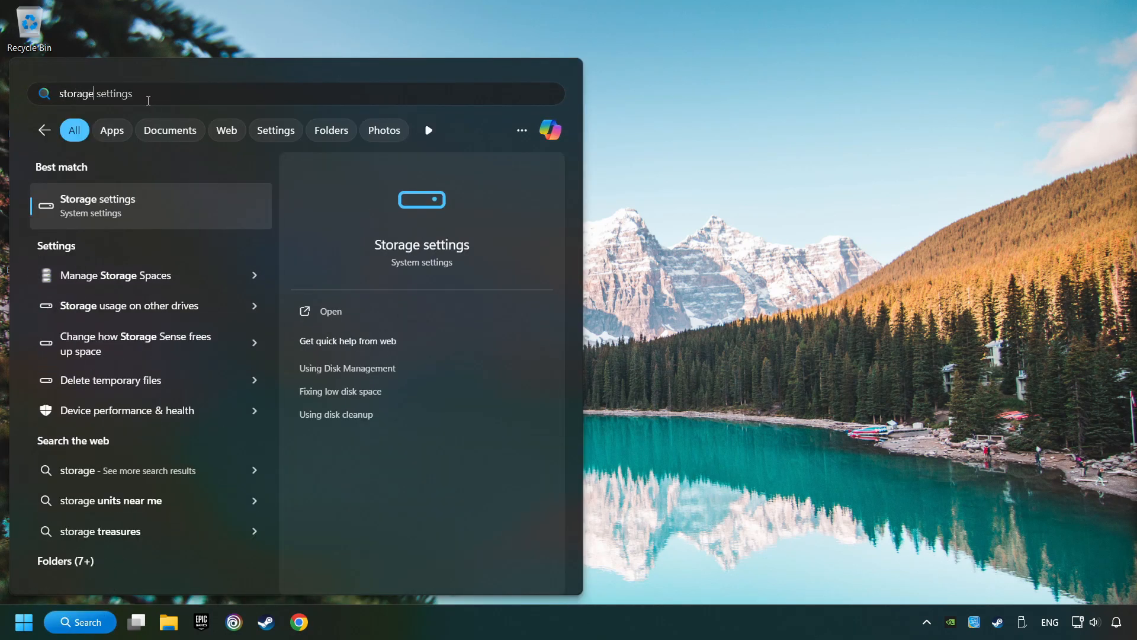
pyautogui.moveTo(205, 214)
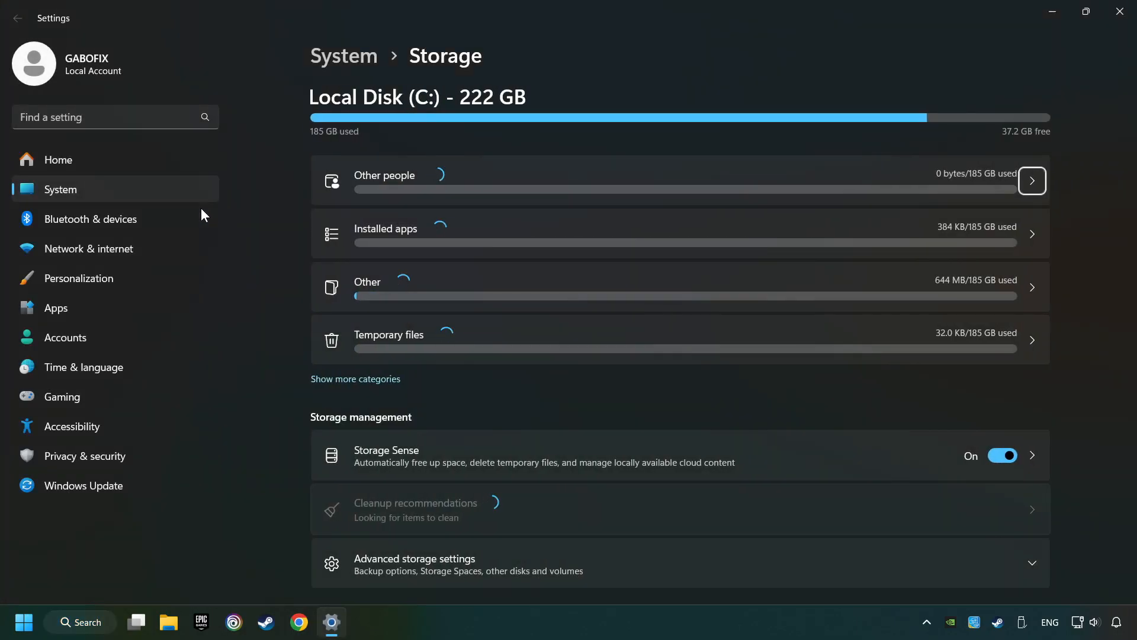
pyautogui.scroll(-3)
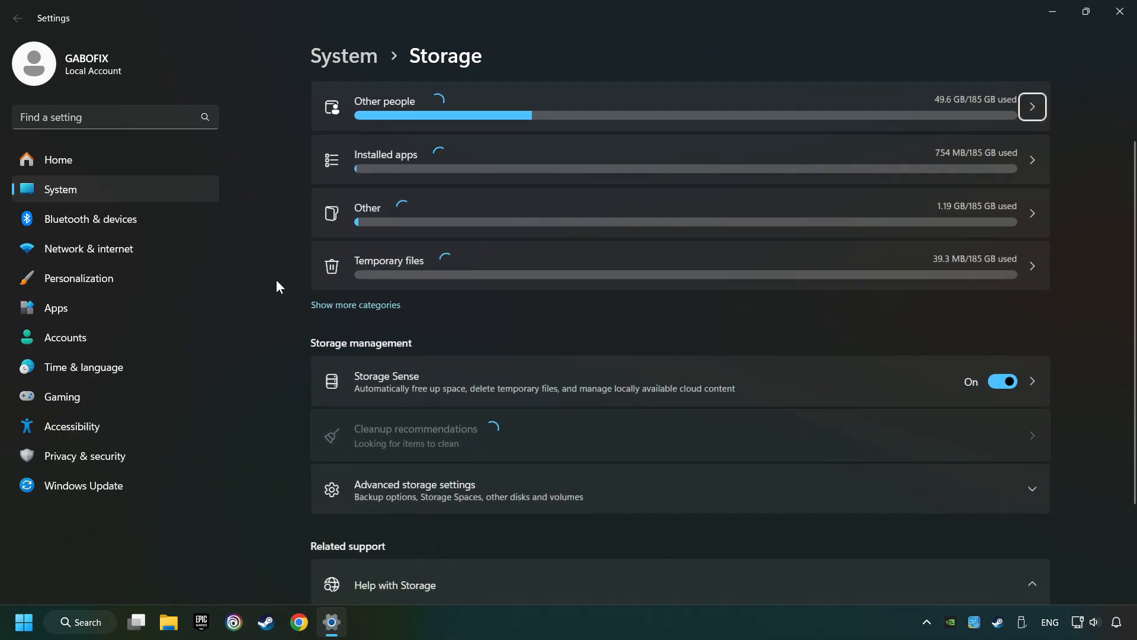
pyautogui.scroll(-3)
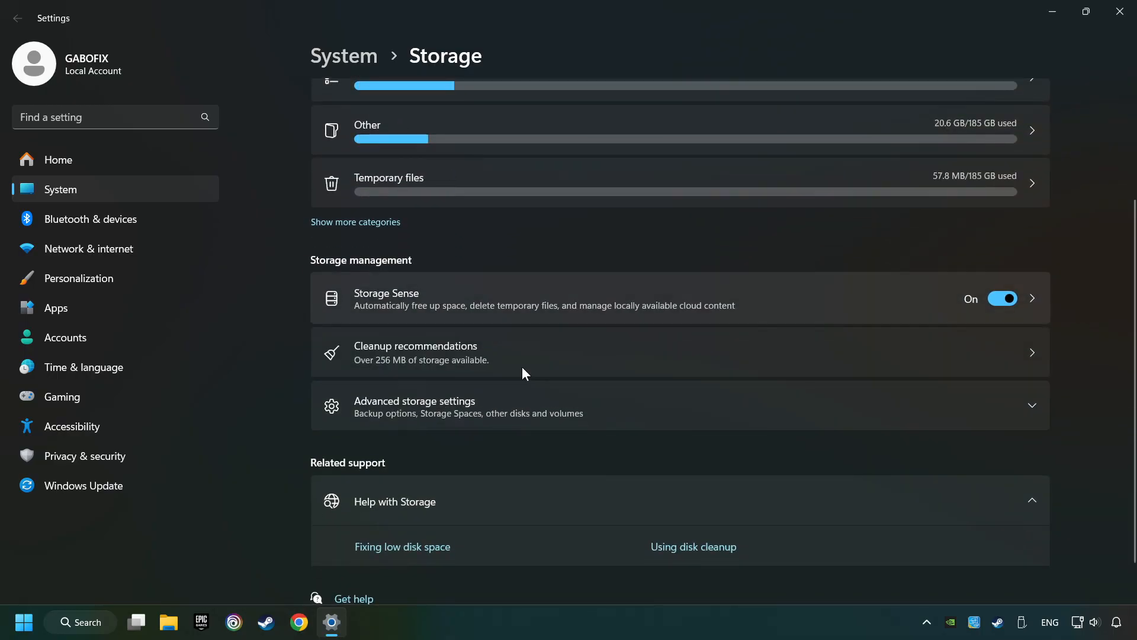
pyautogui.moveTo(568, 357)
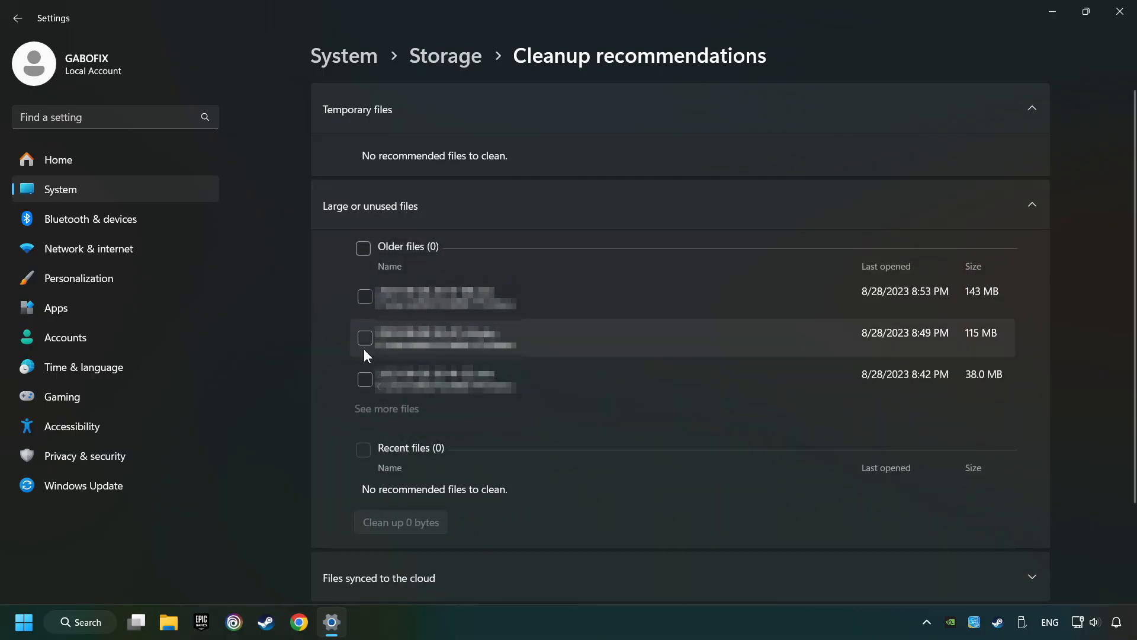
# Step: Tick the 115 MB older file, clean it up, and confirm permanent deletion
pyautogui.click(364, 337)
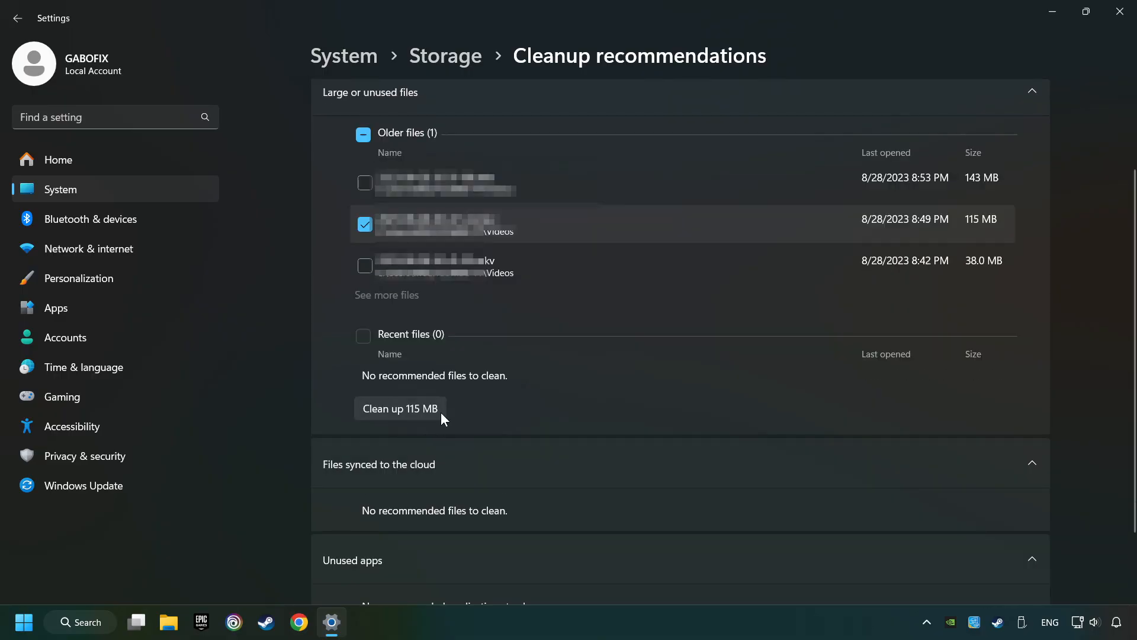
pyautogui.click(399, 408)
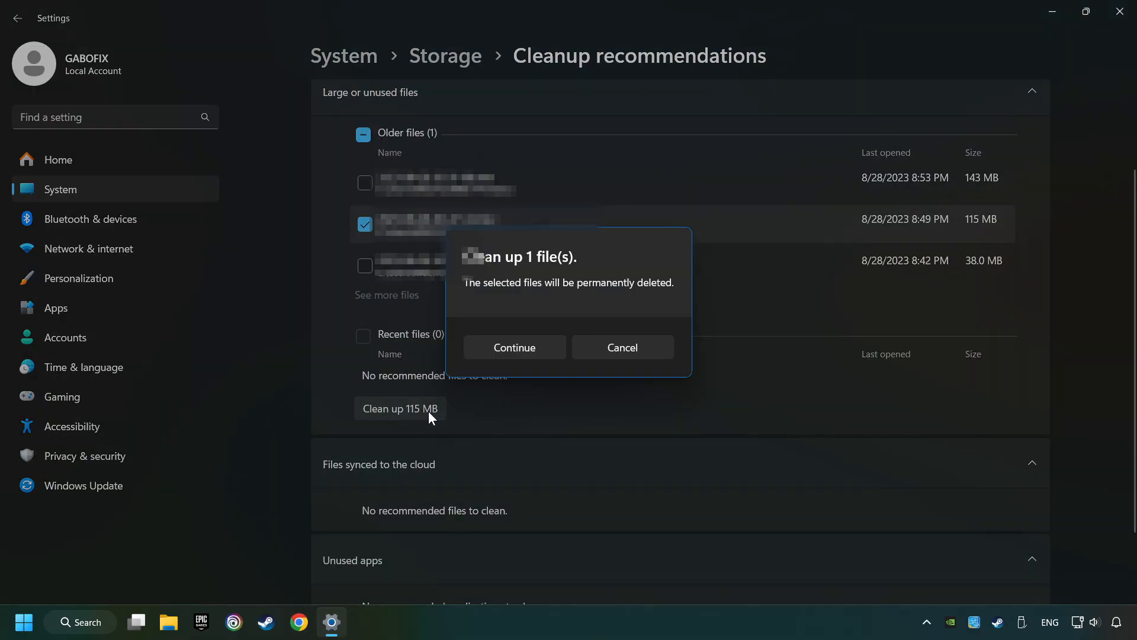
pyautogui.moveTo(513, 349)
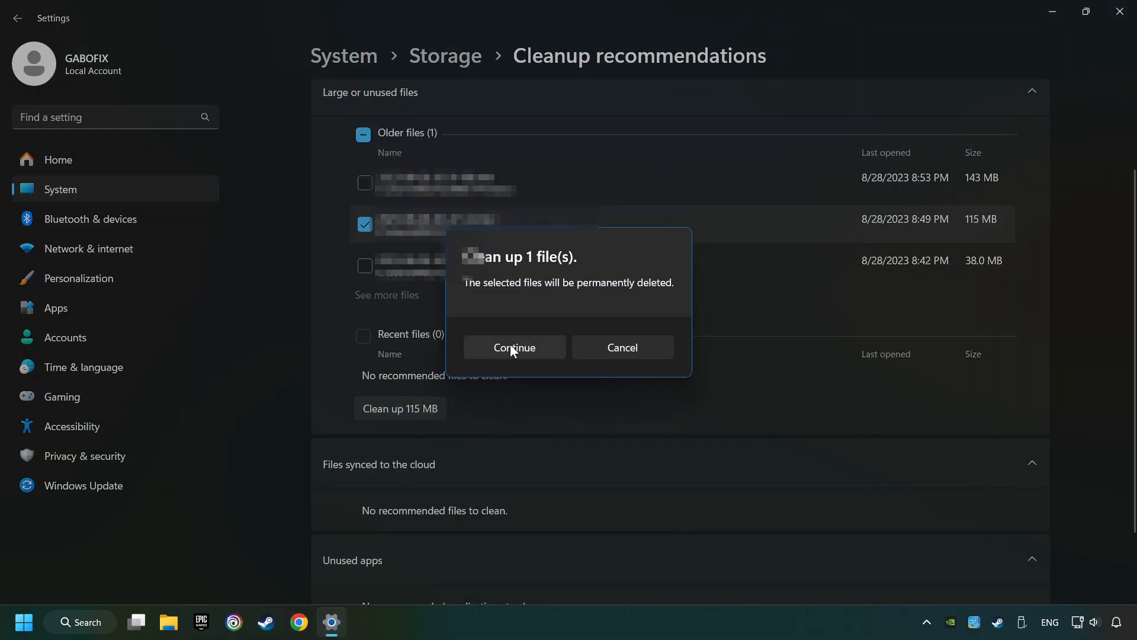
pyautogui.click(512, 347)
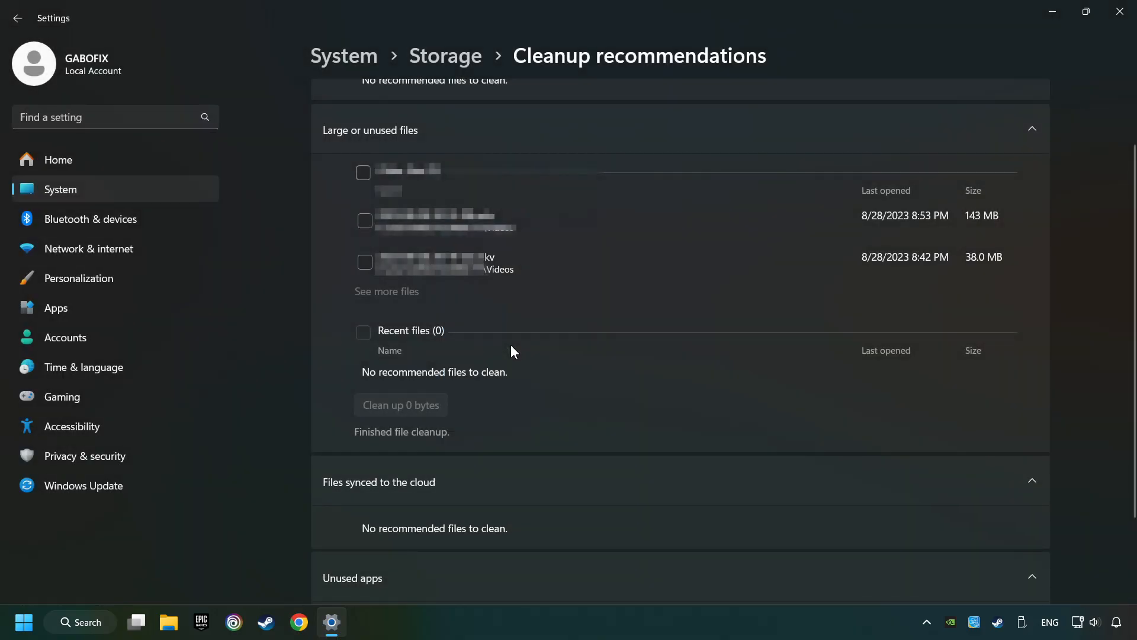
pyautogui.moveTo(1090, 45)
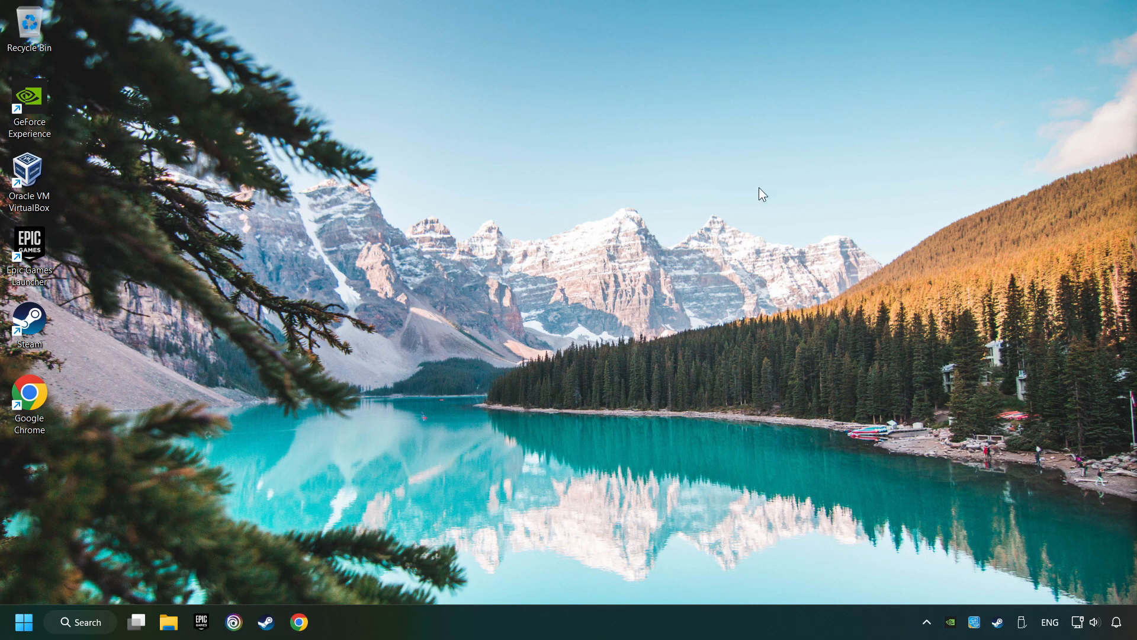
pyautogui.moveTo(78, 633)
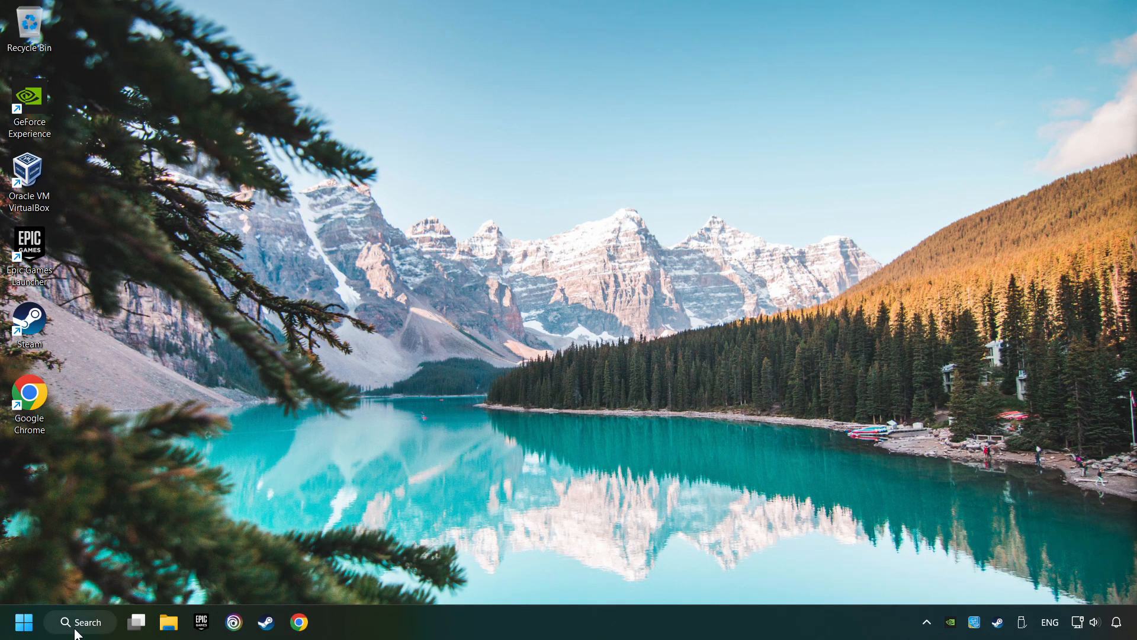
# Step: Reach the Temp folder via a %temp% search and select every item in it
pyautogui.click(81, 621)
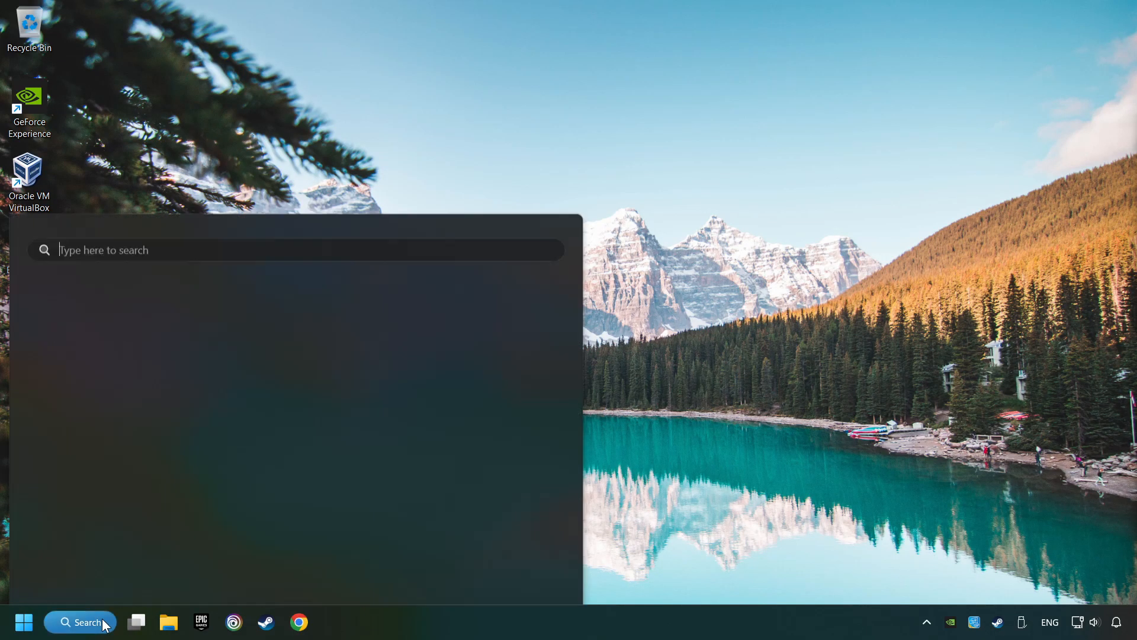
pyautogui.write('%tem')
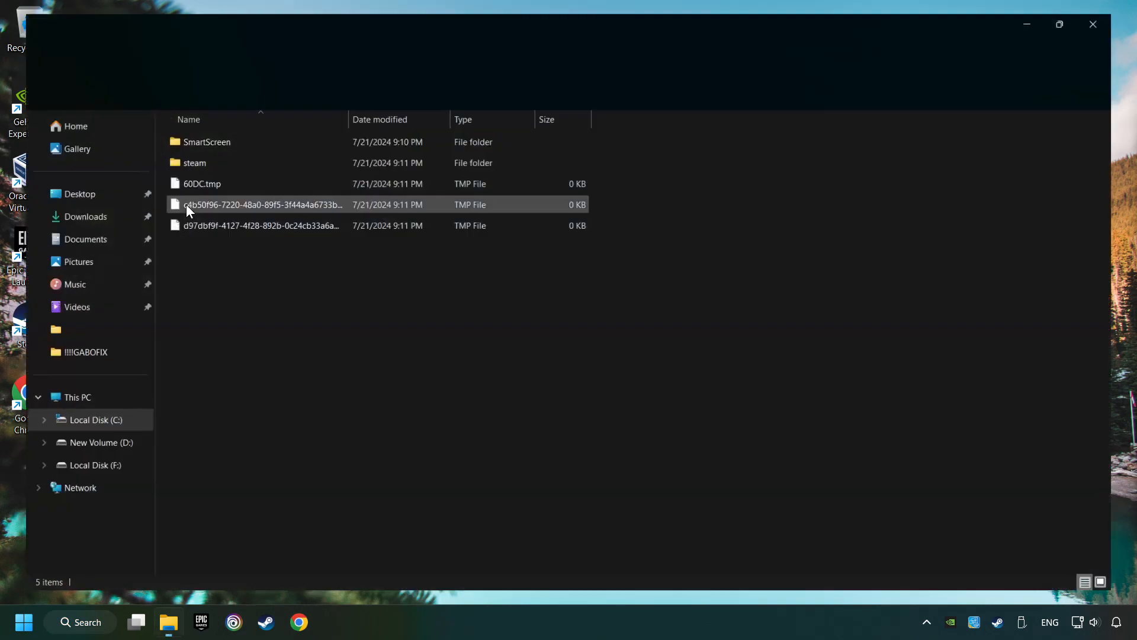
pyautogui.click(1058, 24)
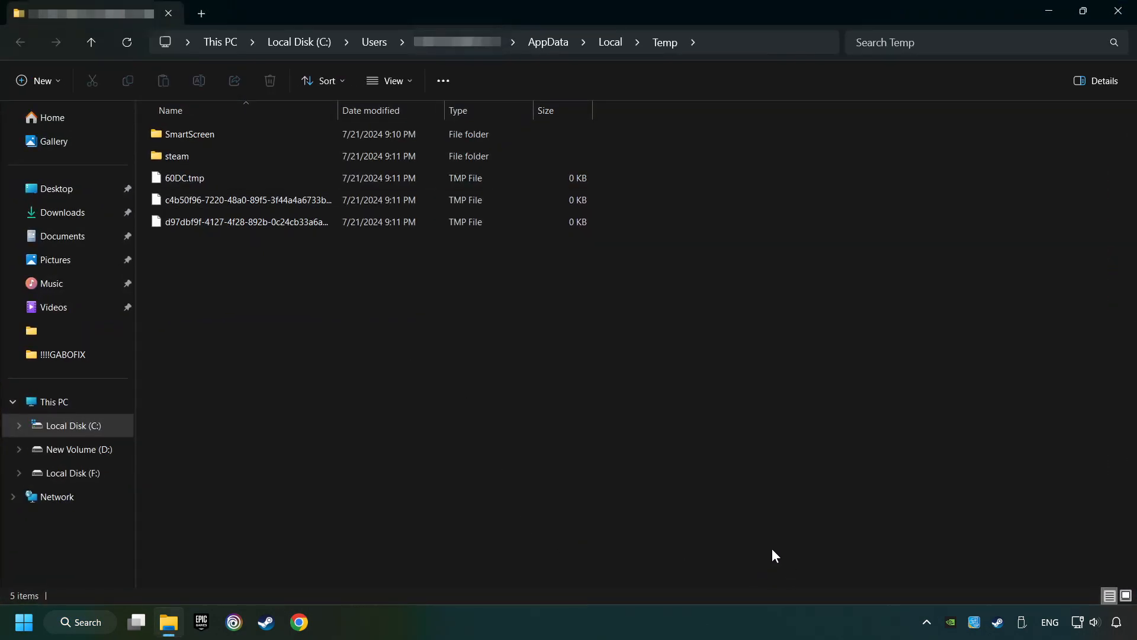
pyautogui.press('ctrl+a')
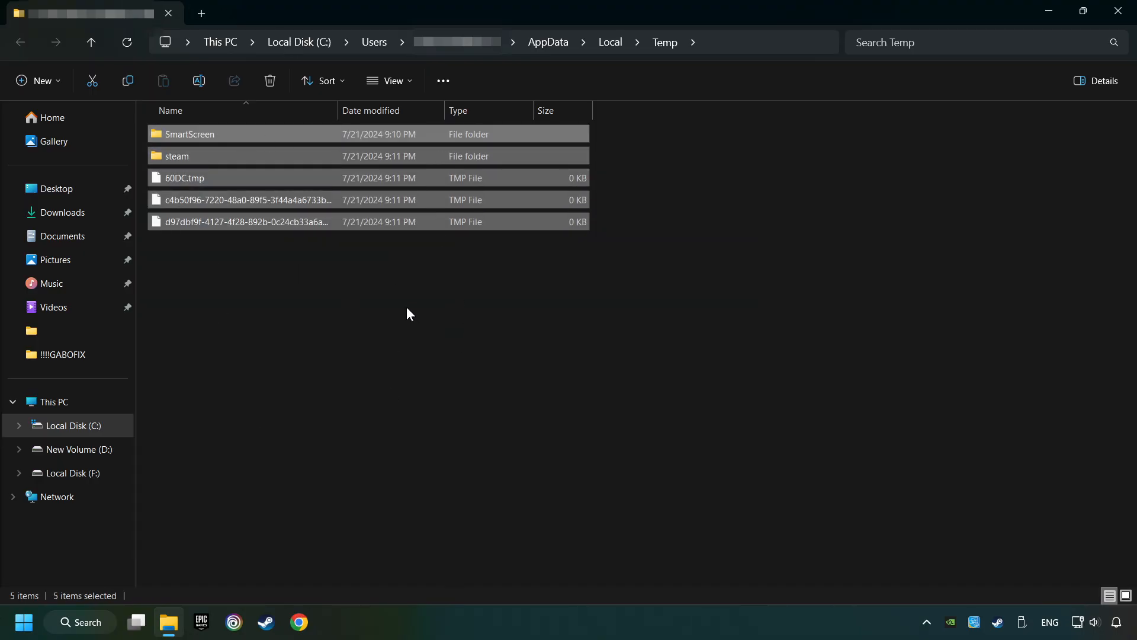
pyautogui.moveTo(444, 180)
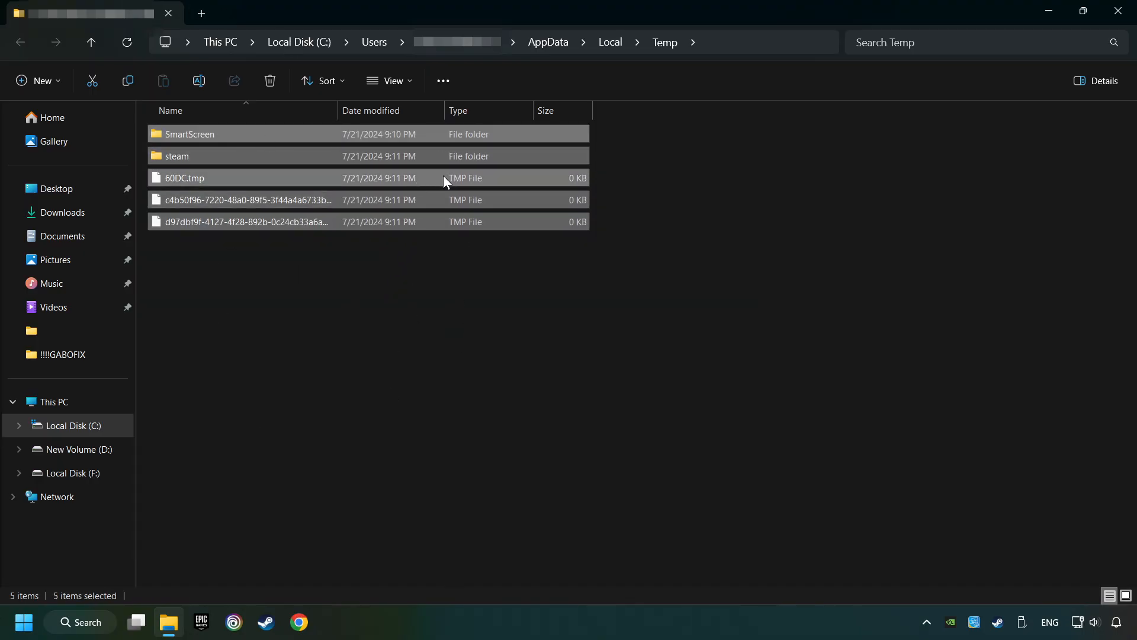
# Step: Delete the selected temp items, skipping all files still in use
pyautogui.rightClick(444, 178)
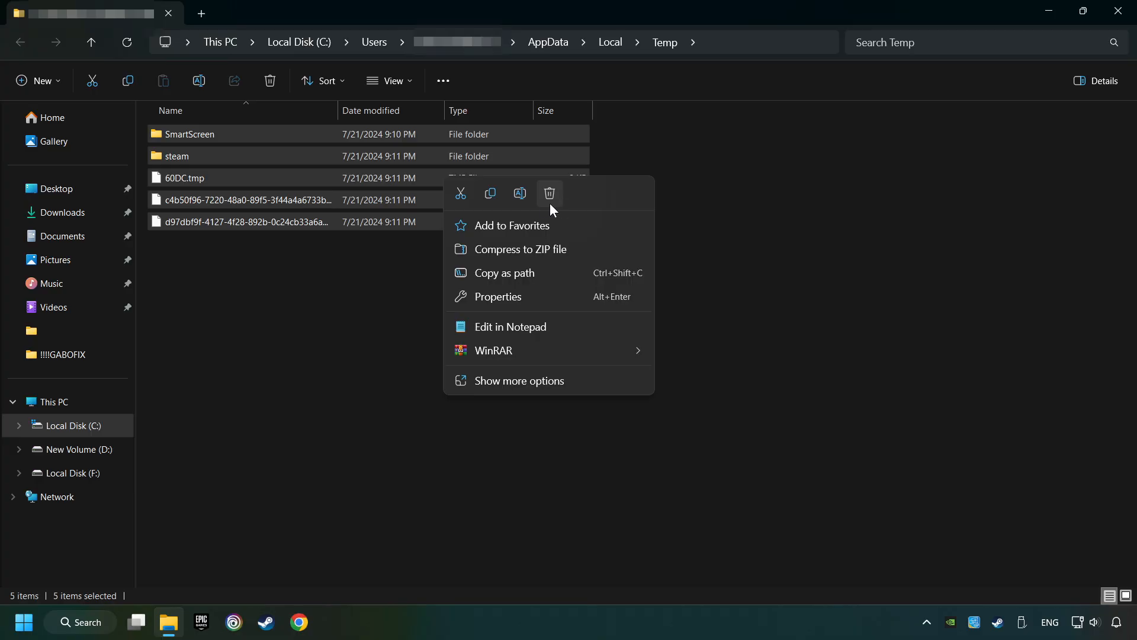
pyautogui.click(550, 193)
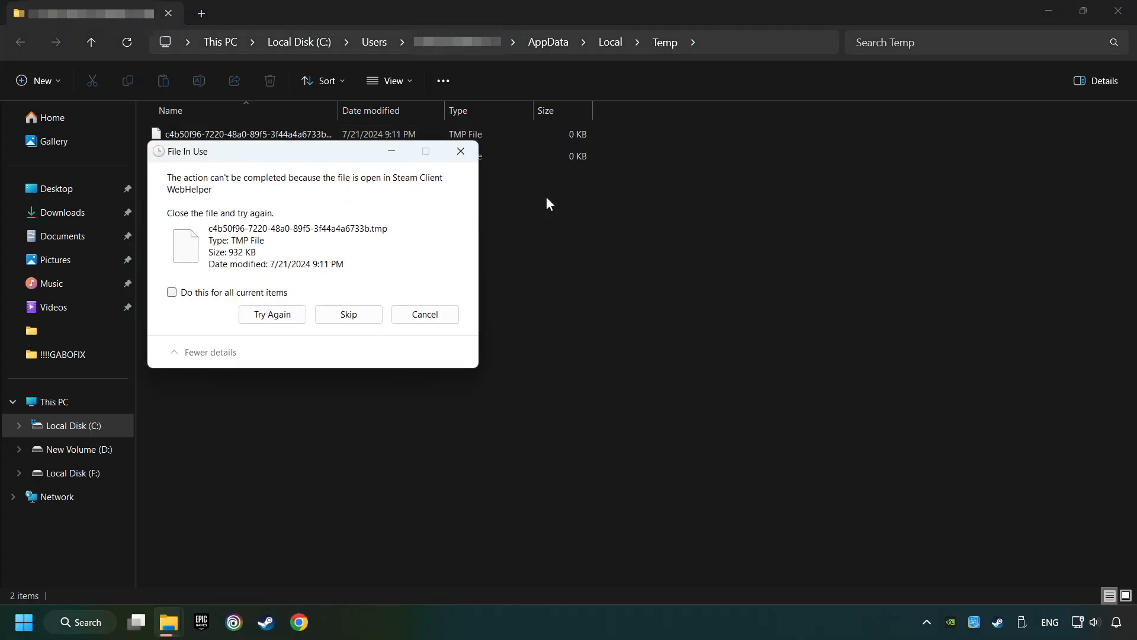
pyautogui.click(171, 292)
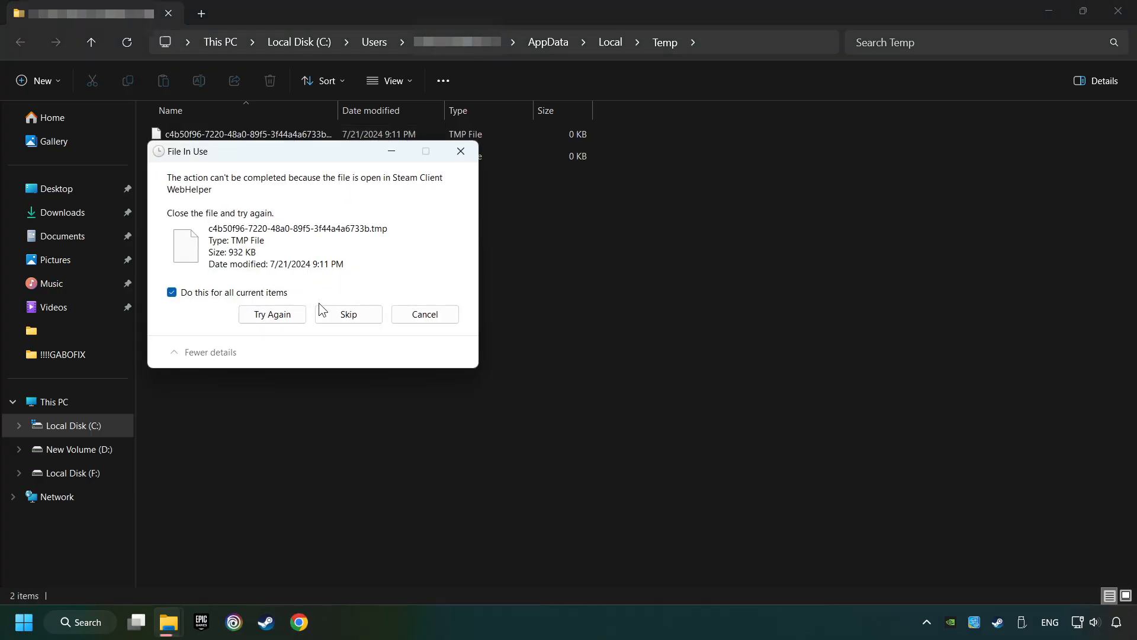
pyautogui.click(347, 314)
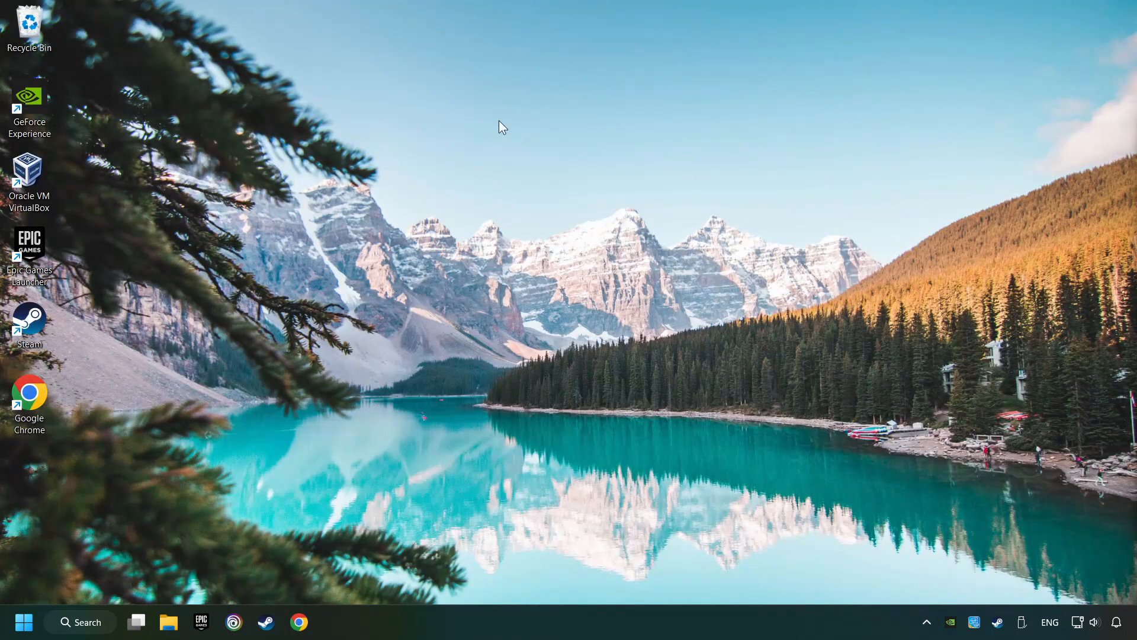
# Step: Empty the desktop Recycle Bin and confirm deleting its three items
pyautogui.rightClick(28, 25)
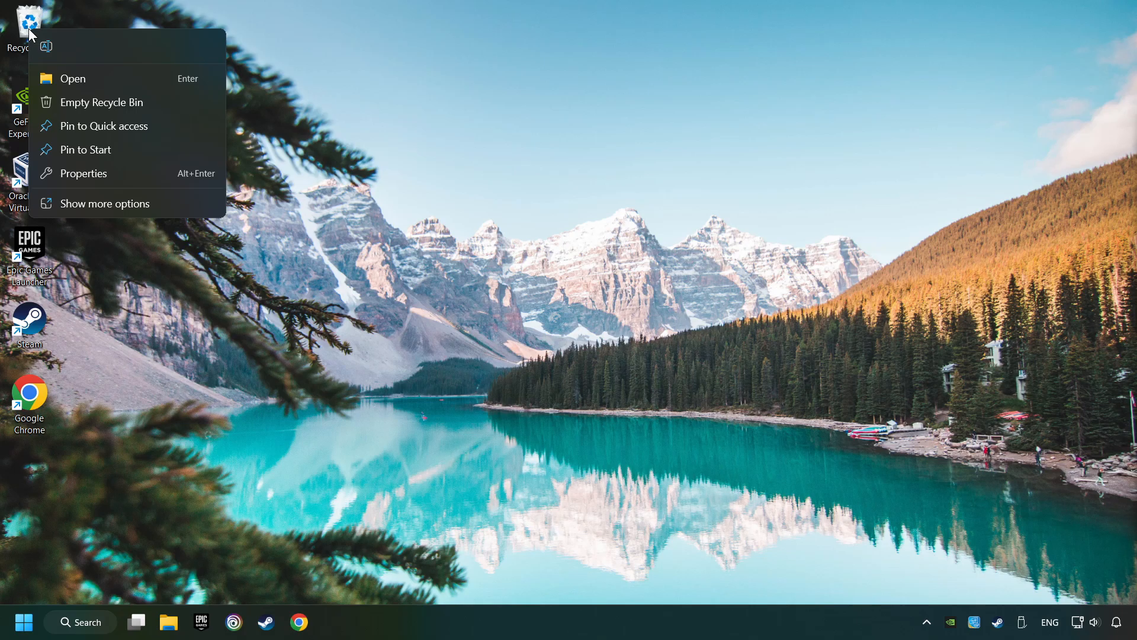
pyautogui.click(102, 102)
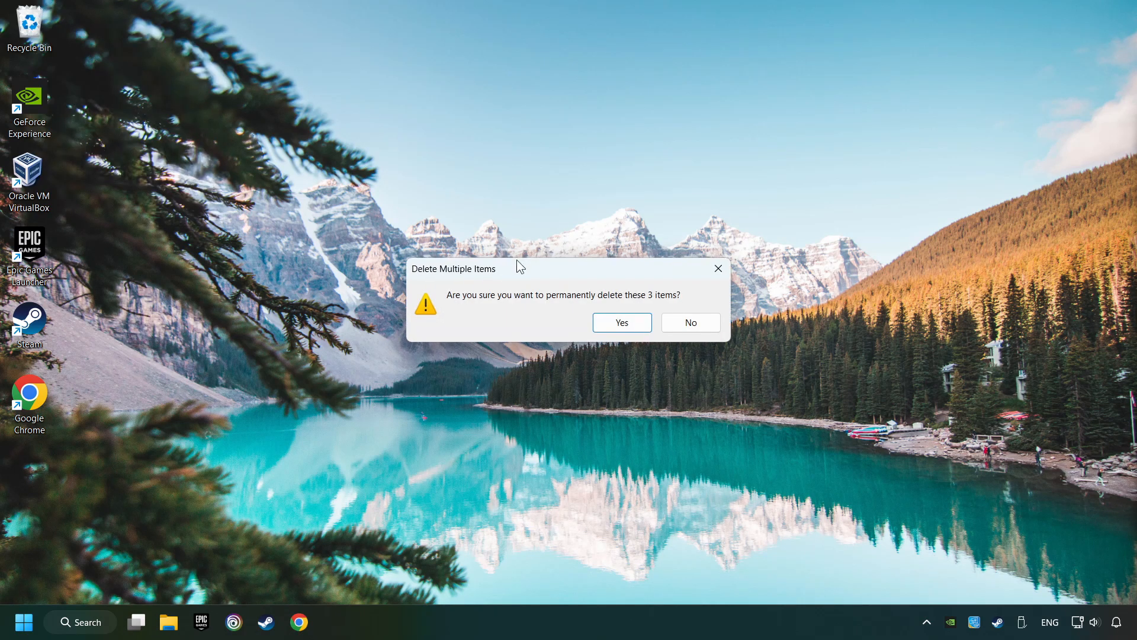
pyautogui.click(620, 322)
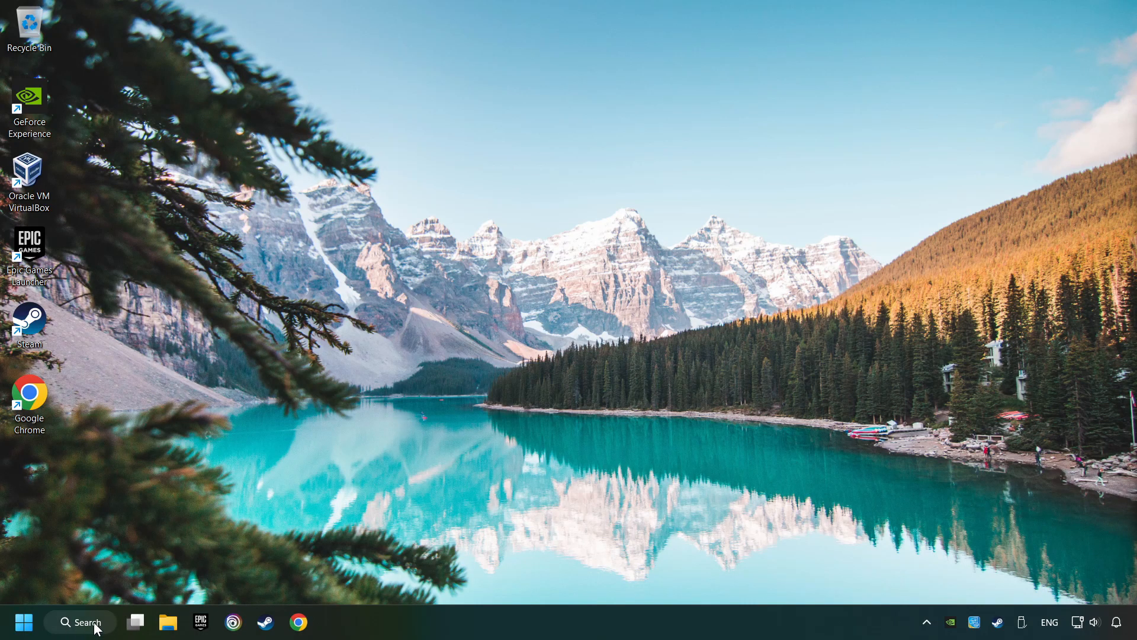
# Step: Search for Device Manager and locate the NVIDIA GeForce GTX 1050 Ti under Display adapters
pyautogui.click(79, 622)
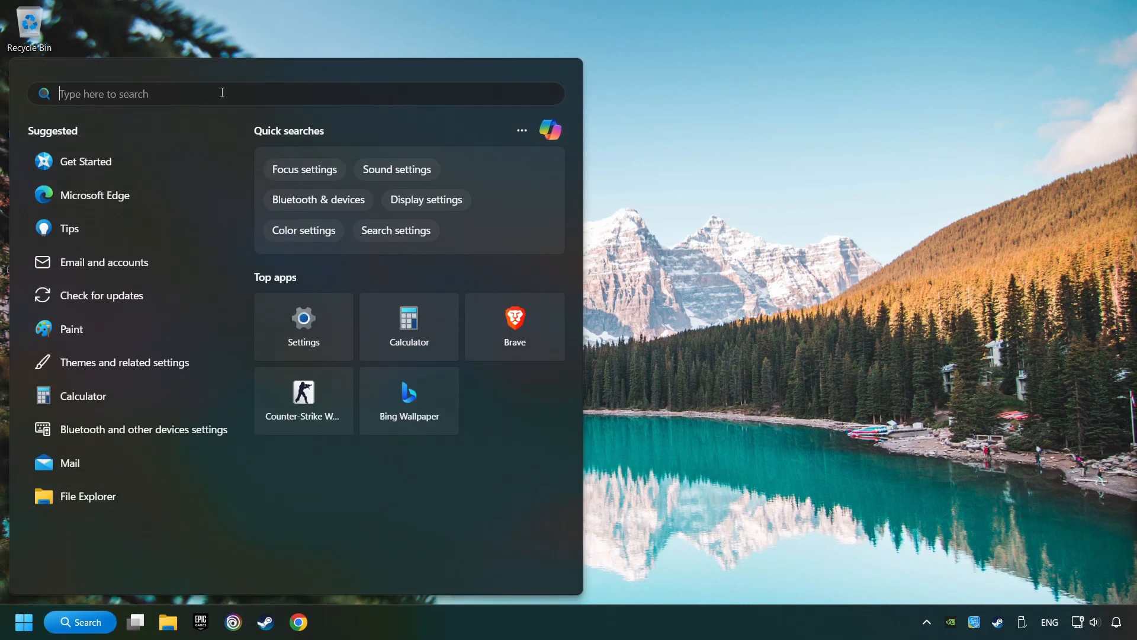
pyautogui.write('device mana')
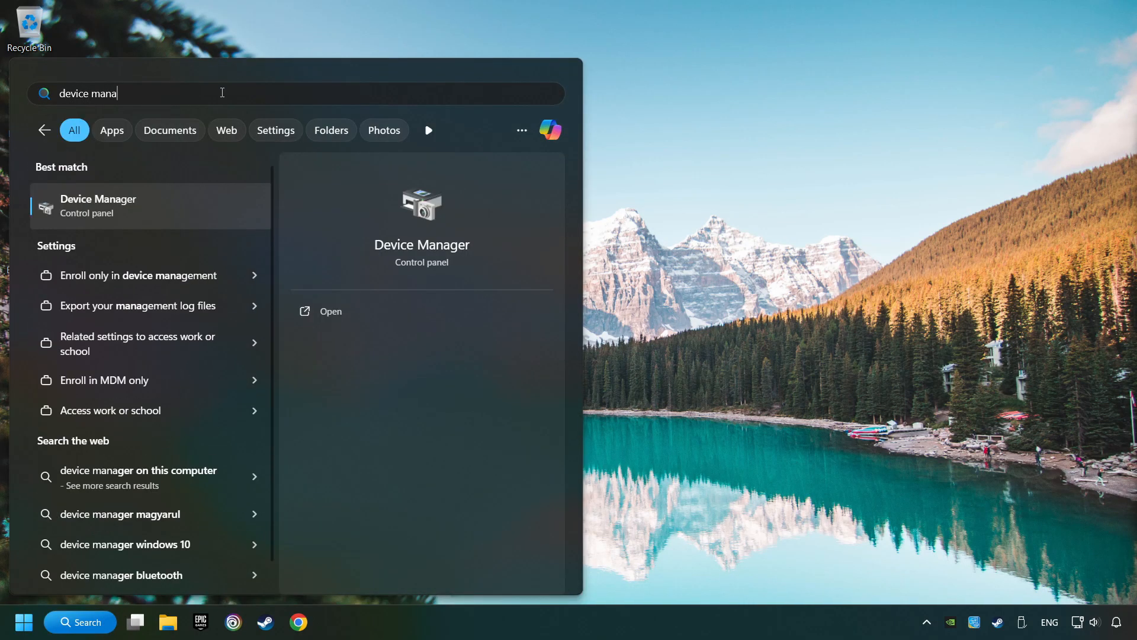
pyautogui.write('ger')
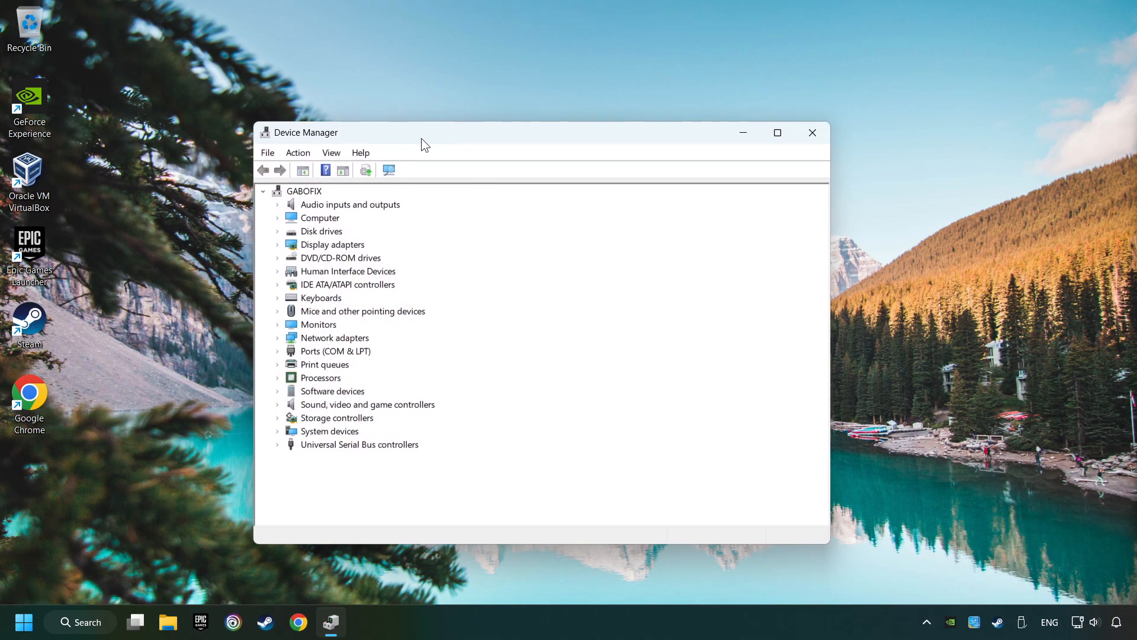
pyautogui.click(277, 244)
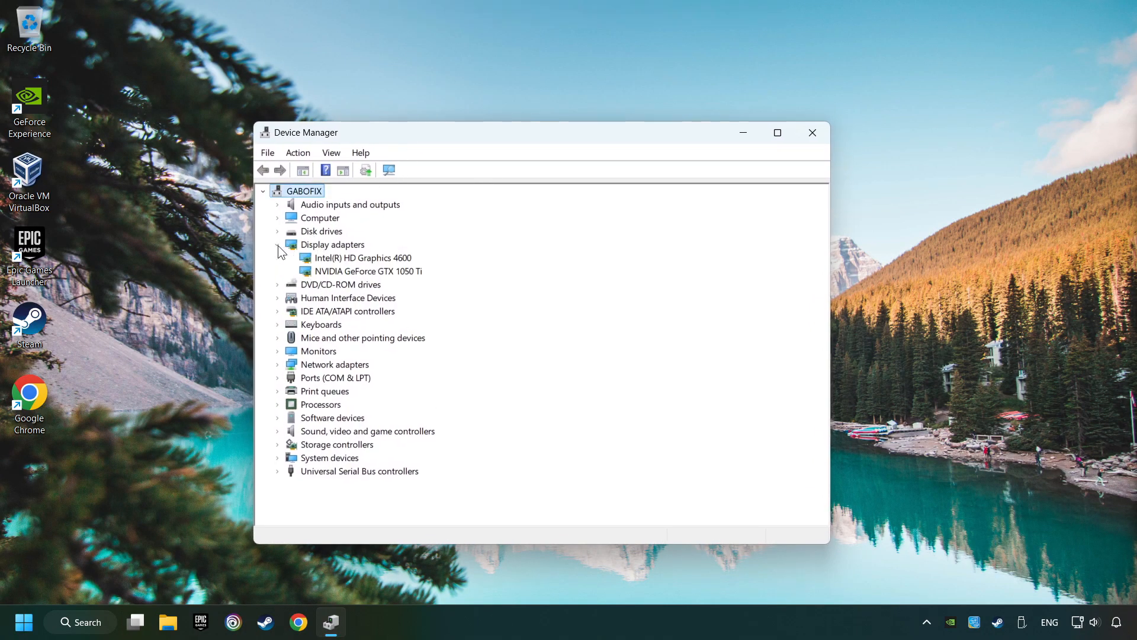
pyautogui.click(366, 270)
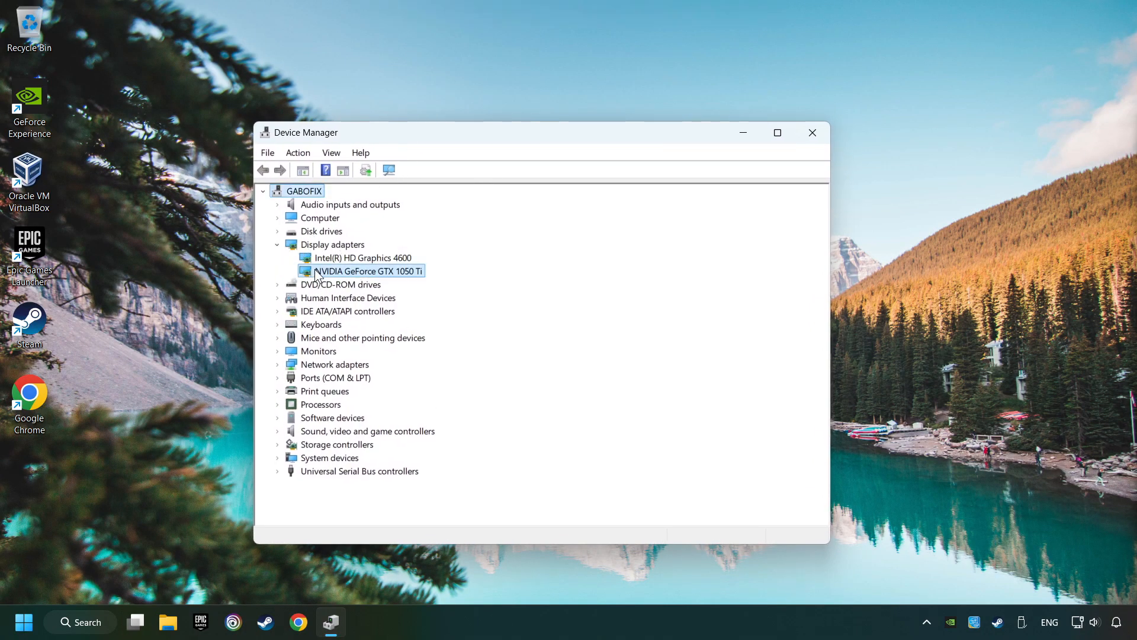
# Step: Run an automatic driver update search for the GTX 1050 Ti, then close Device Manager
pyautogui.rightClick(360, 270)
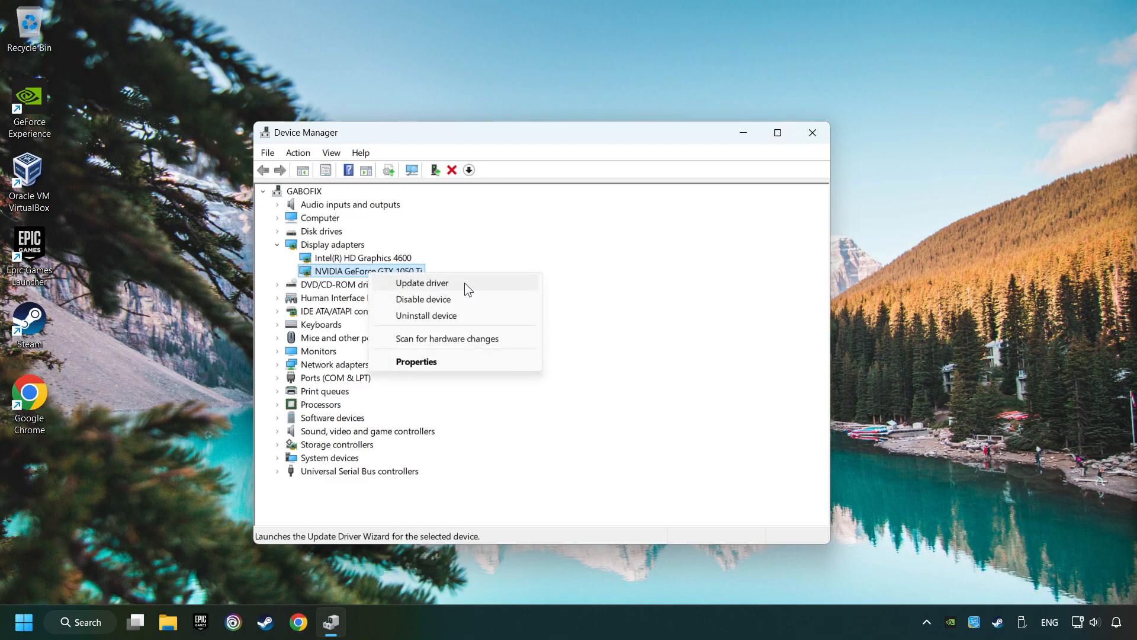
pyautogui.click(422, 283)
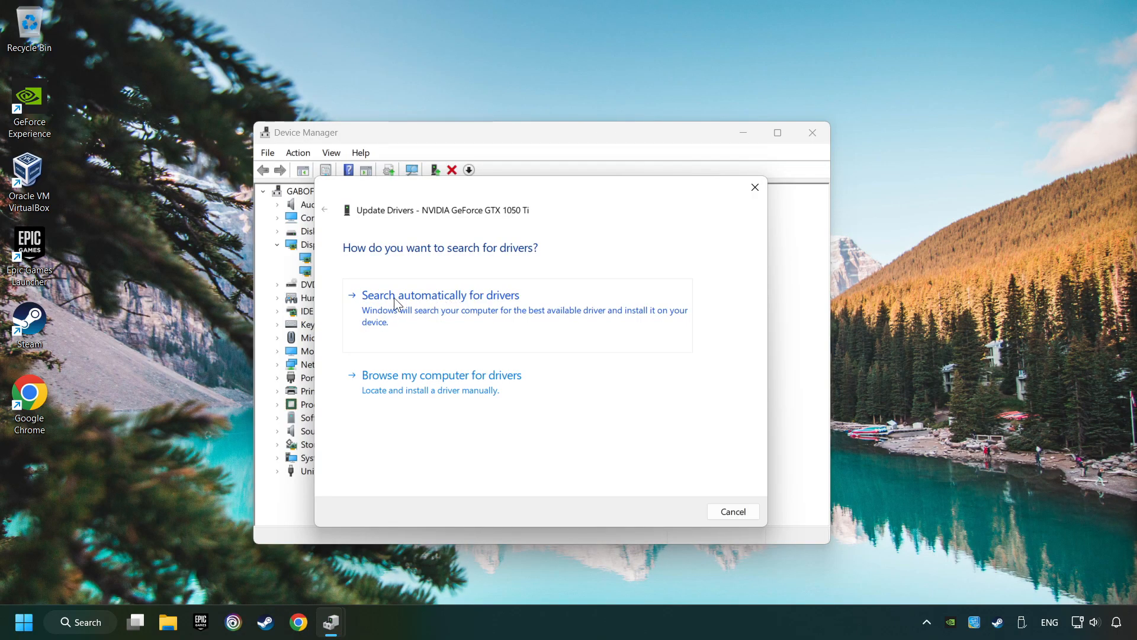
pyautogui.moveTo(478, 308)
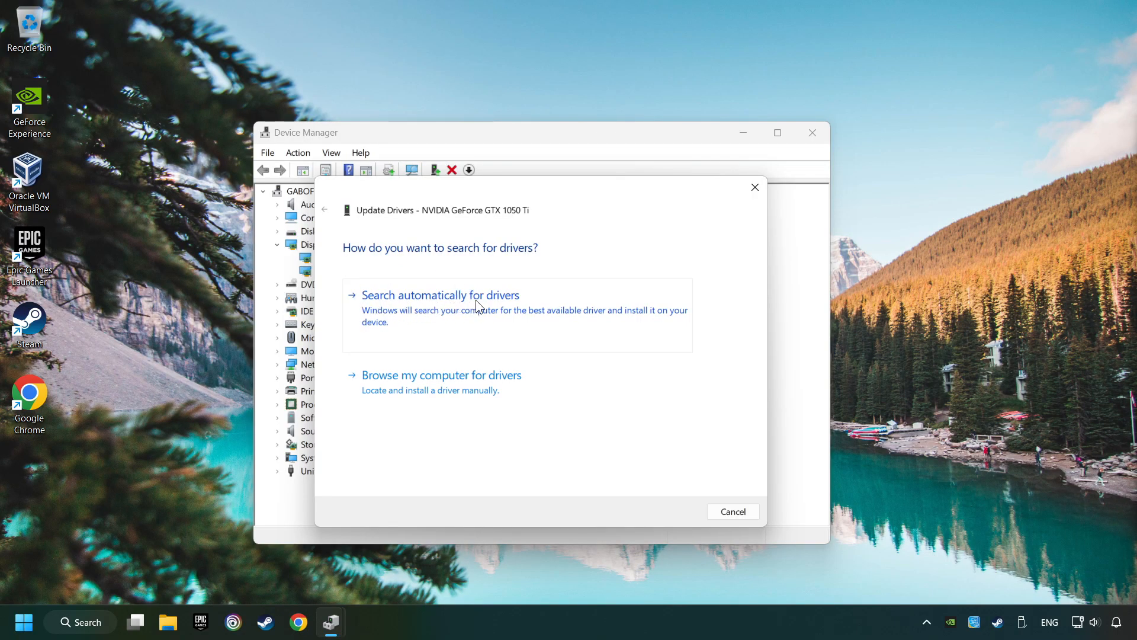
pyautogui.click(441, 295)
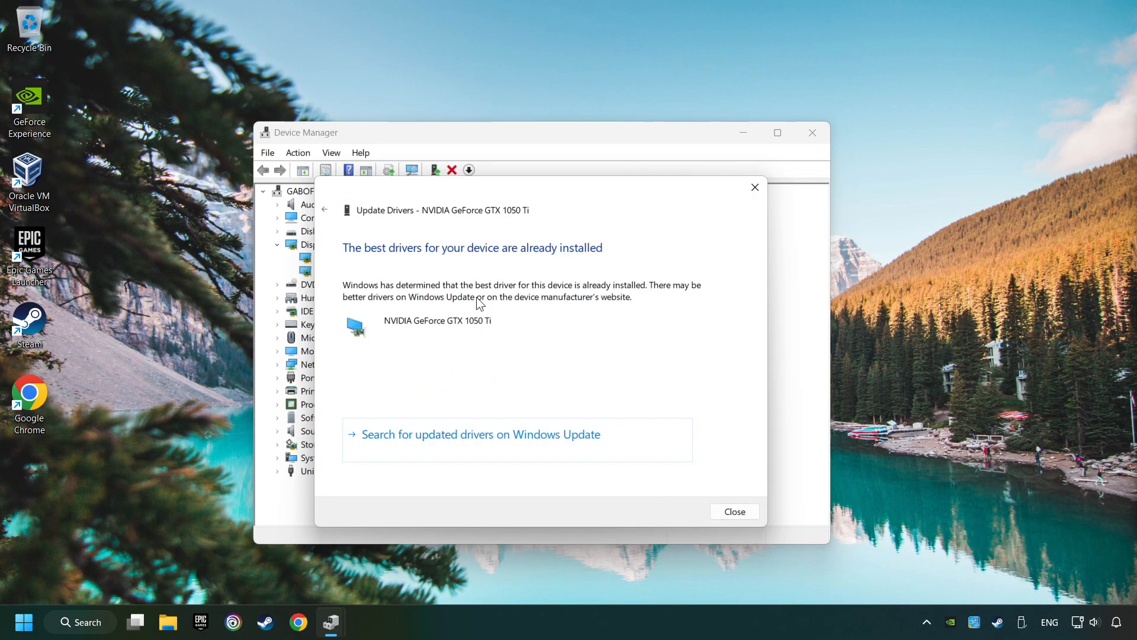
pyautogui.moveTo(735, 512)
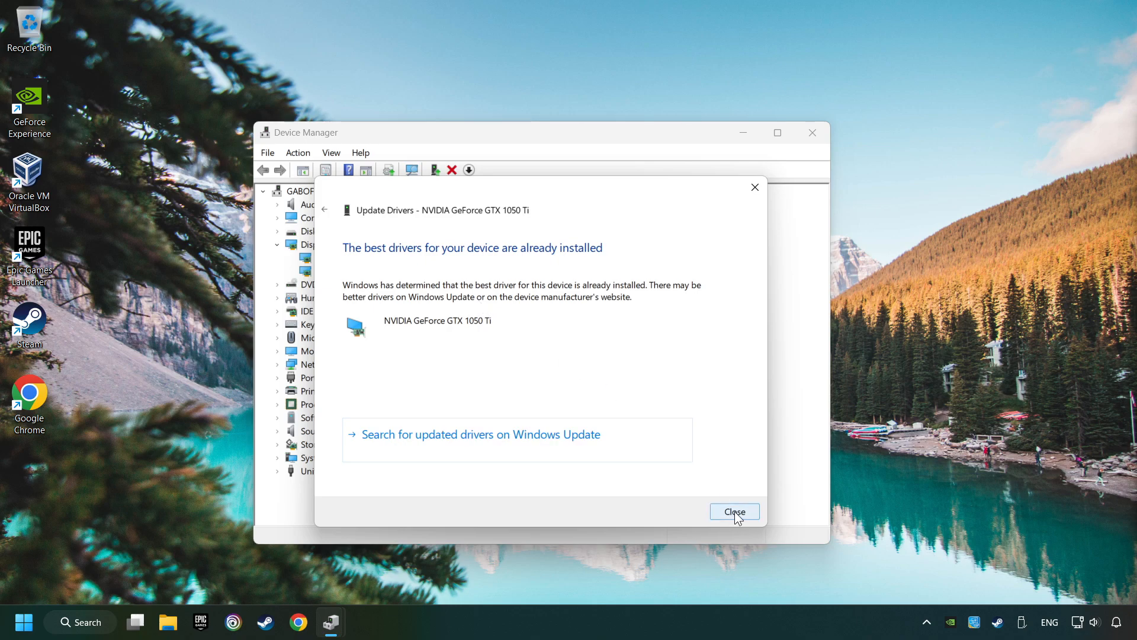
pyautogui.click(735, 511)
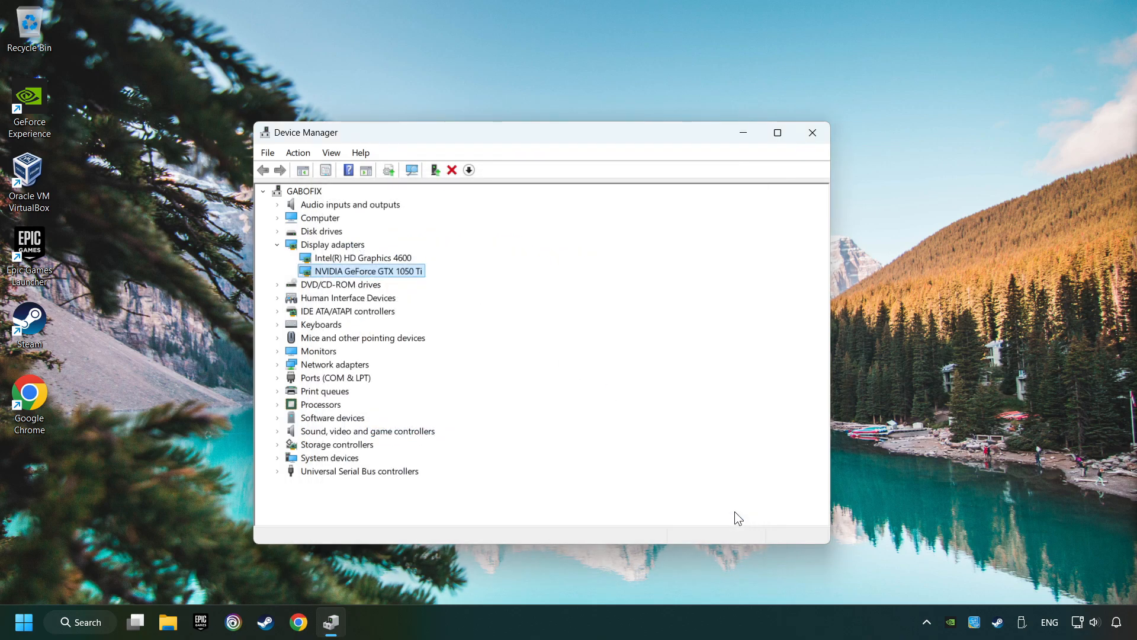
pyautogui.moveTo(813, 131)
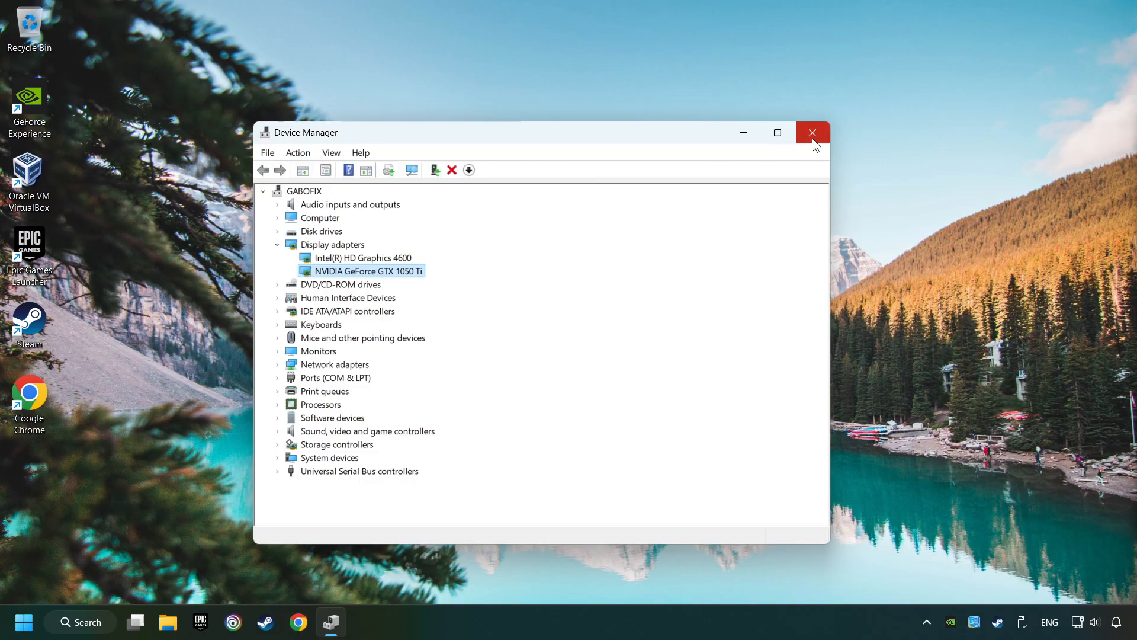
pyautogui.click(811, 131)
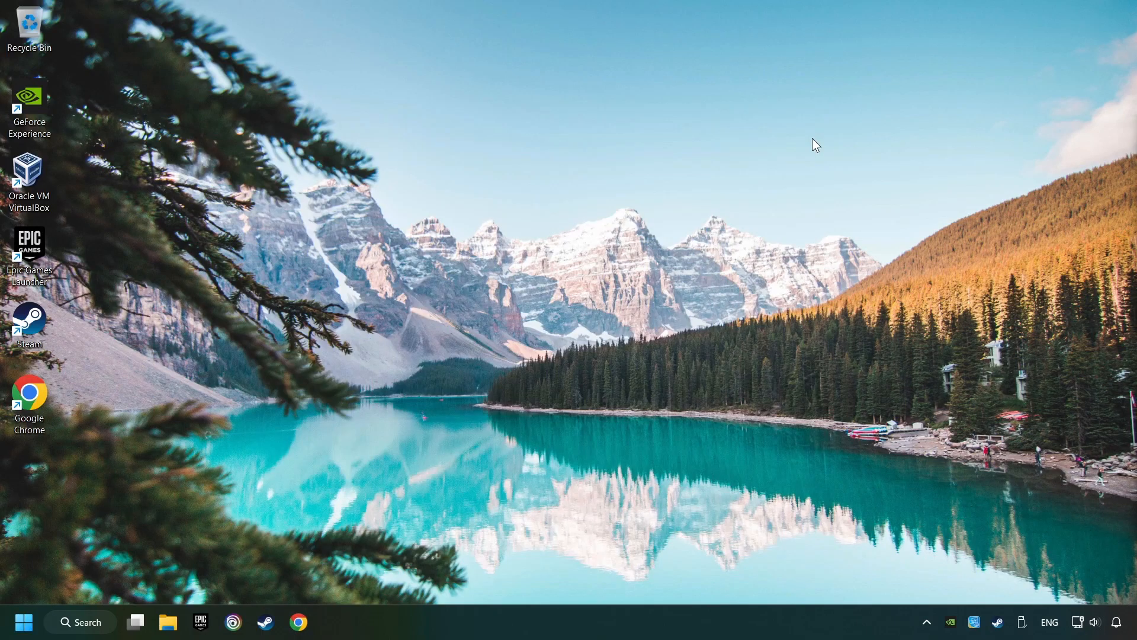
pyautogui.moveTo(360, 564)
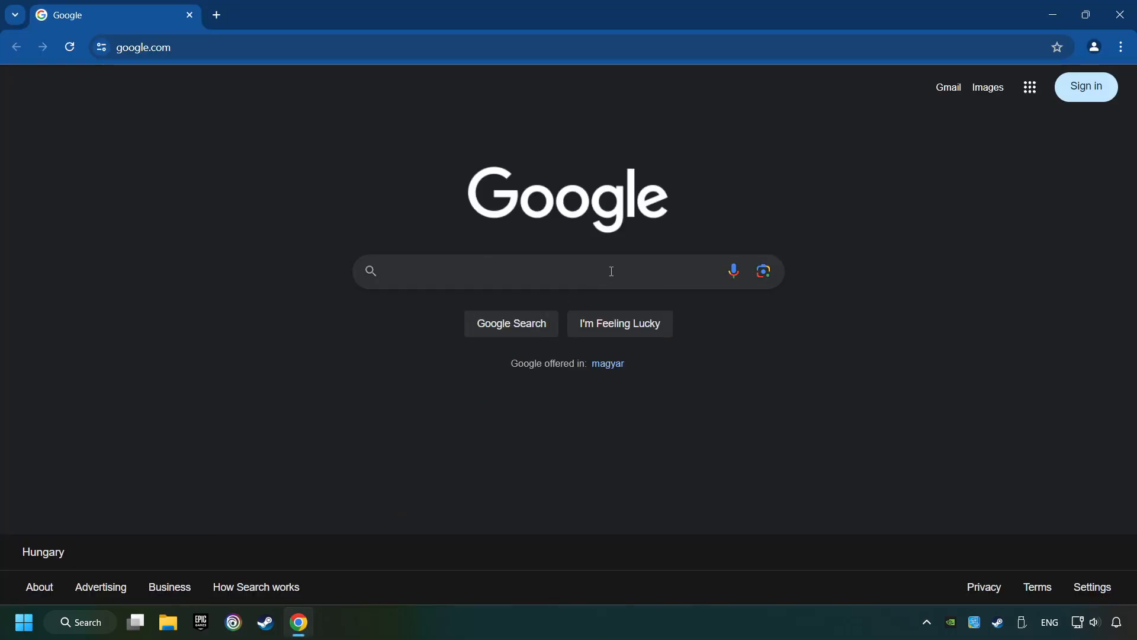
# Step: Google 'nvidia geforce driver download' and reach NVIDIA's Official GeForce Drivers page
pyautogui.write('nvidia geforce driver d')
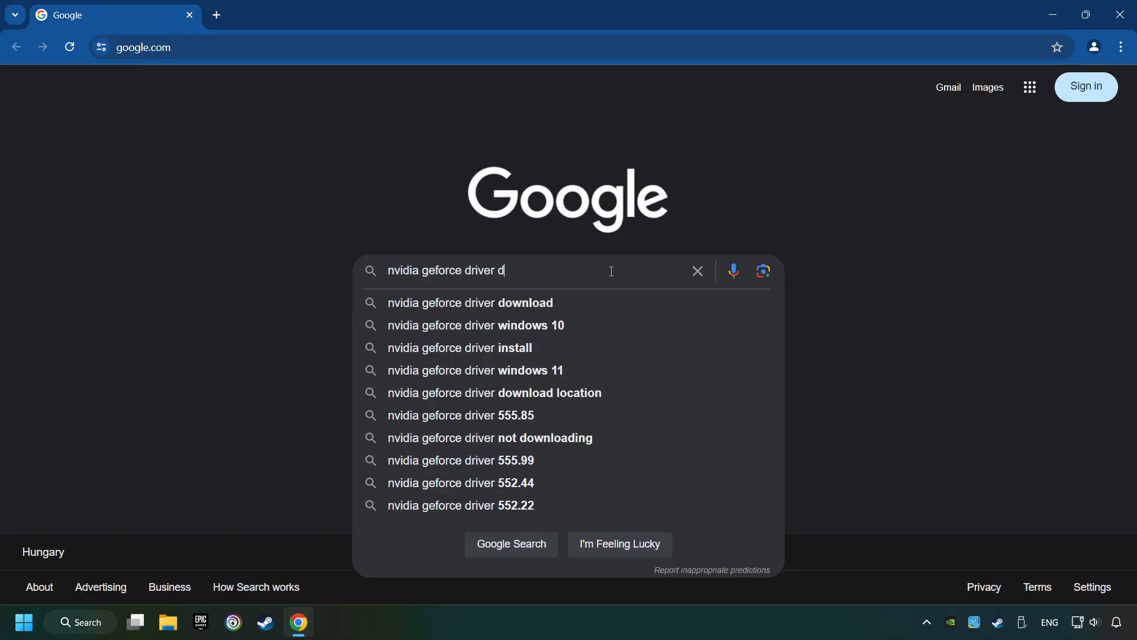
pyautogui.click(470, 302)
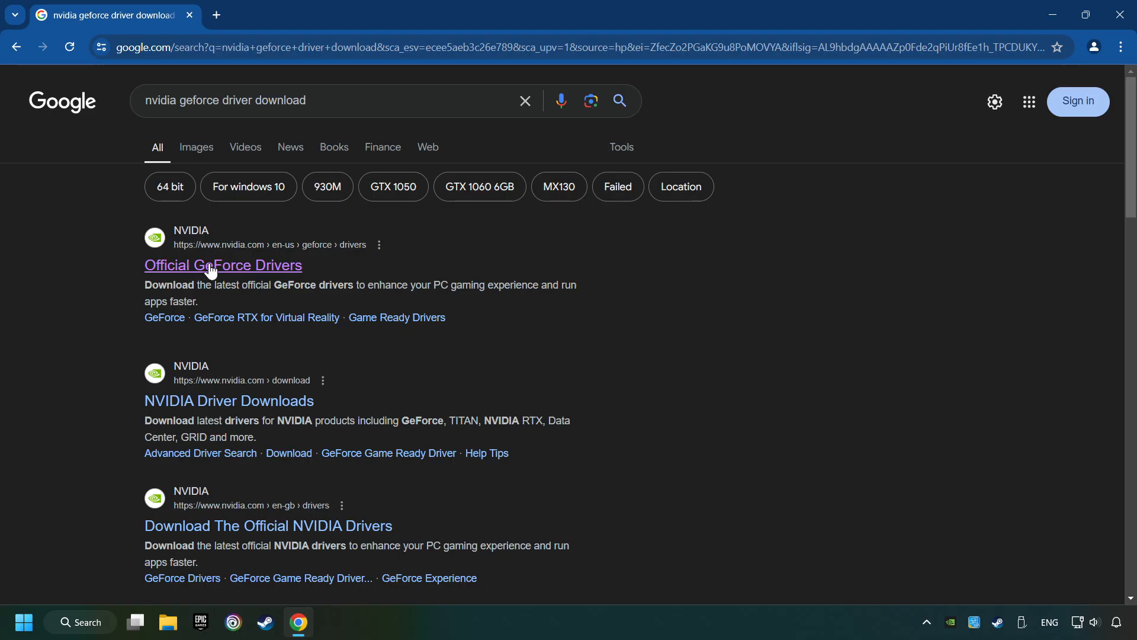
pyautogui.click(222, 264)
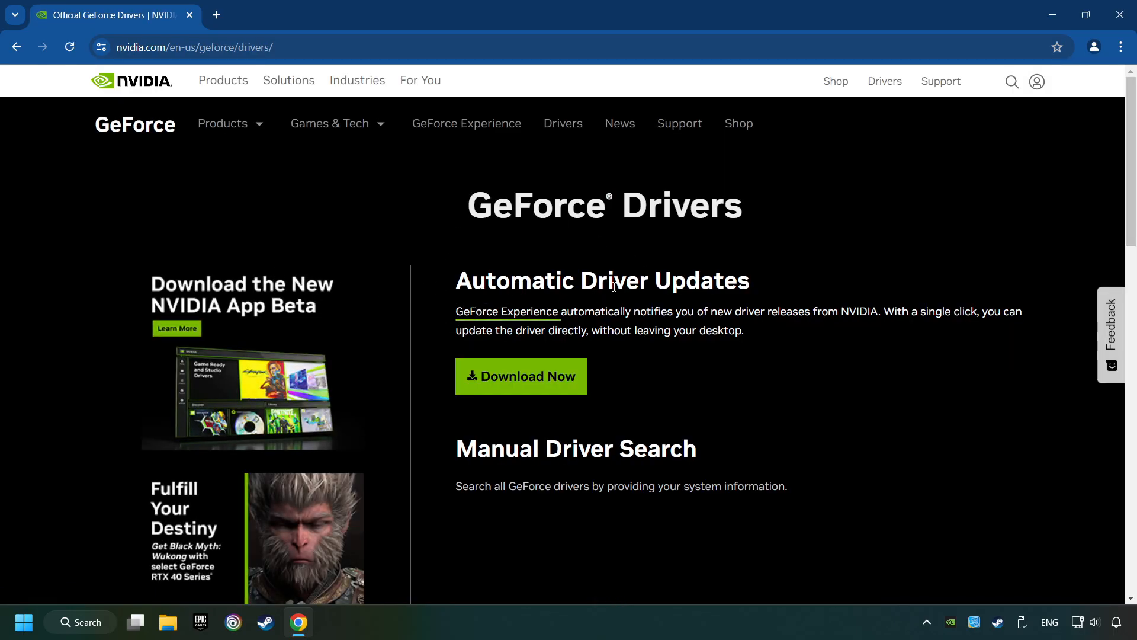
pyautogui.moveTo(521, 375)
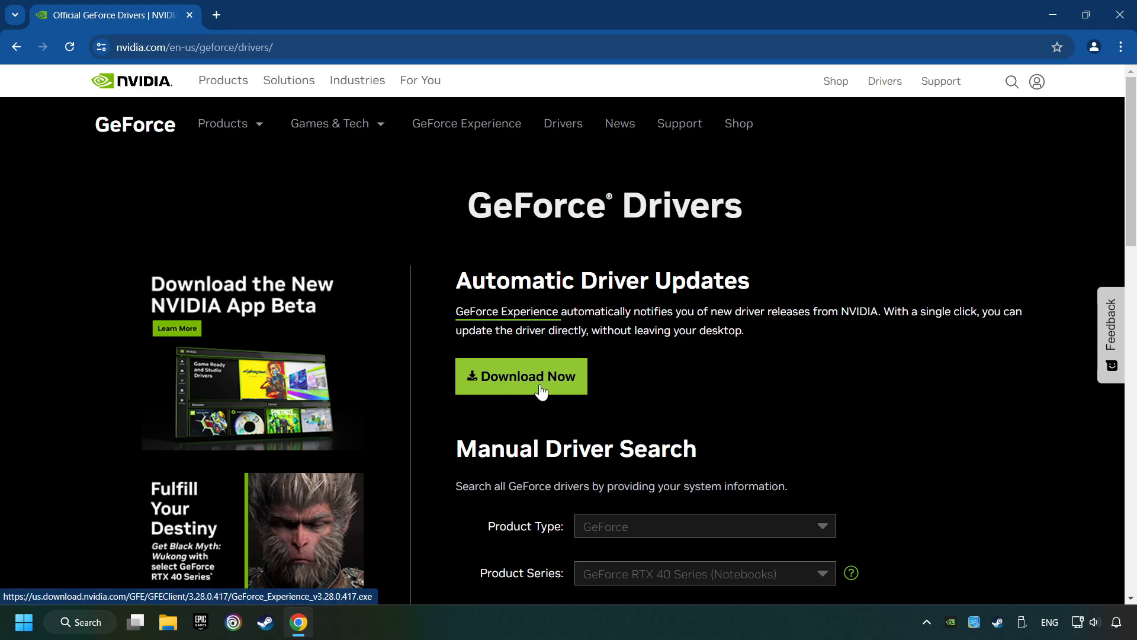
# Step: Download the GeForce Experience installer and launch it from Chrome's downloads panel
pyautogui.click(521, 376)
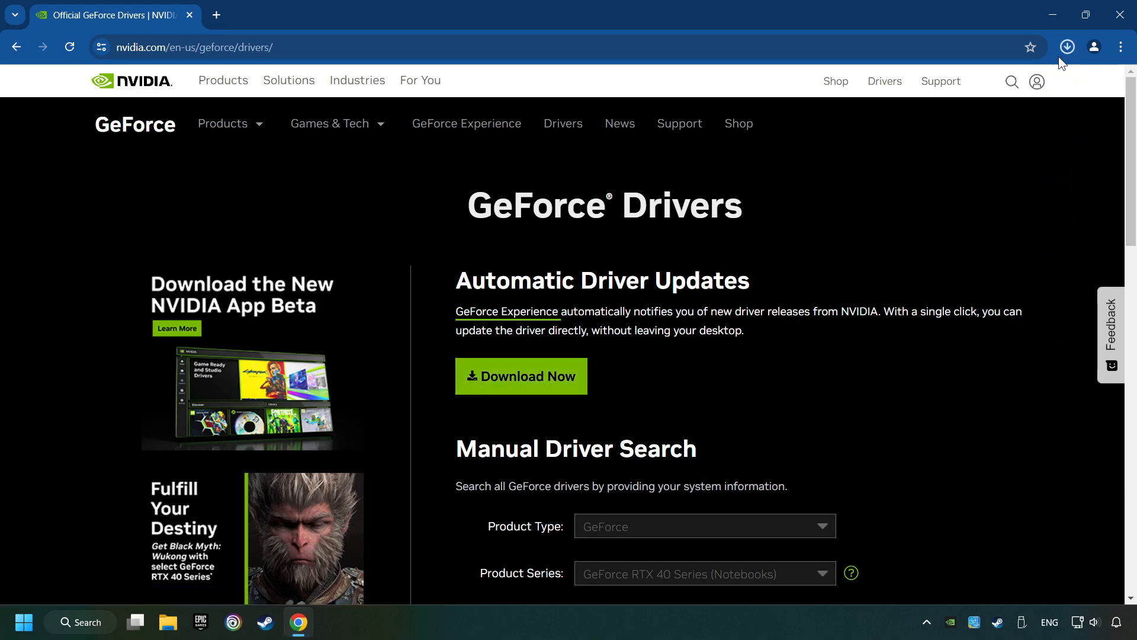
pyautogui.click(1066, 46)
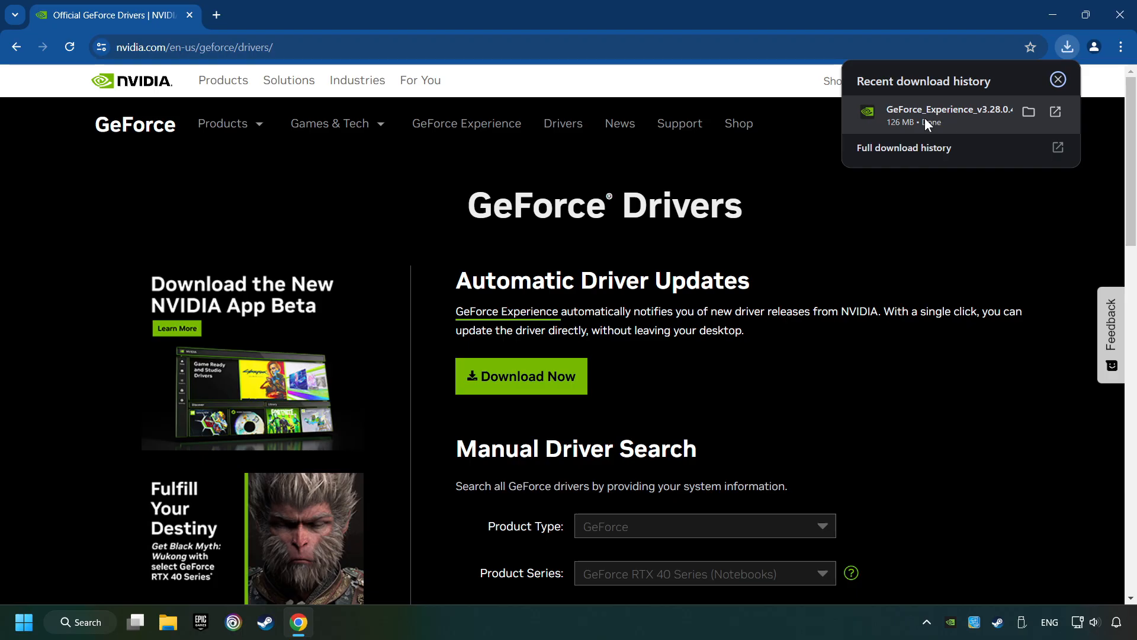
pyautogui.click(1058, 79)
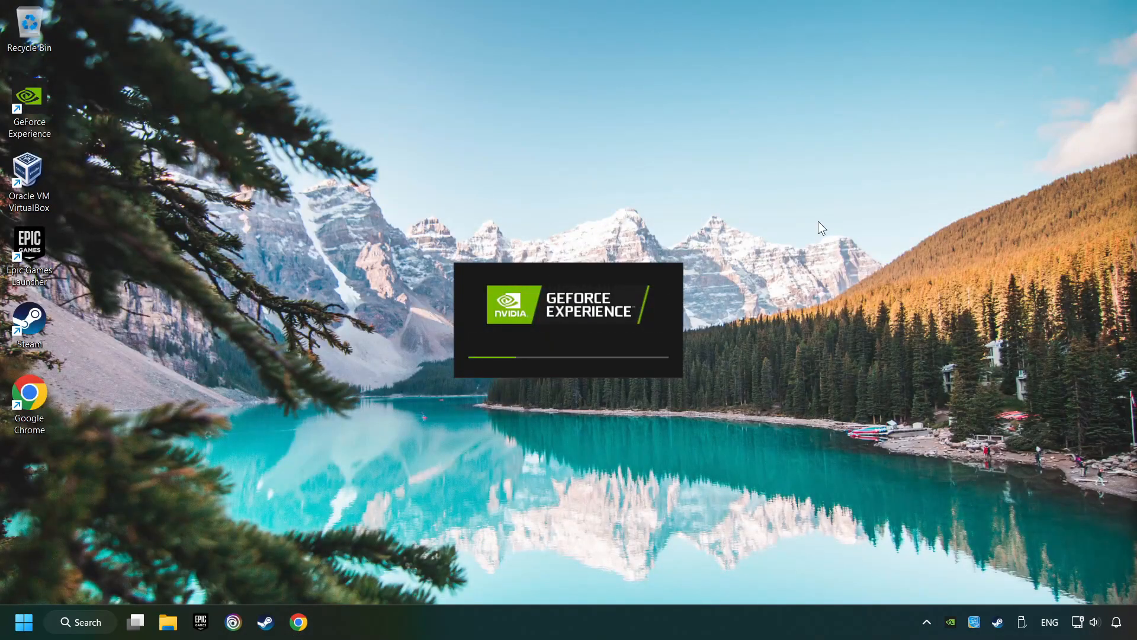
pyautogui.moveTo(699, 322)
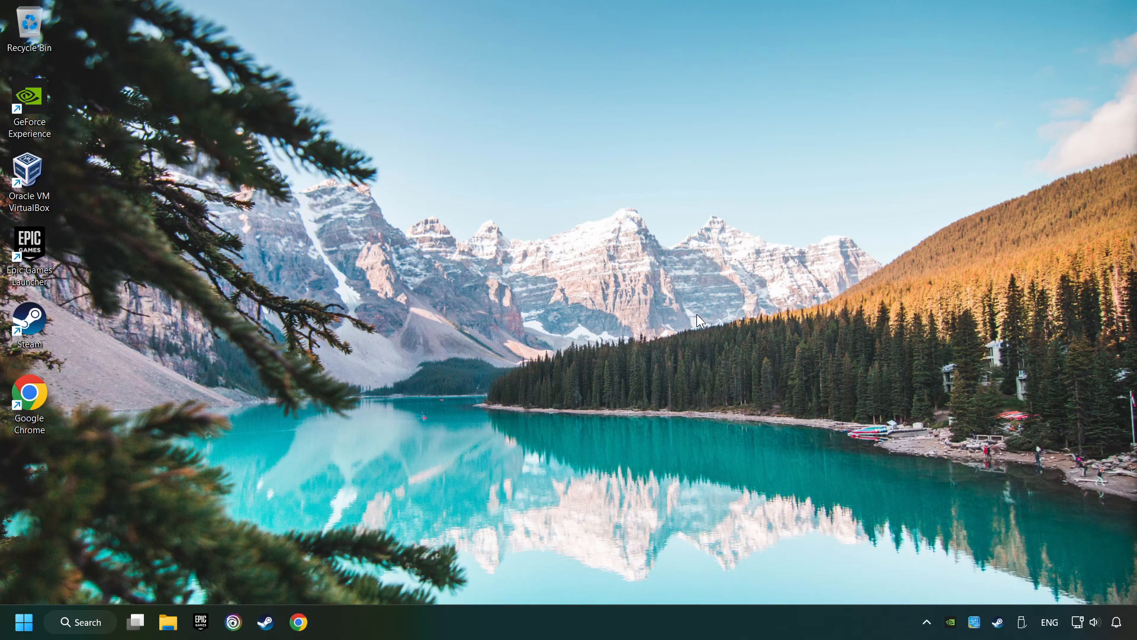
# Step: Agree to the terms, install GeForce Experience, and dismiss its release notes page
pyautogui.doubleClick(28, 109)
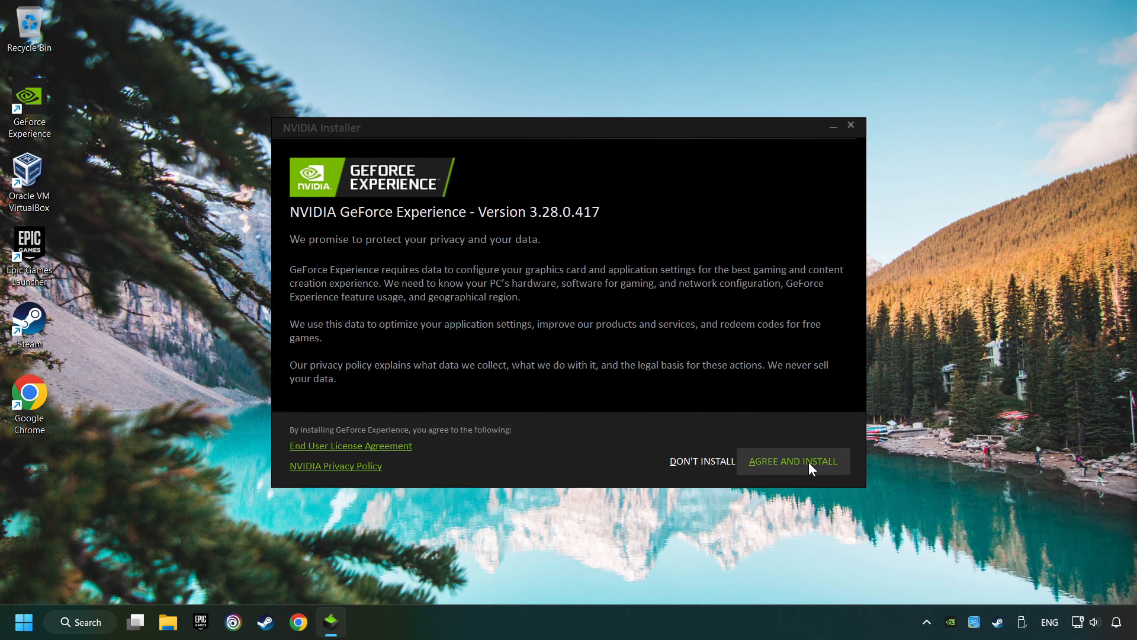
pyautogui.click(792, 460)
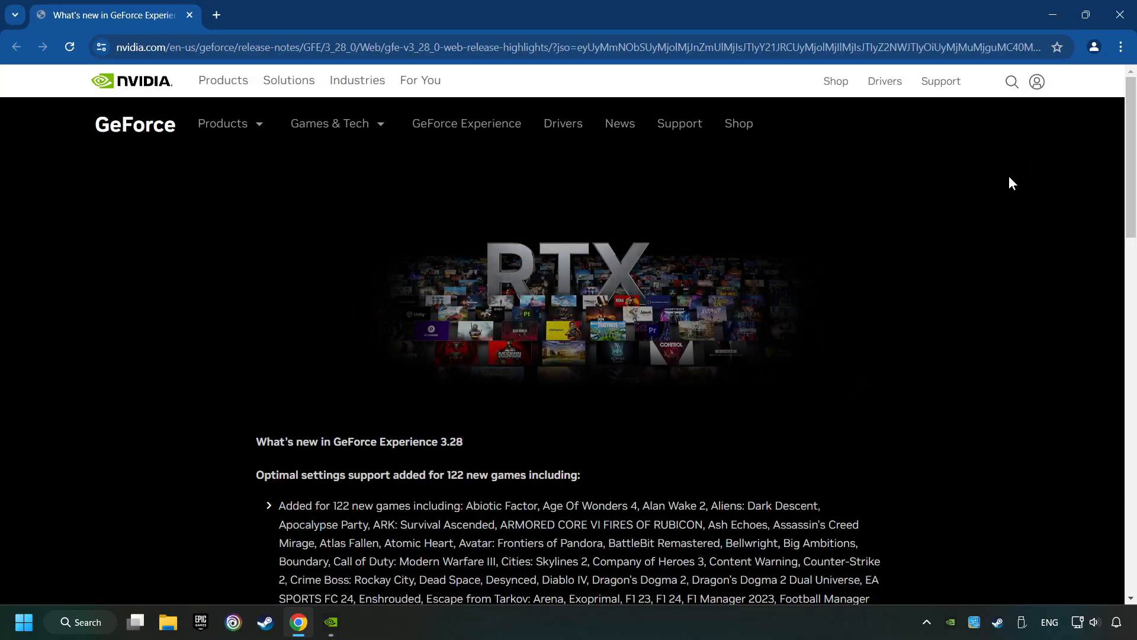
pyautogui.click(330, 622)
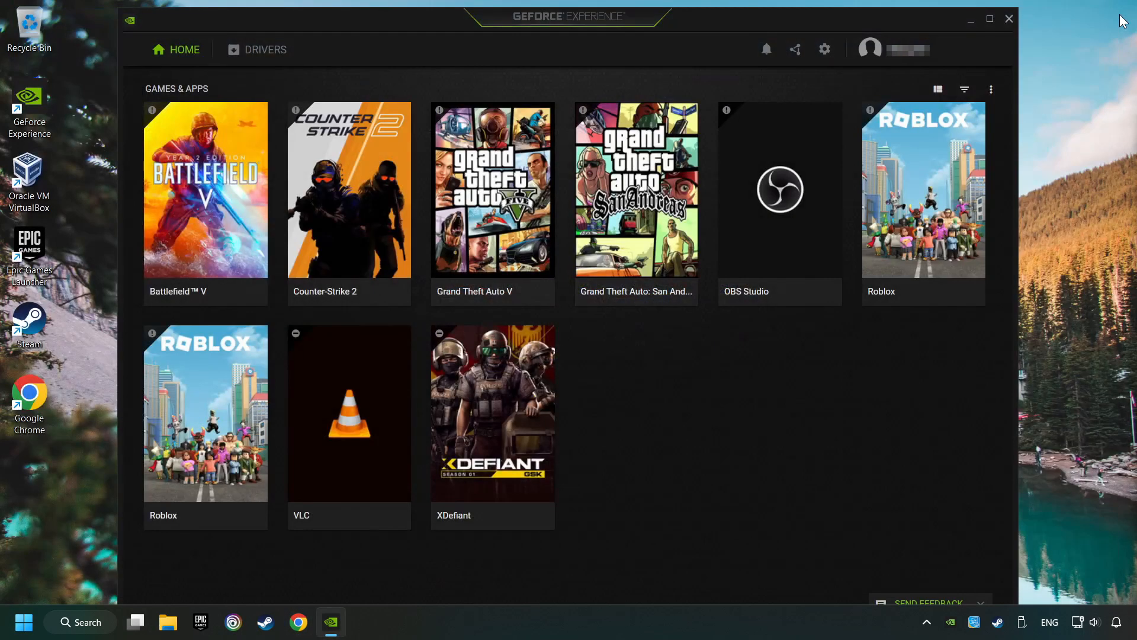
pyautogui.moveTo(273, 74)
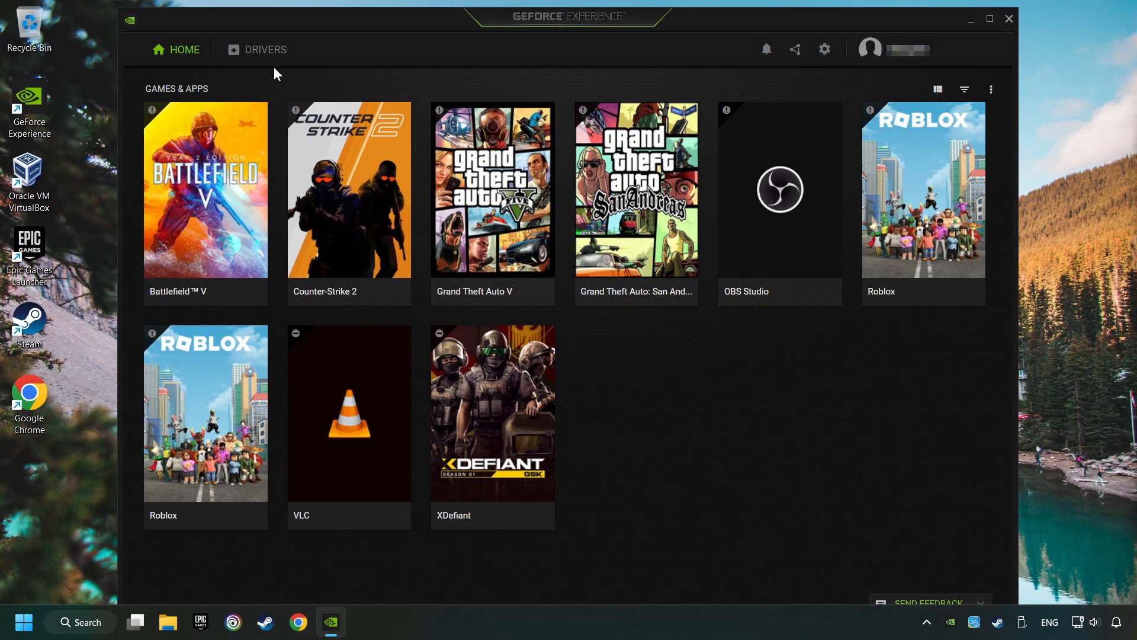
# Step: Check Drivers for updates, confirm Game Ready Driver 560.70 is latest, and close GeForce Experience
pyautogui.click(264, 50)
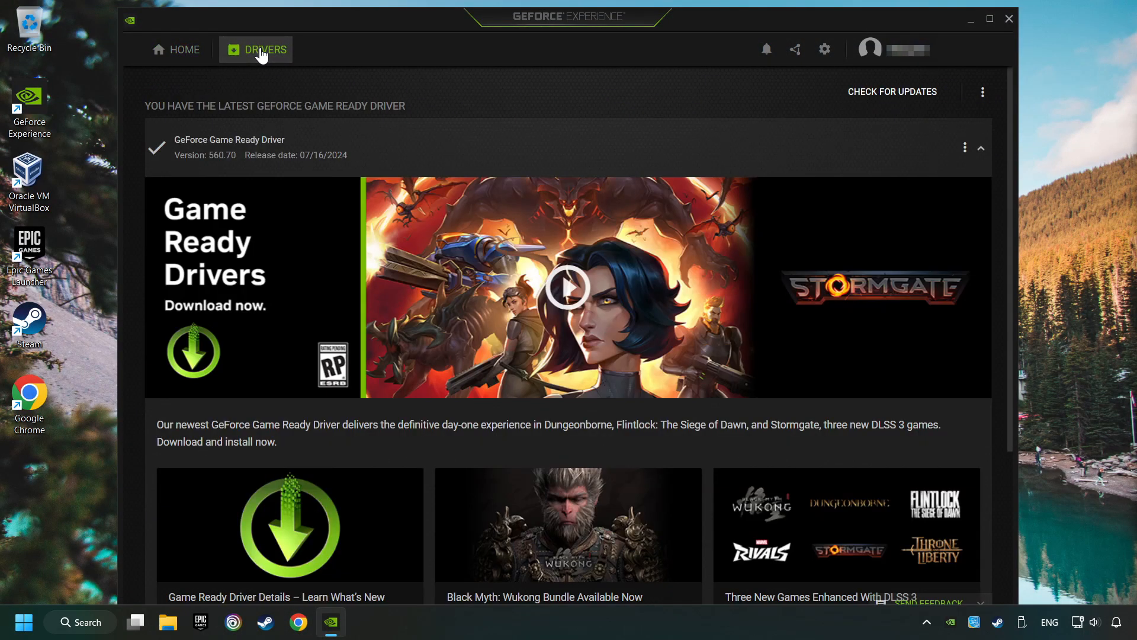
pyautogui.moveTo(856, 107)
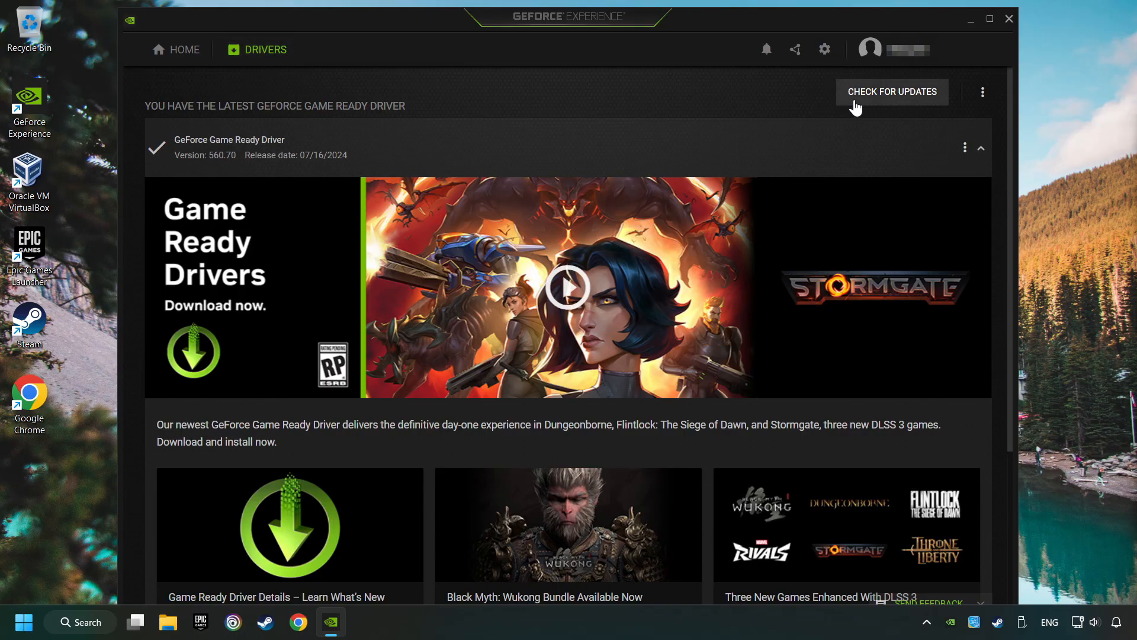
pyautogui.click(892, 91)
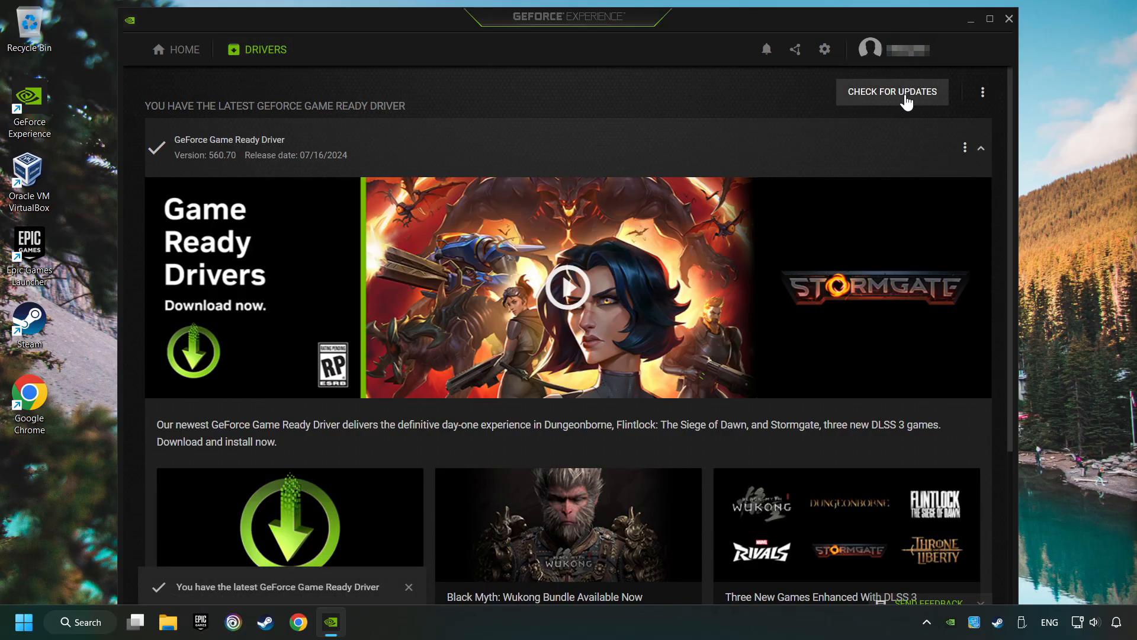
pyautogui.moveTo(925, 143)
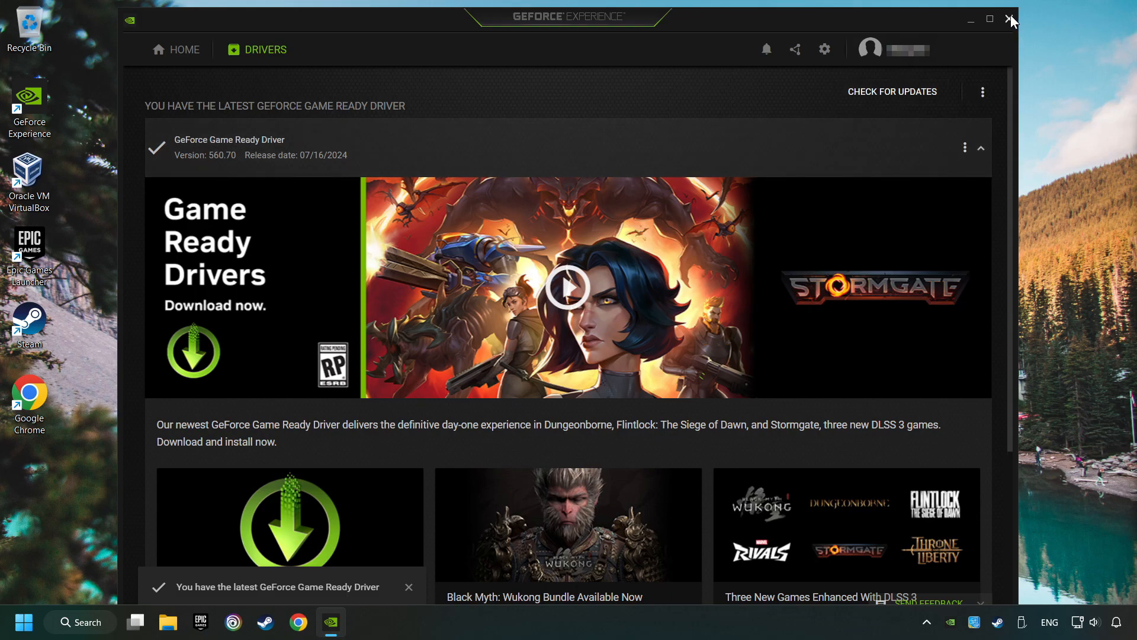
pyautogui.click(1011, 19)
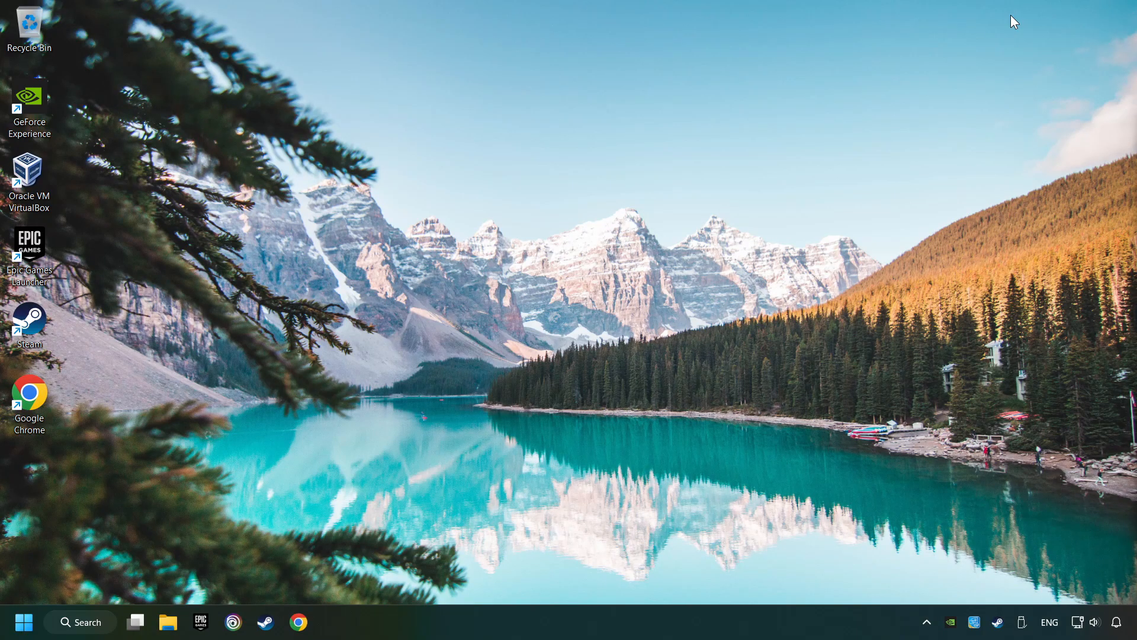
pyautogui.moveTo(620, 296)
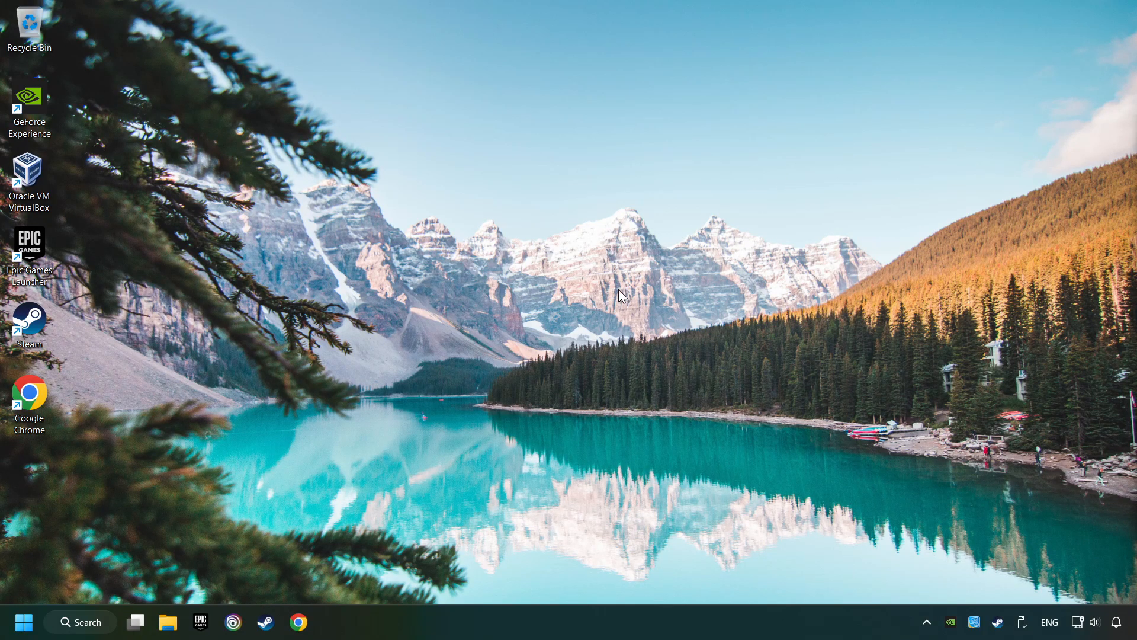
pyautogui.moveTo(81, 622)
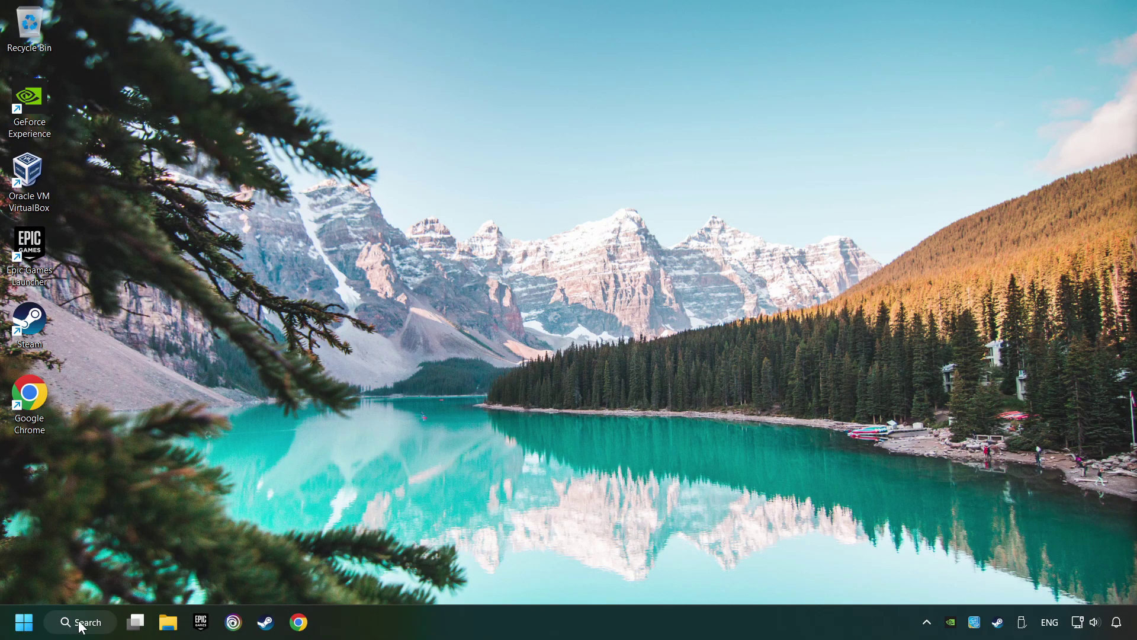
# Step: Reach Graphics settings via a search for 'graphics settings' and locate the app list
pyautogui.click(80, 622)
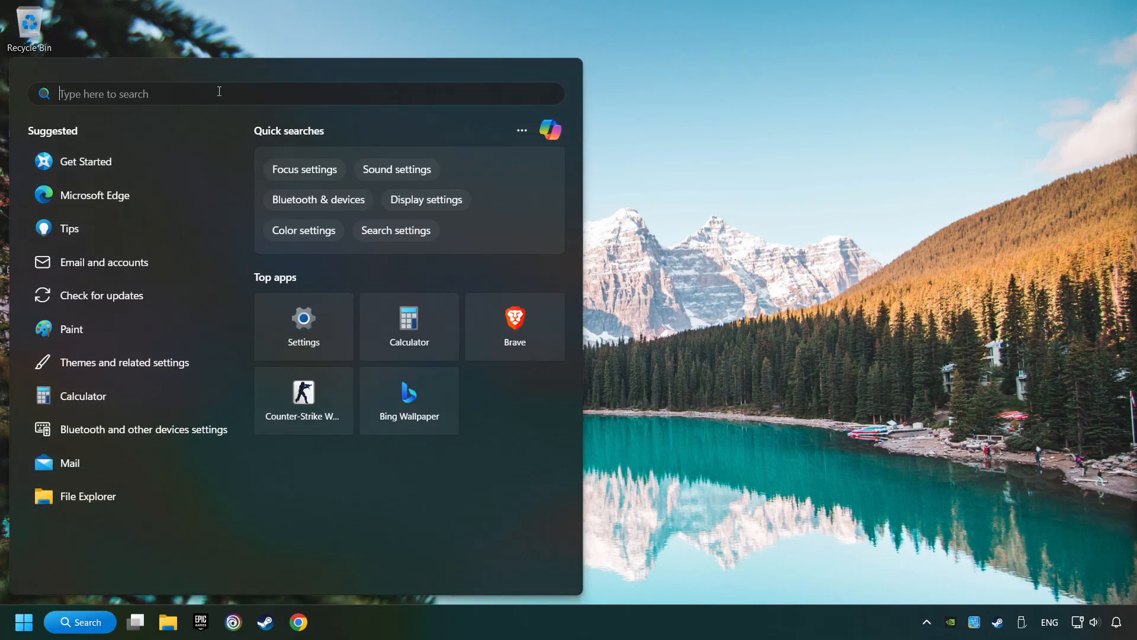
pyautogui.write('graphics settings')
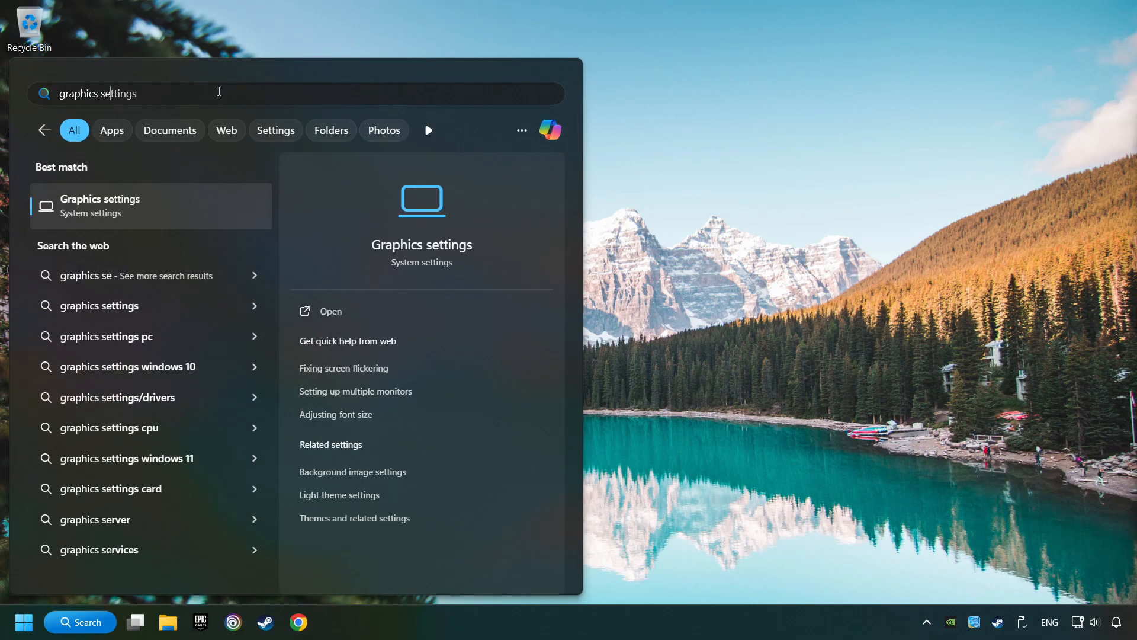
pyautogui.write('ttings')
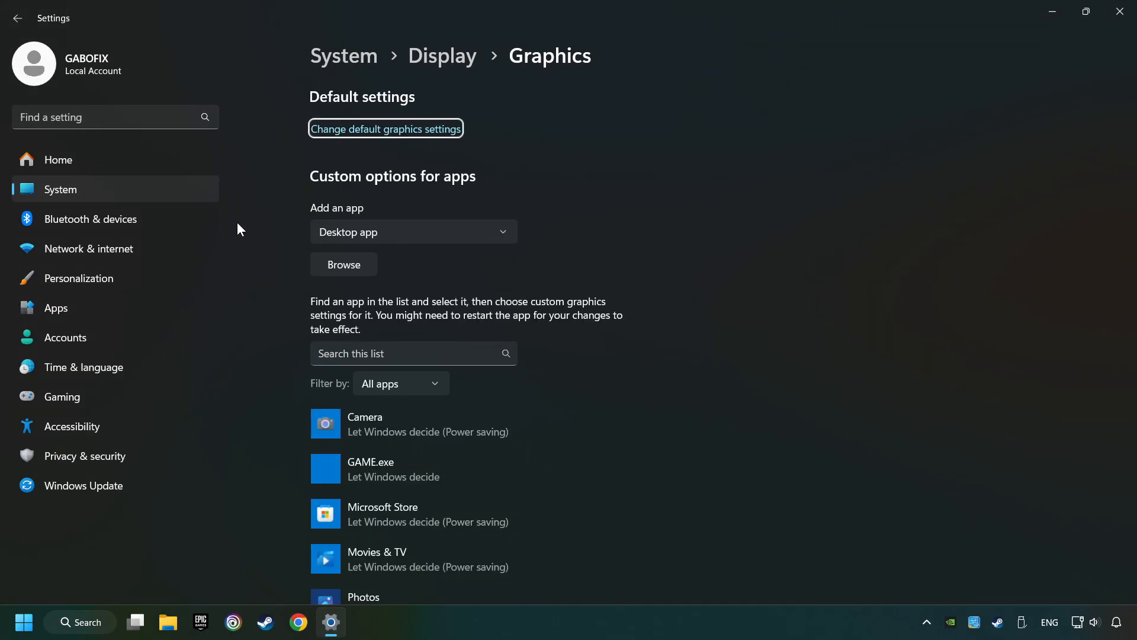
pyautogui.scroll(-3)
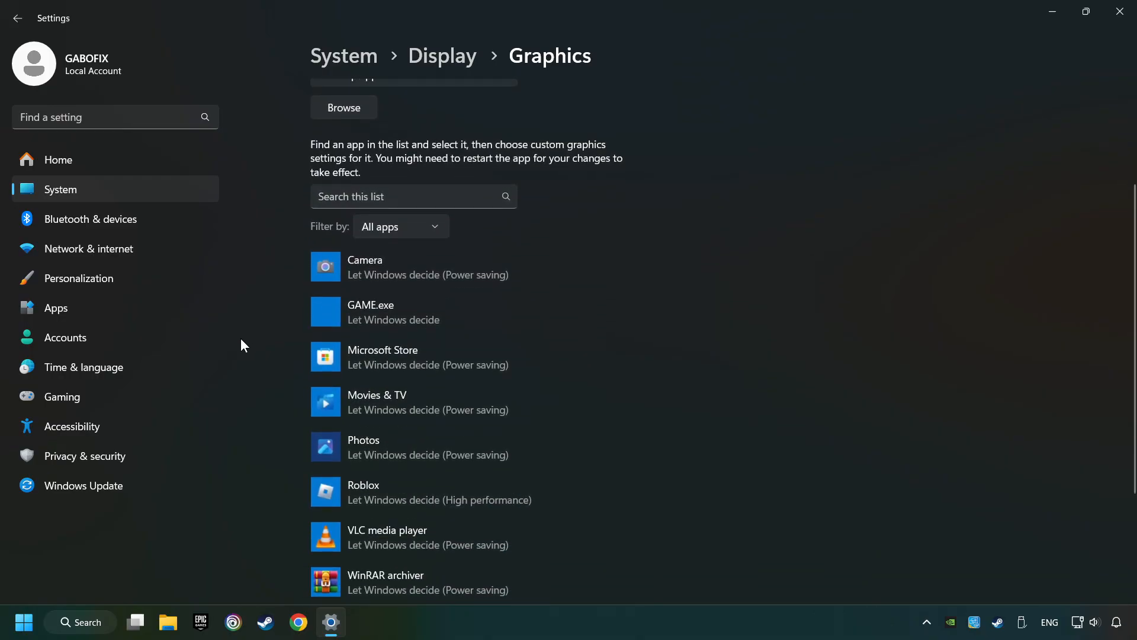
pyautogui.moveTo(283, 376)
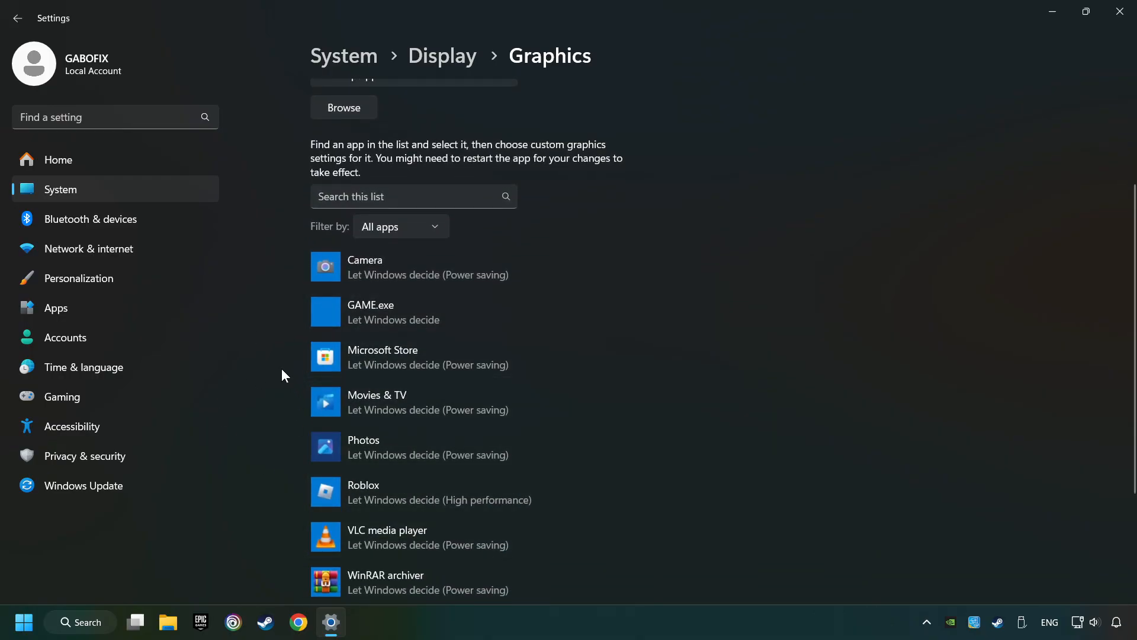
pyautogui.scroll(3)
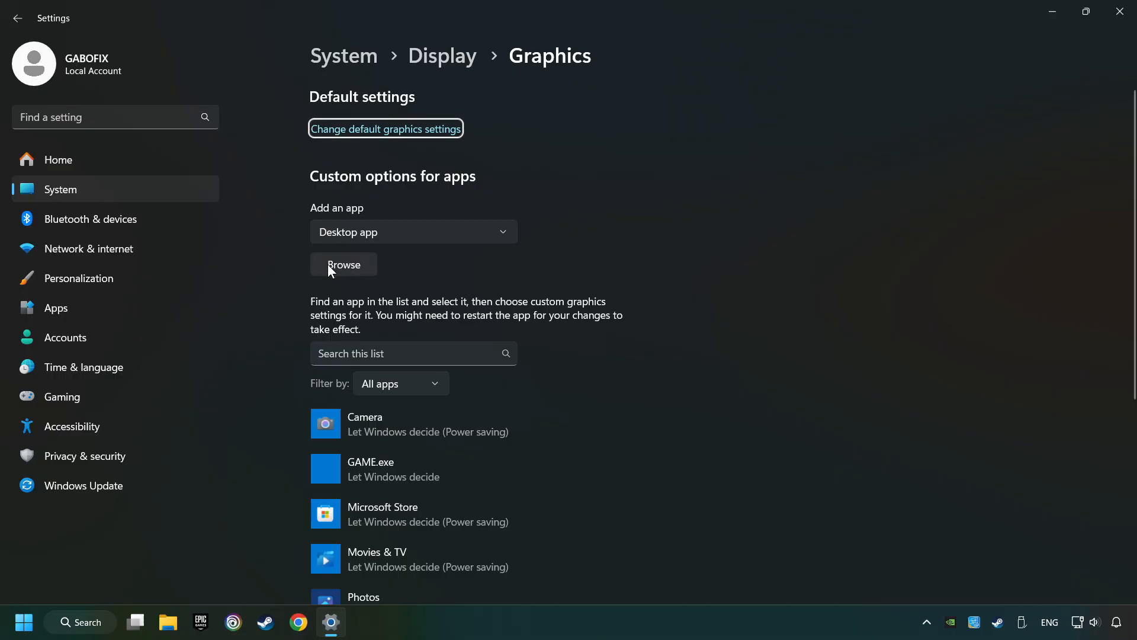
pyautogui.click(344, 264)
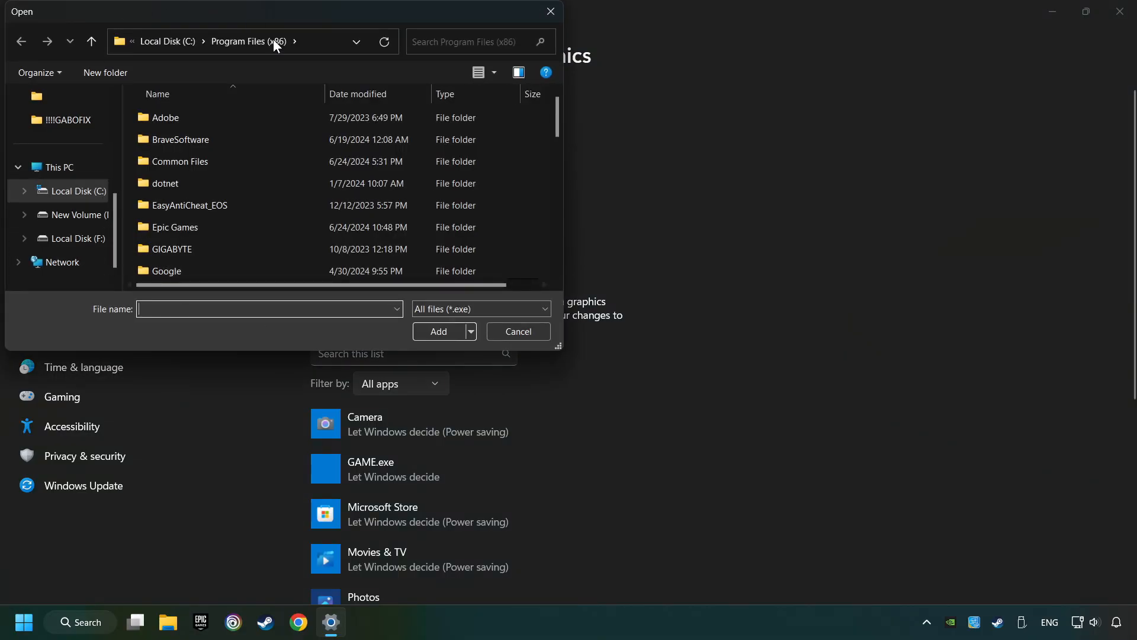
pyautogui.moveTo(549, 12)
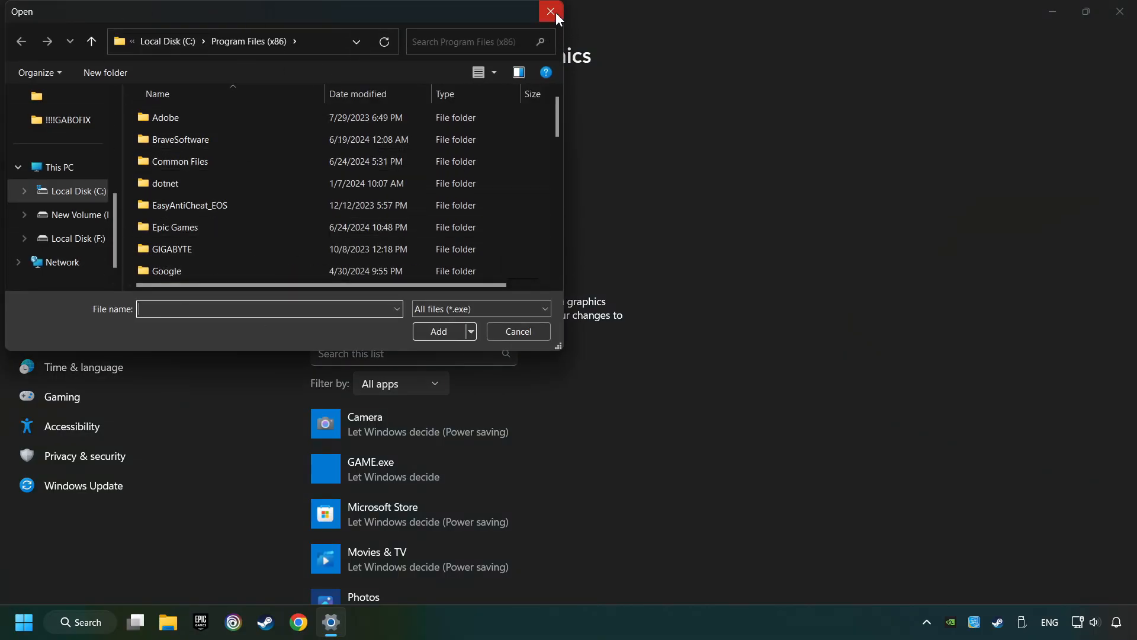
pyautogui.click(549, 12)
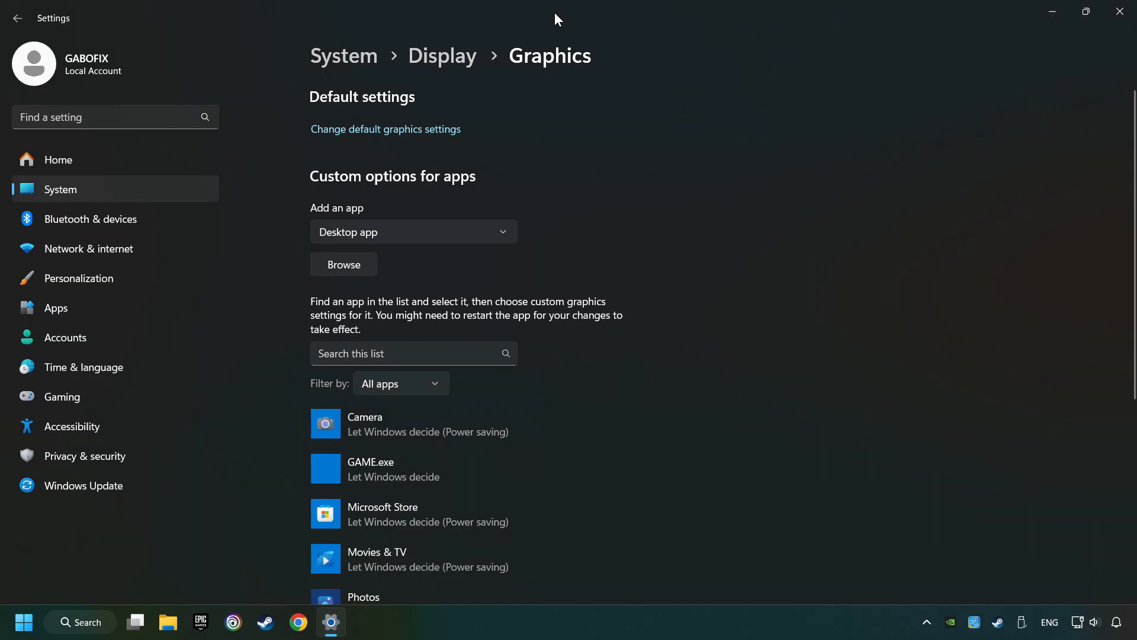
pyautogui.scroll(-3)
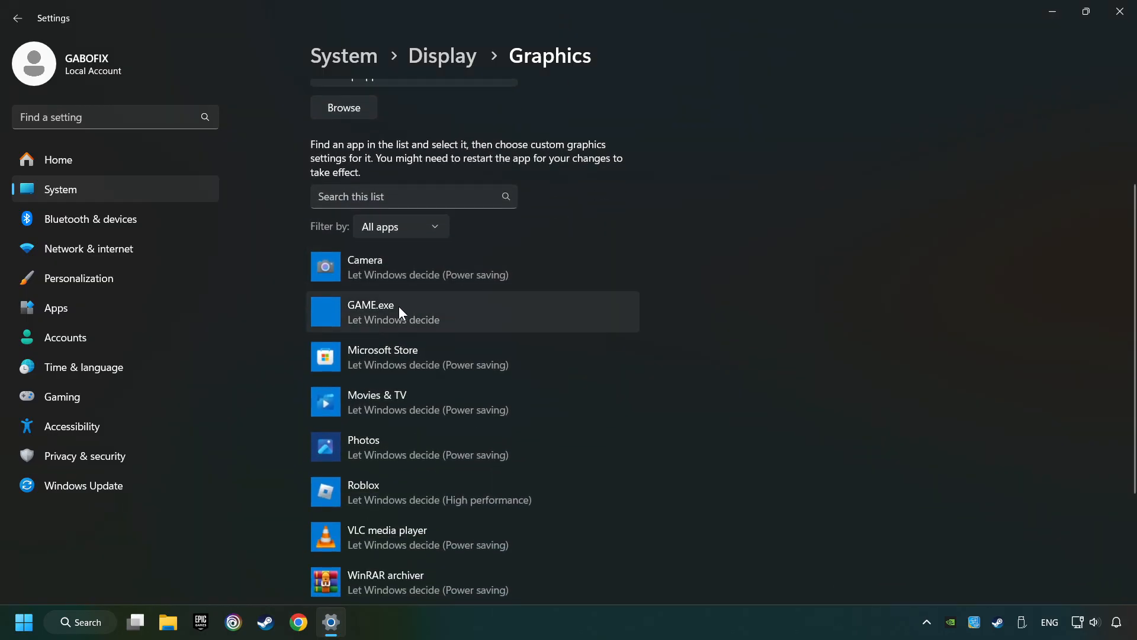
# Step: Set GAME.exe's graphics preference to the high-performance NVIDIA GPU, save, and close Settings
pyautogui.click(399, 311)
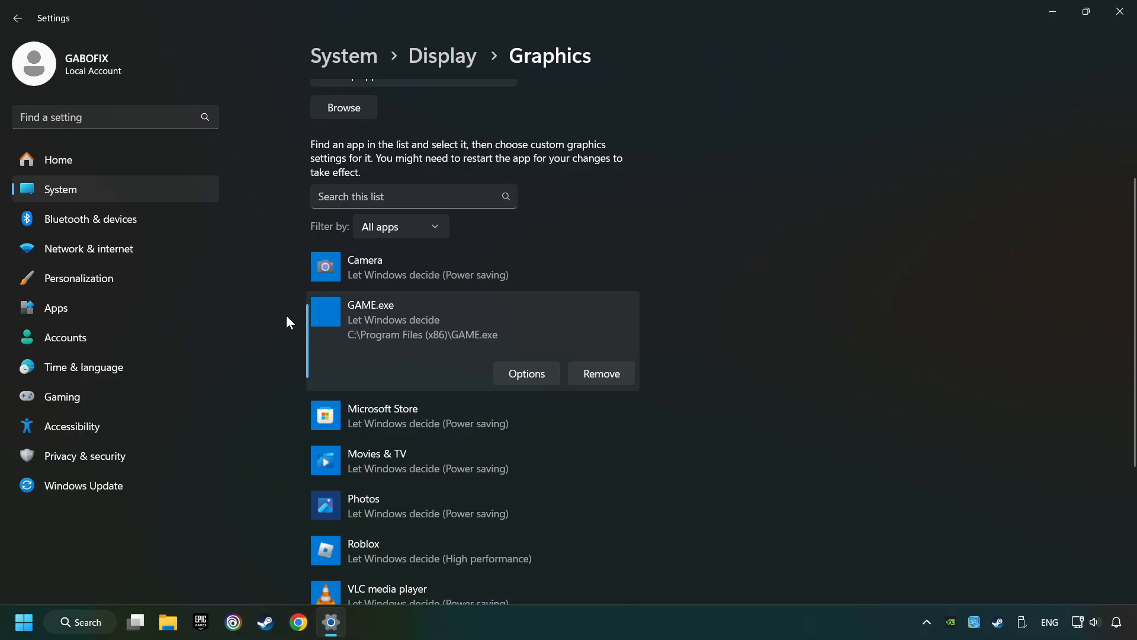
pyautogui.moveTo(437, 347)
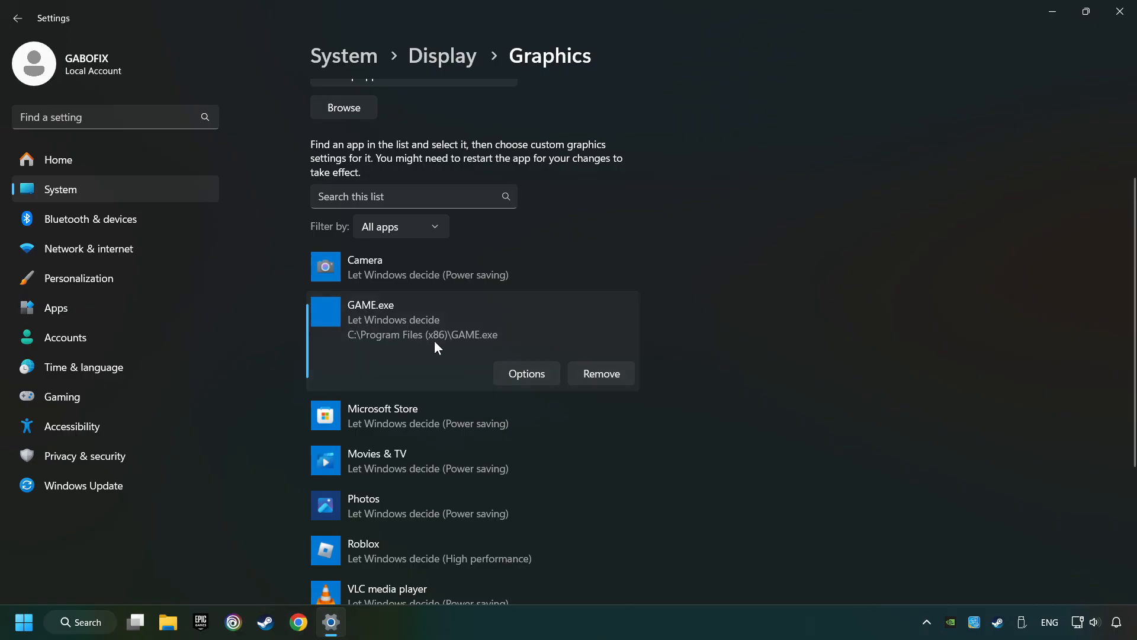
pyautogui.click(526, 373)
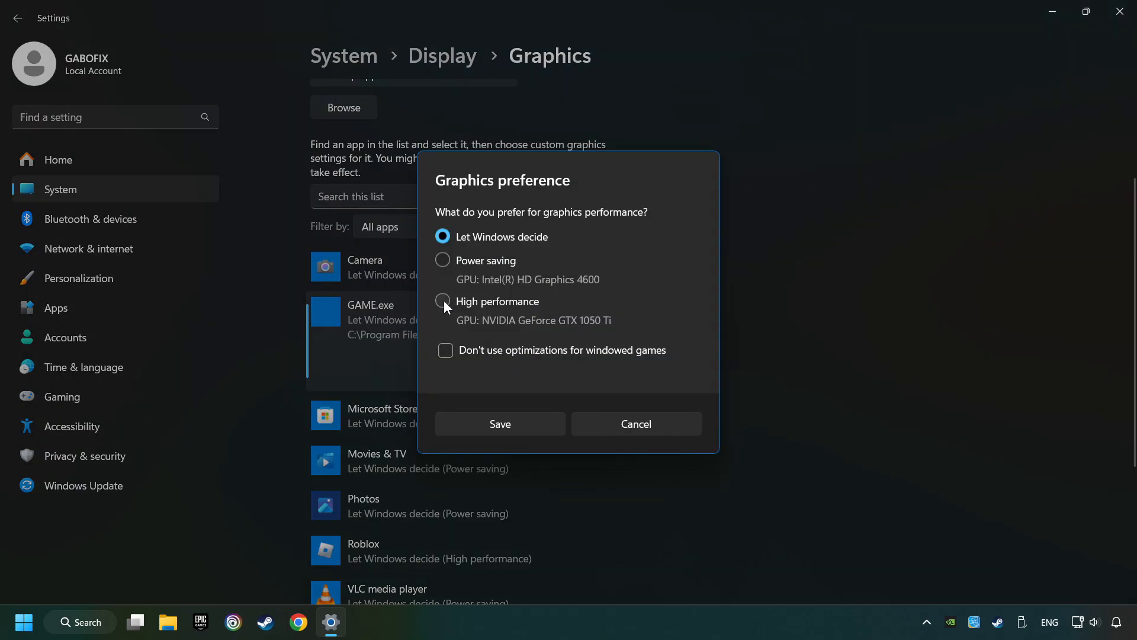
pyautogui.click(442, 301)
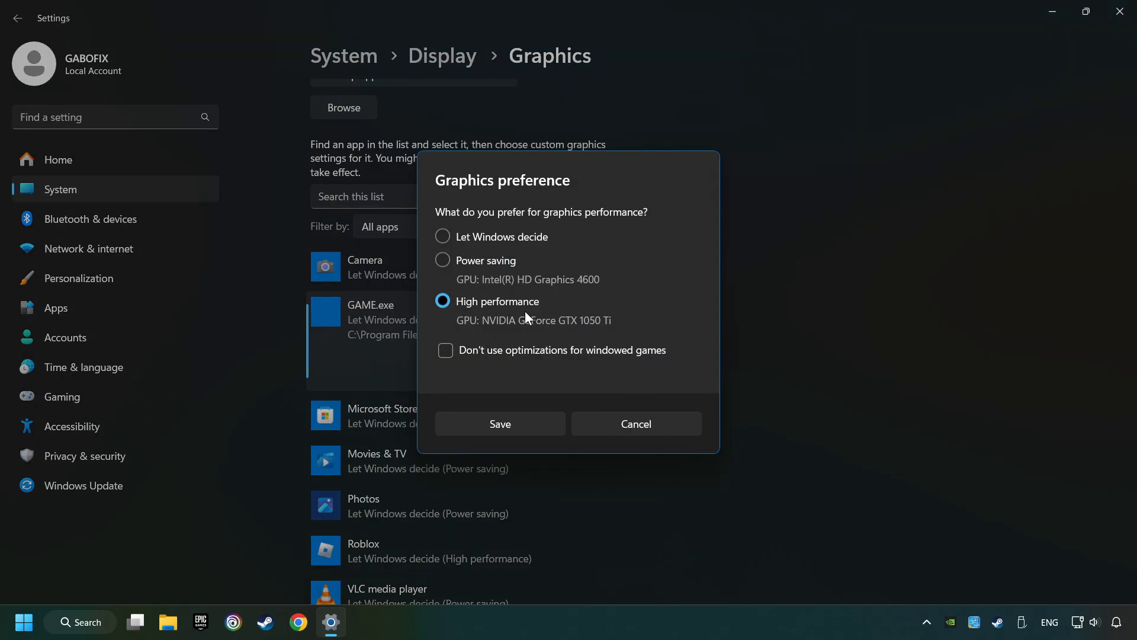
pyautogui.click(500, 424)
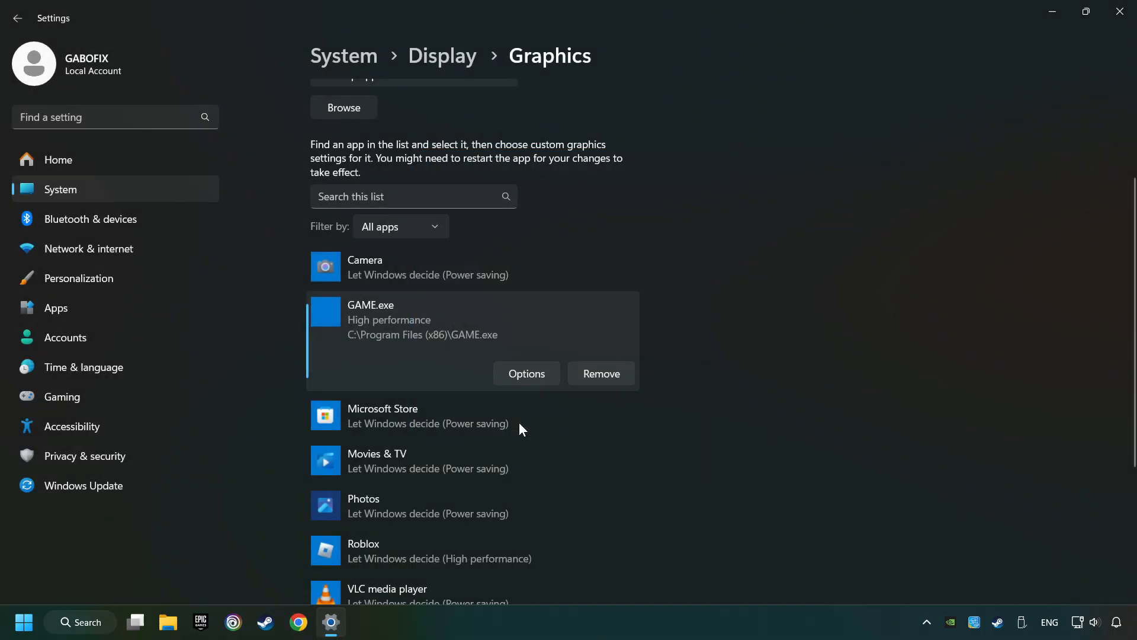
pyautogui.moveTo(769, 294)
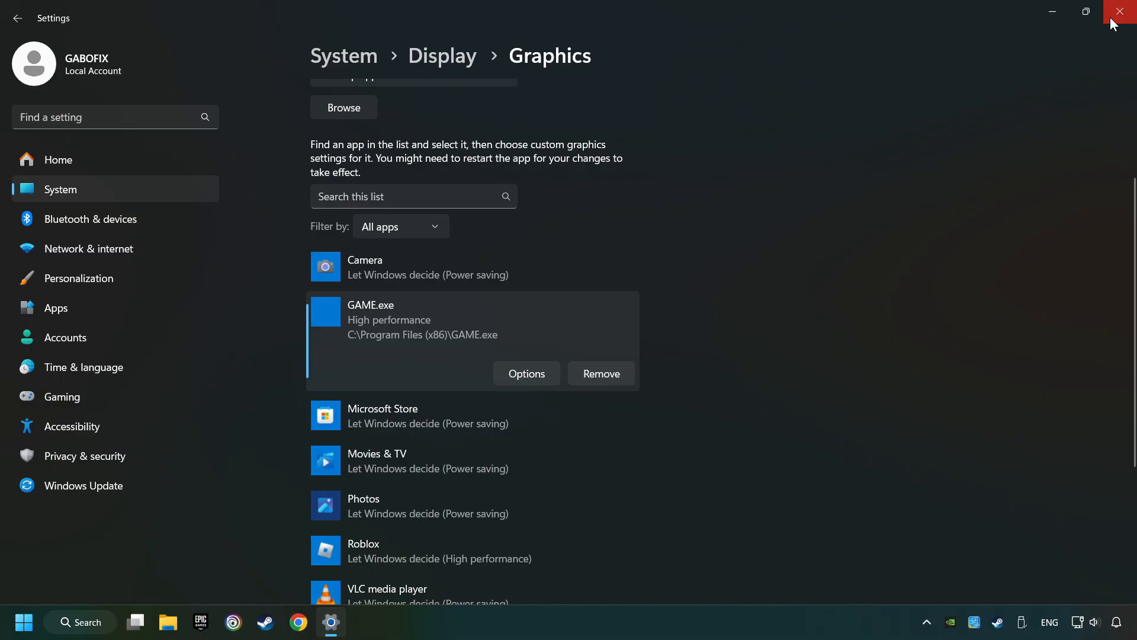
pyautogui.click(1123, 11)
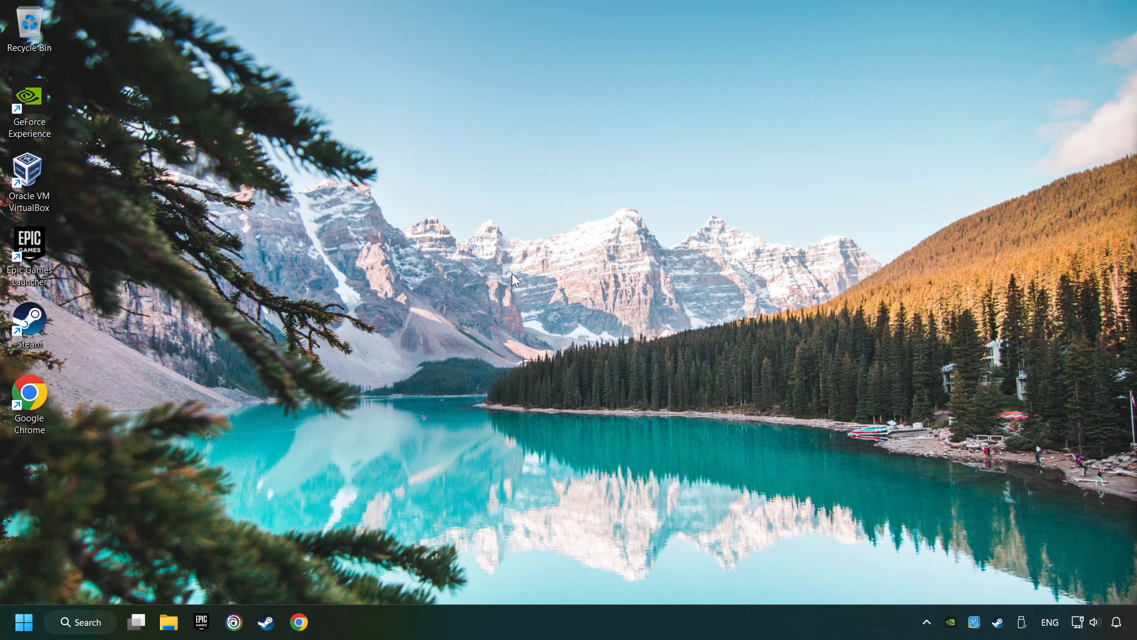
# Step: Bring up the desktop context menu and expand Show more options
pyautogui.rightClick(534, 270)
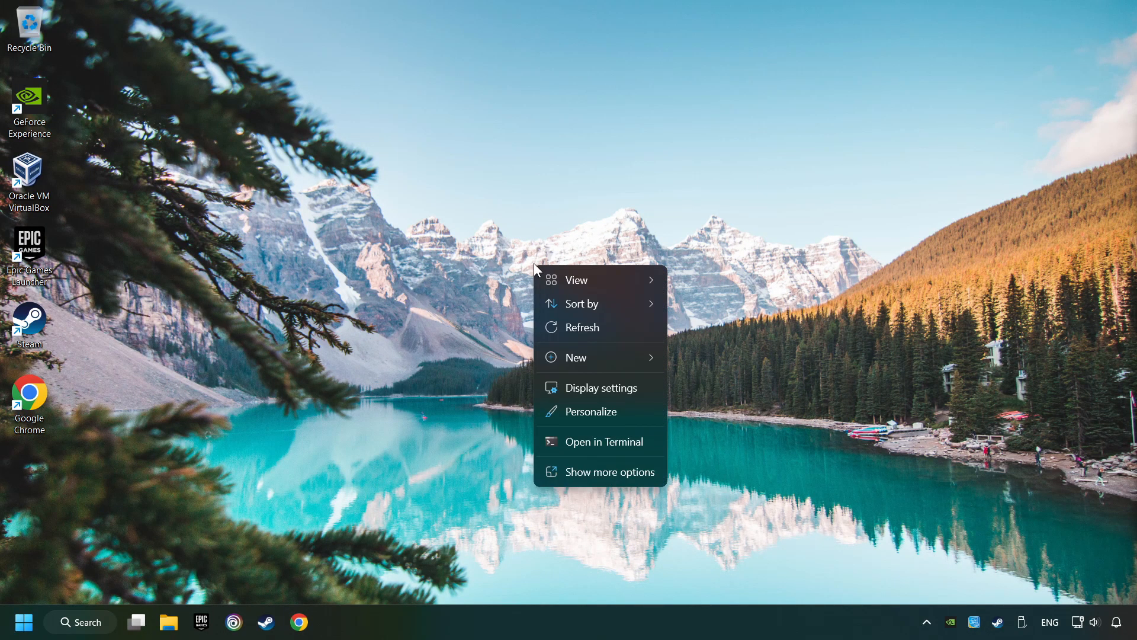
pyautogui.moveTo(594, 471)
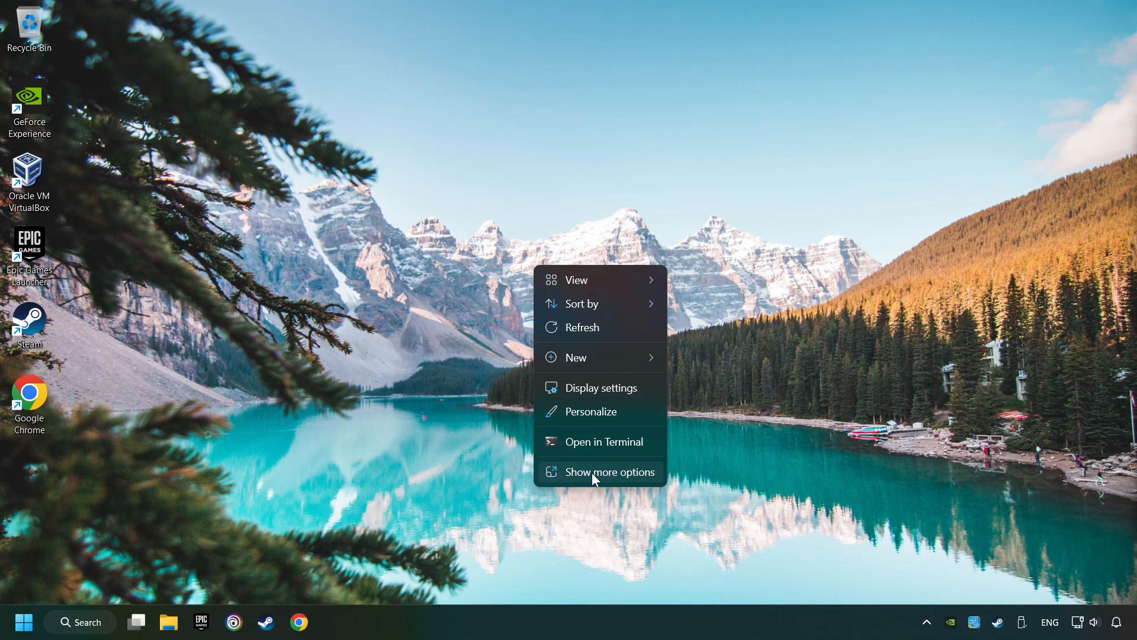
pyautogui.click(609, 472)
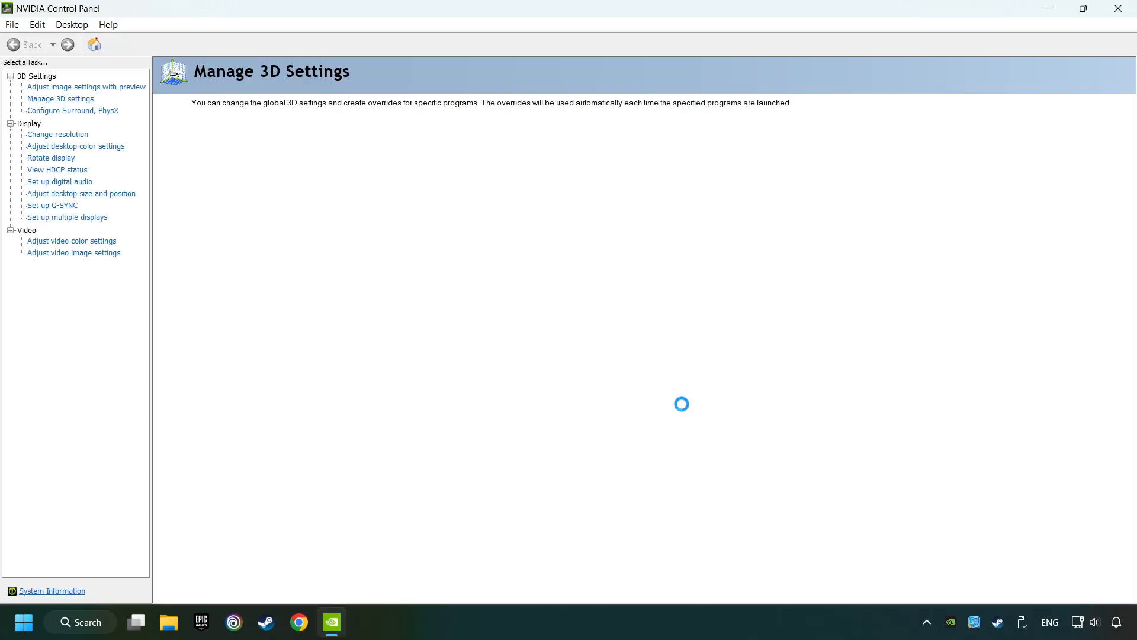
# Step: In Manage 3D Settings global settings, keep the GTX 1050 Ti as the OpenGL rendering GPU
pyautogui.click(60, 98)
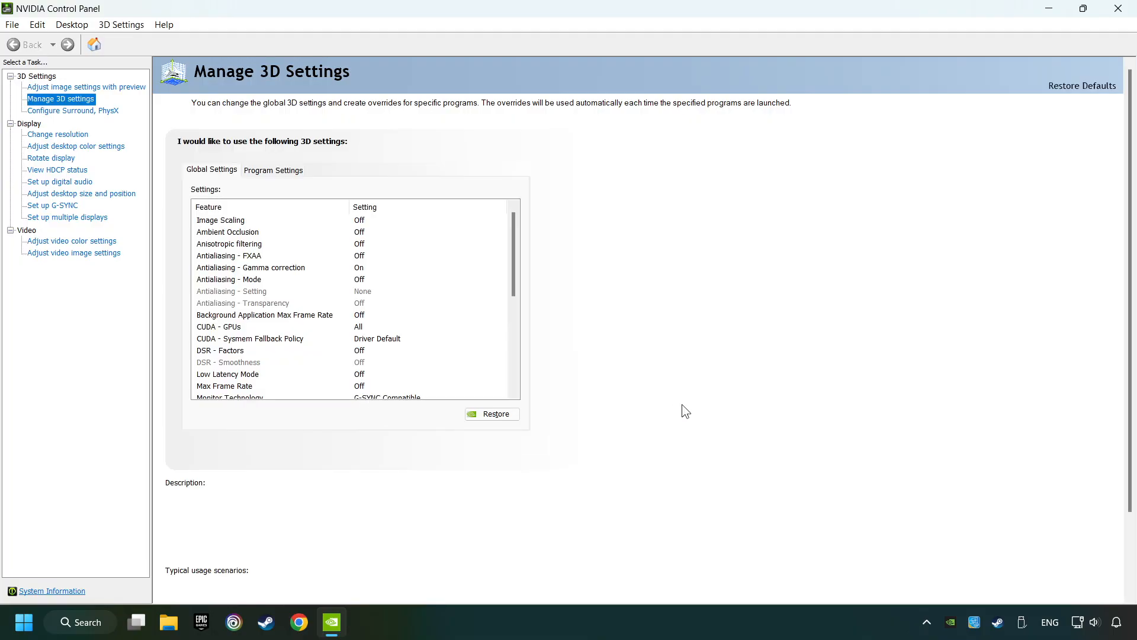
pyautogui.click(220, 220)
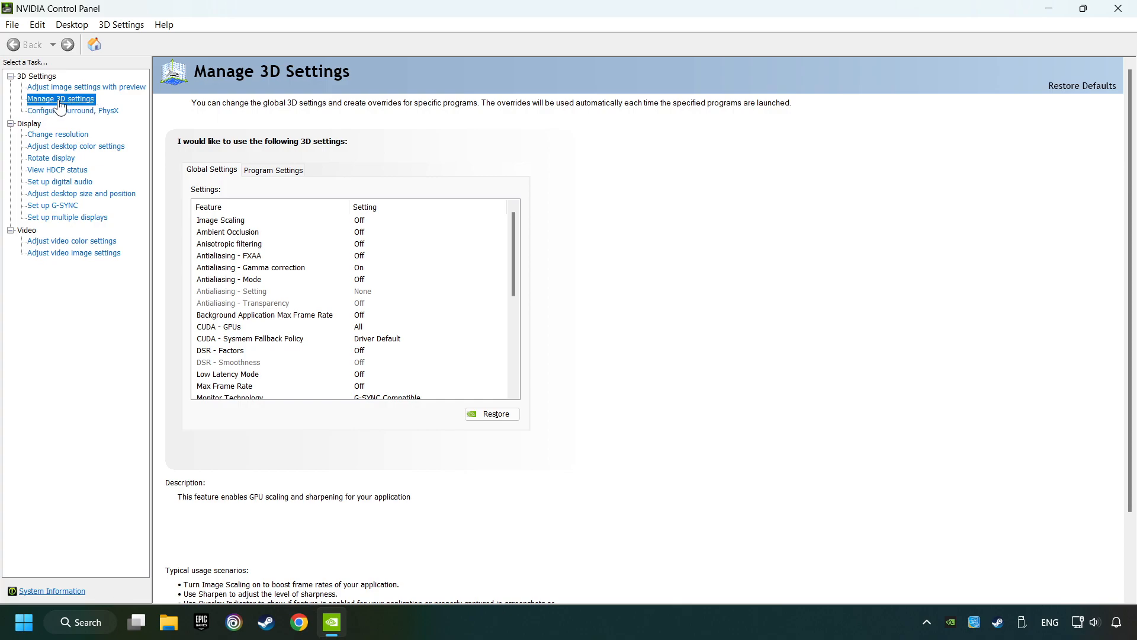
pyautogui.click(228, 231)
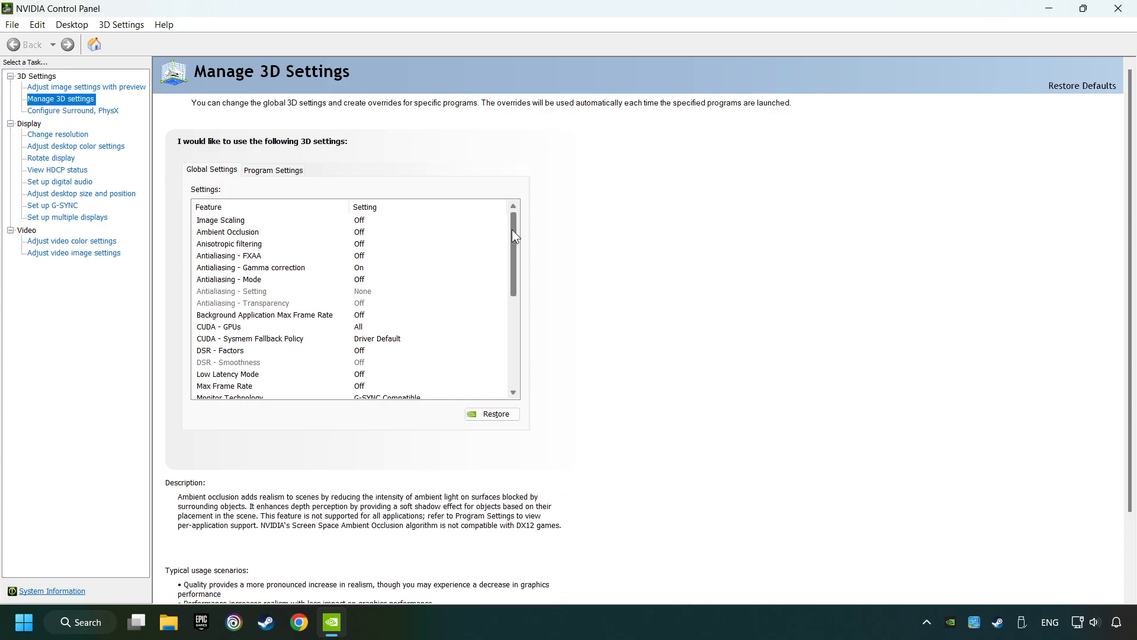
pyautogui.scroll(-3)
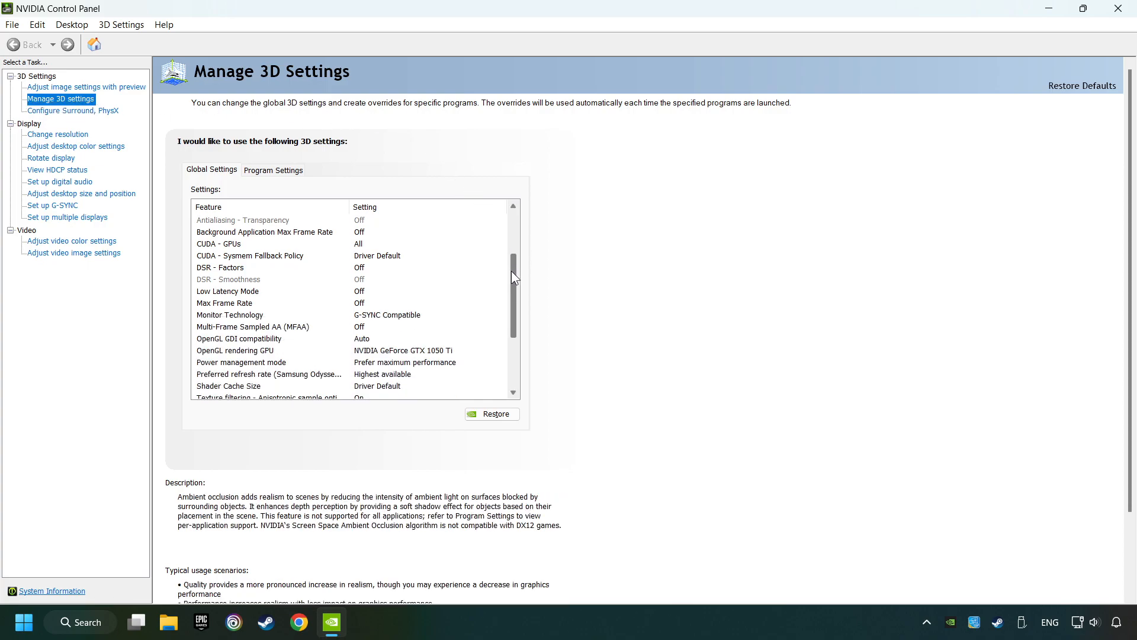
pyautogui.scroll(-3)
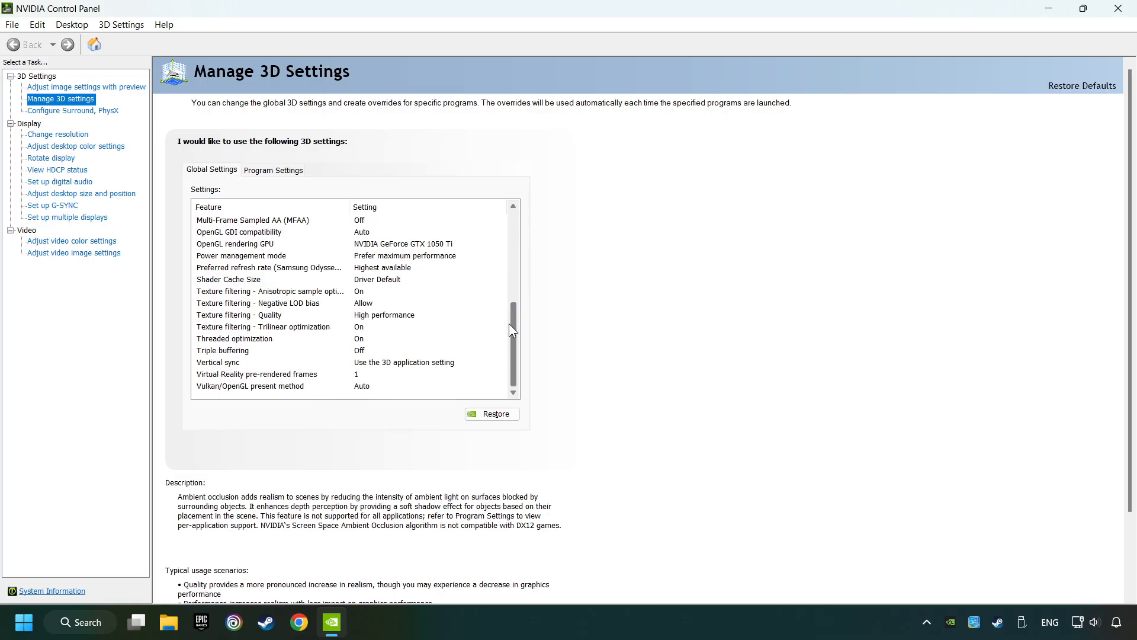
pyautogui.scroll(3)
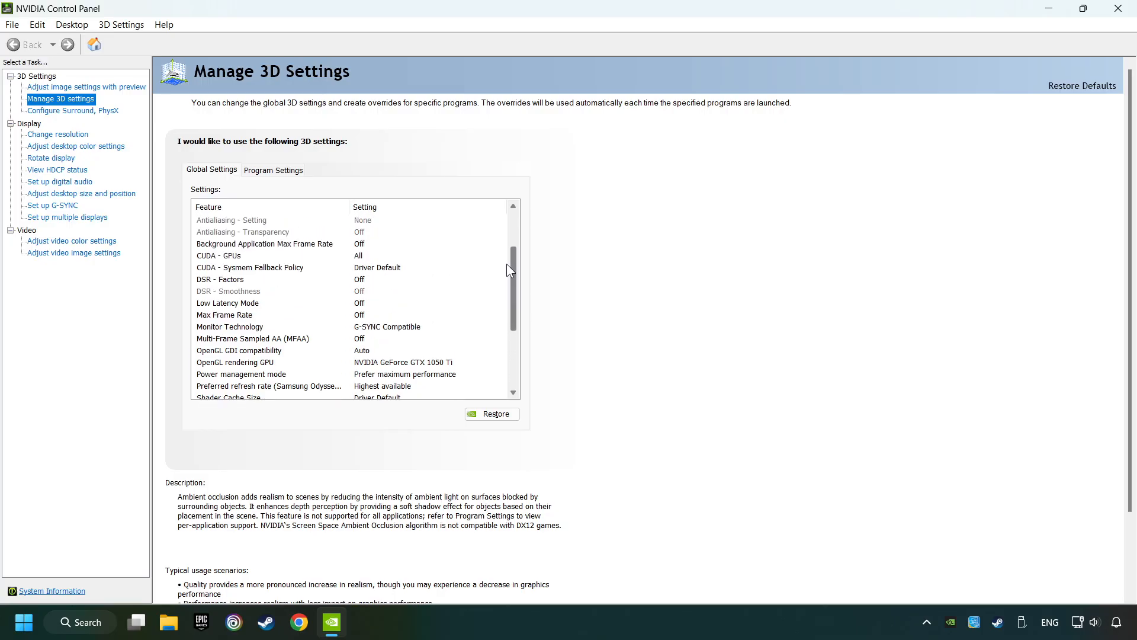
pyautogui.scroll(-3)
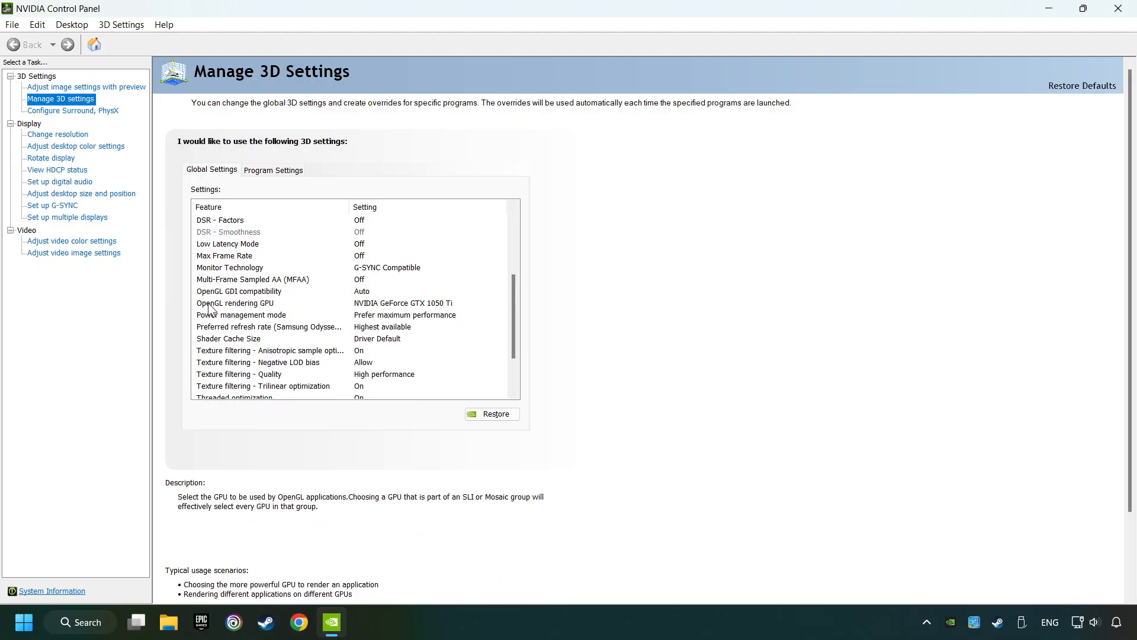
pyautogui.click(501, 302)
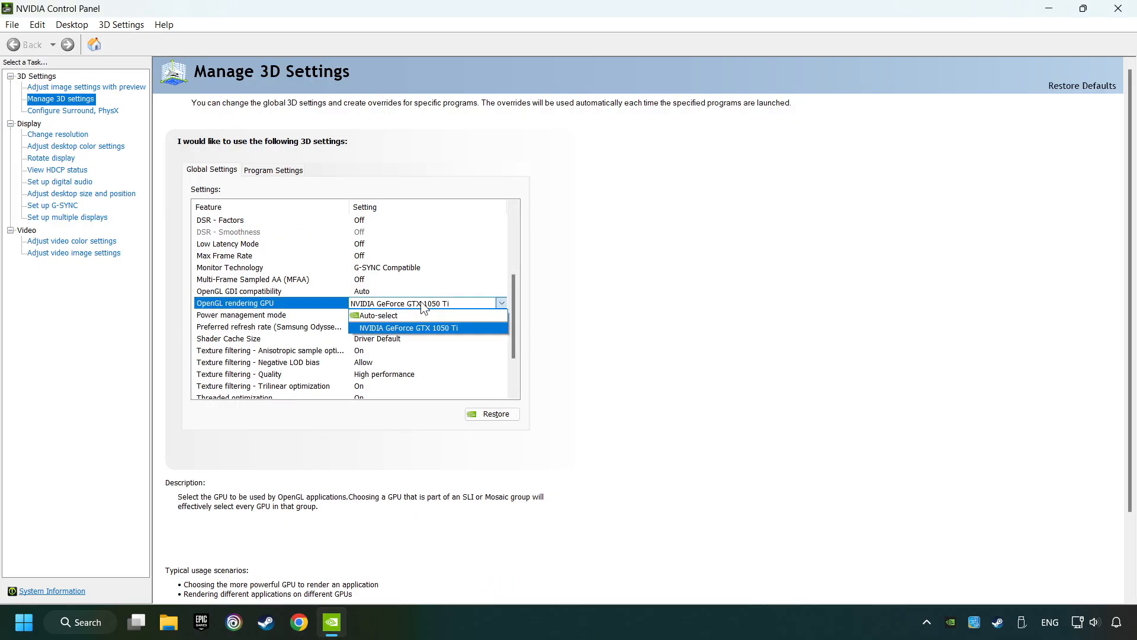
pyautogui.moveTo(440, 332)
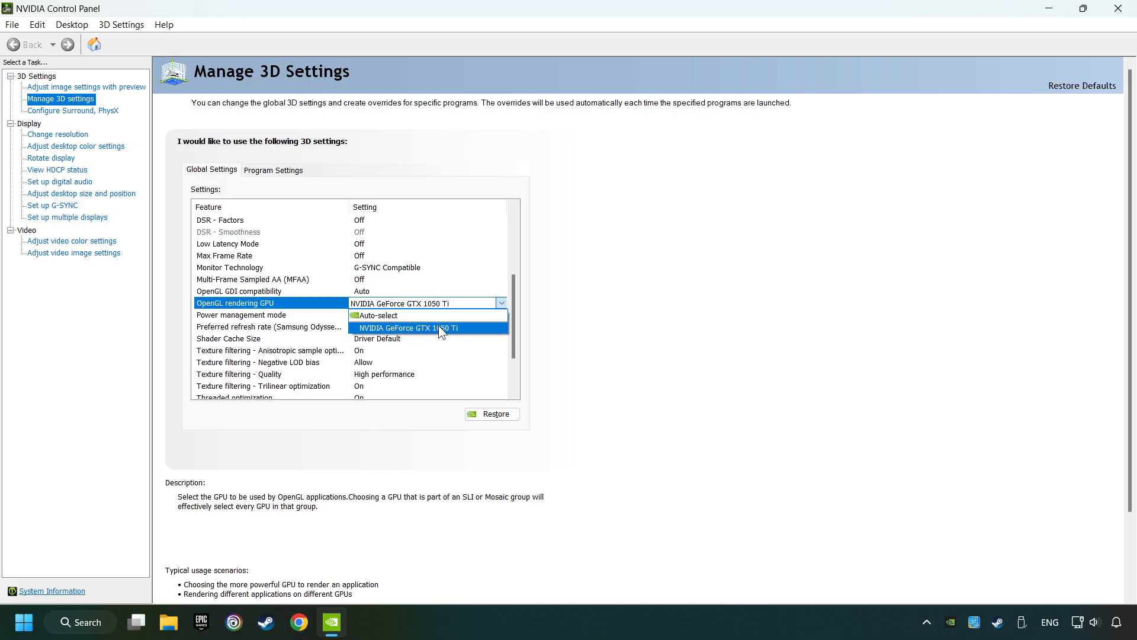
pyautogui.click(409, 329)
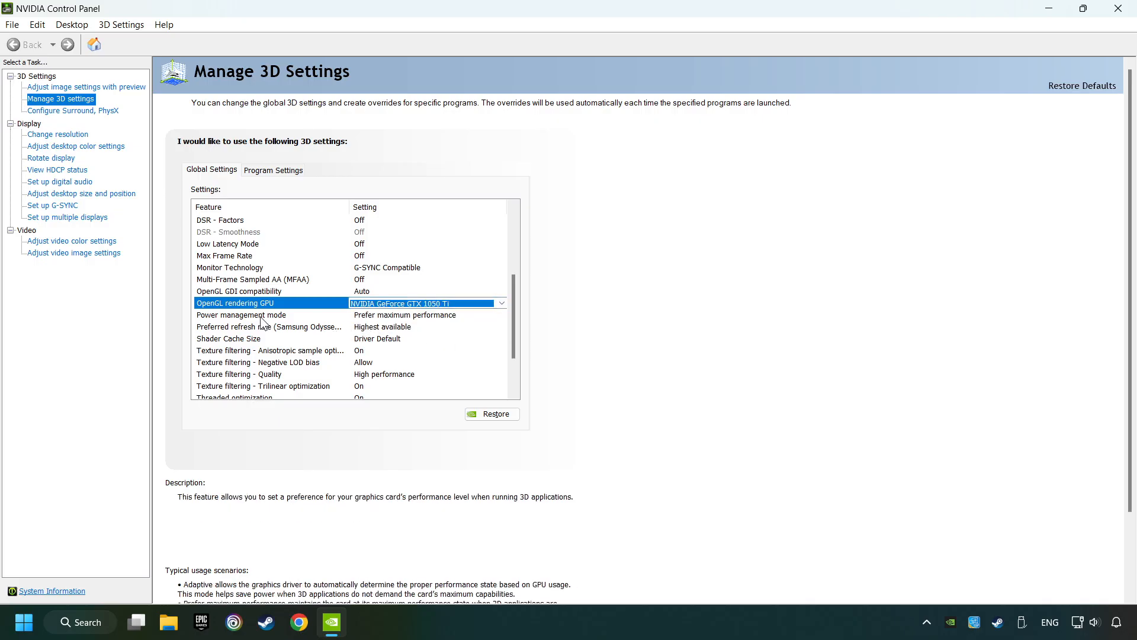
# Step: Set Power management to Prefer maximum performance, Texture filtering Quality to High performance, Vertical sync Off
pyautogui.click(242, 314)
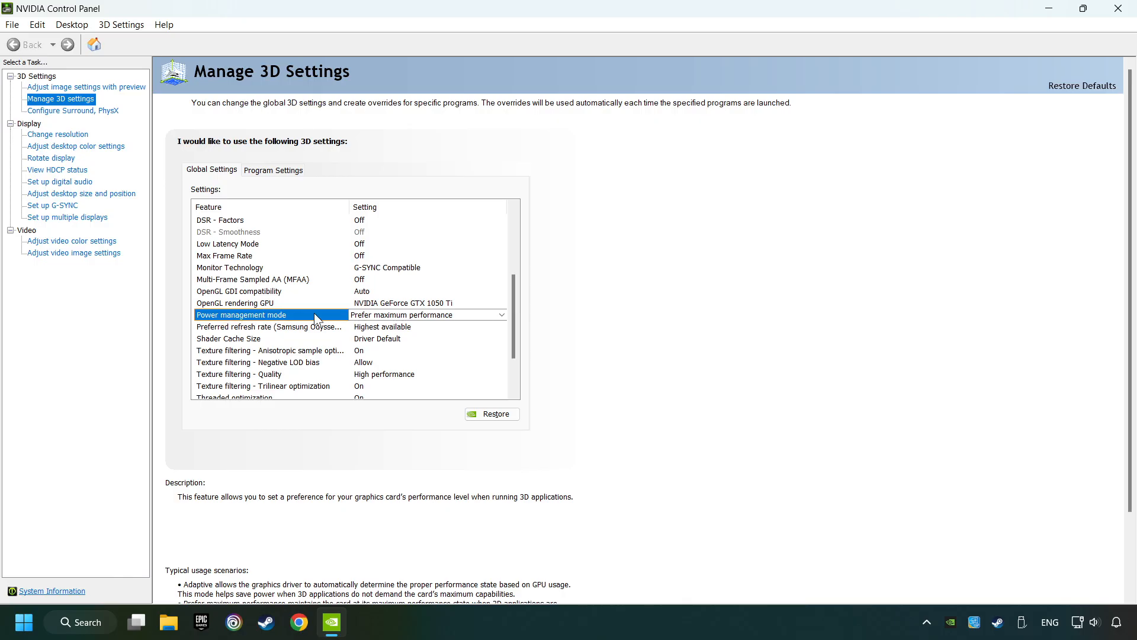
pyautogui.click(501, 314)
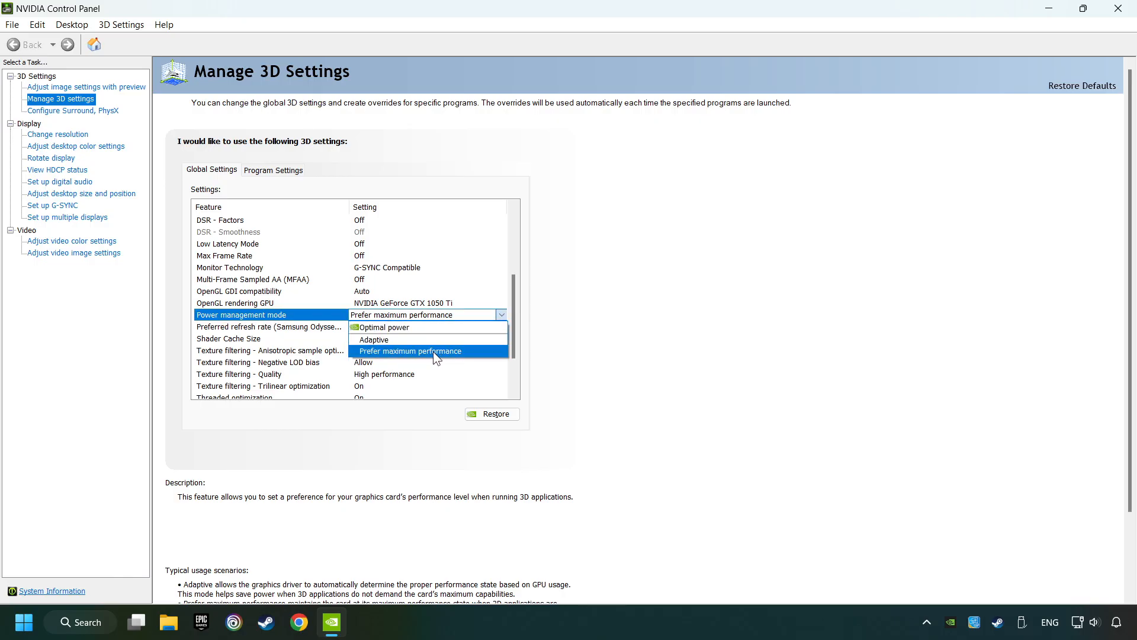
pyautogui.click(411, 351)
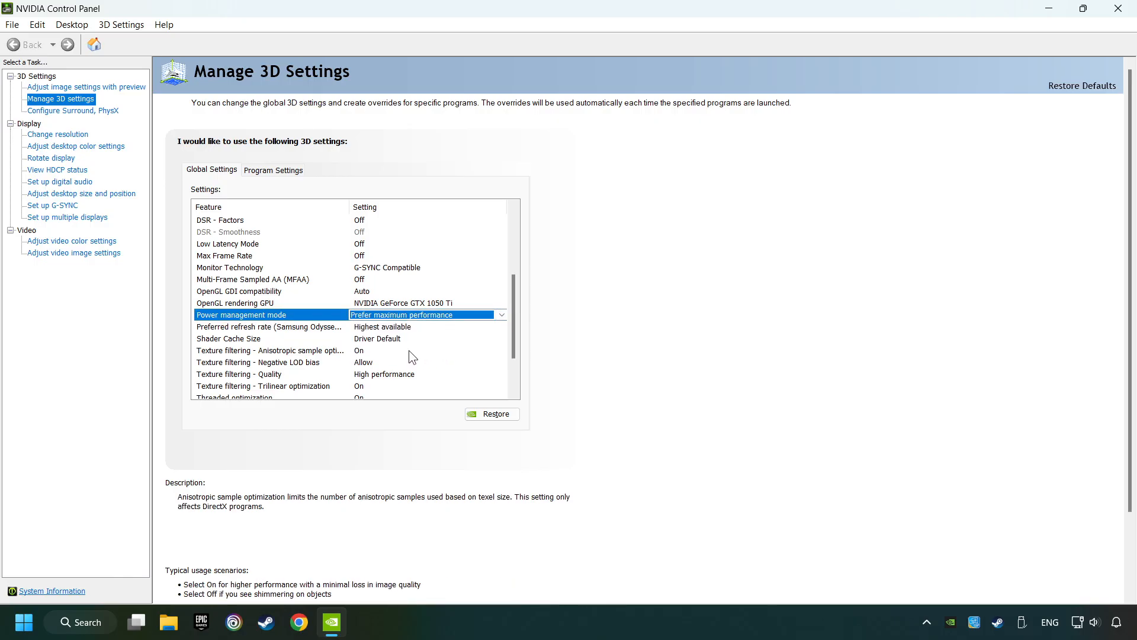
pyautogui.scroll(-3)
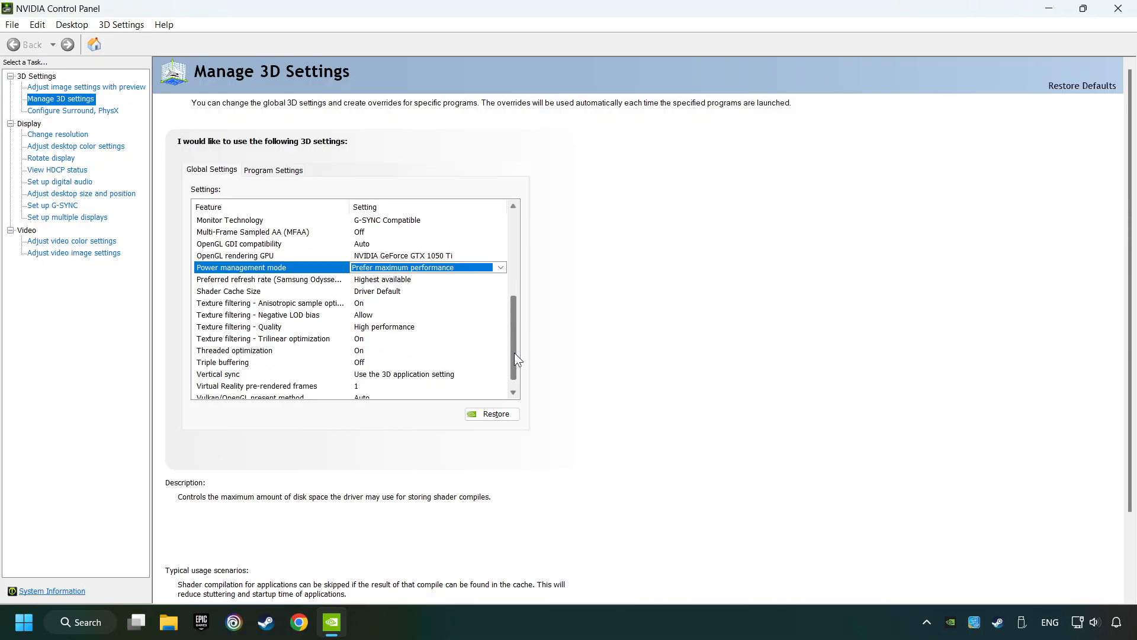
pyautogui.click(239, 327)
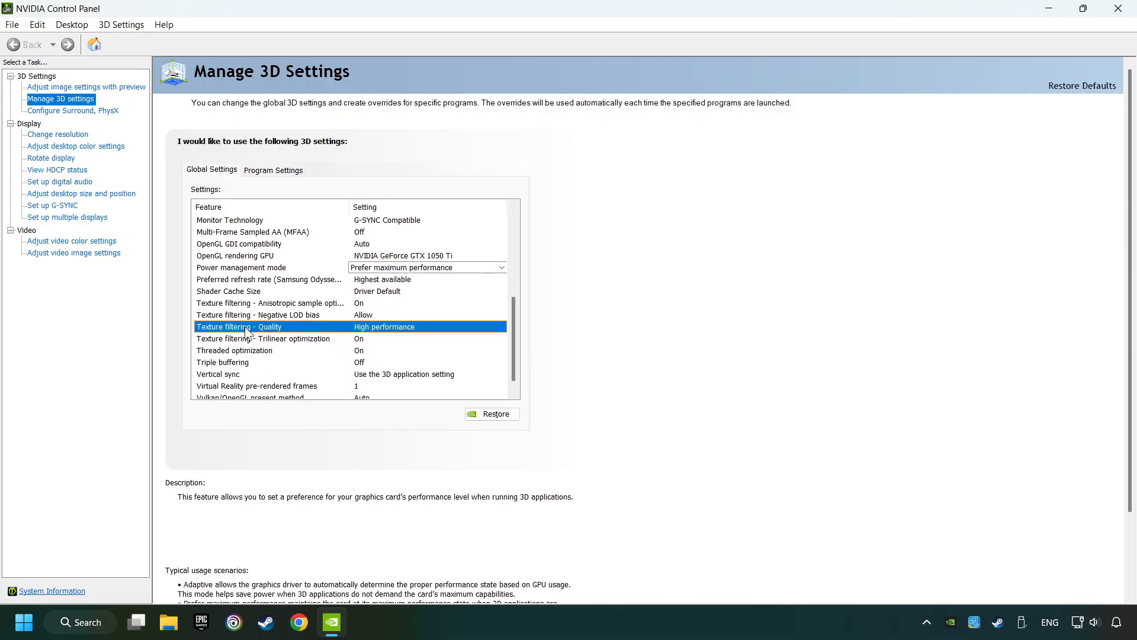
pyautogui.click(500, 327)
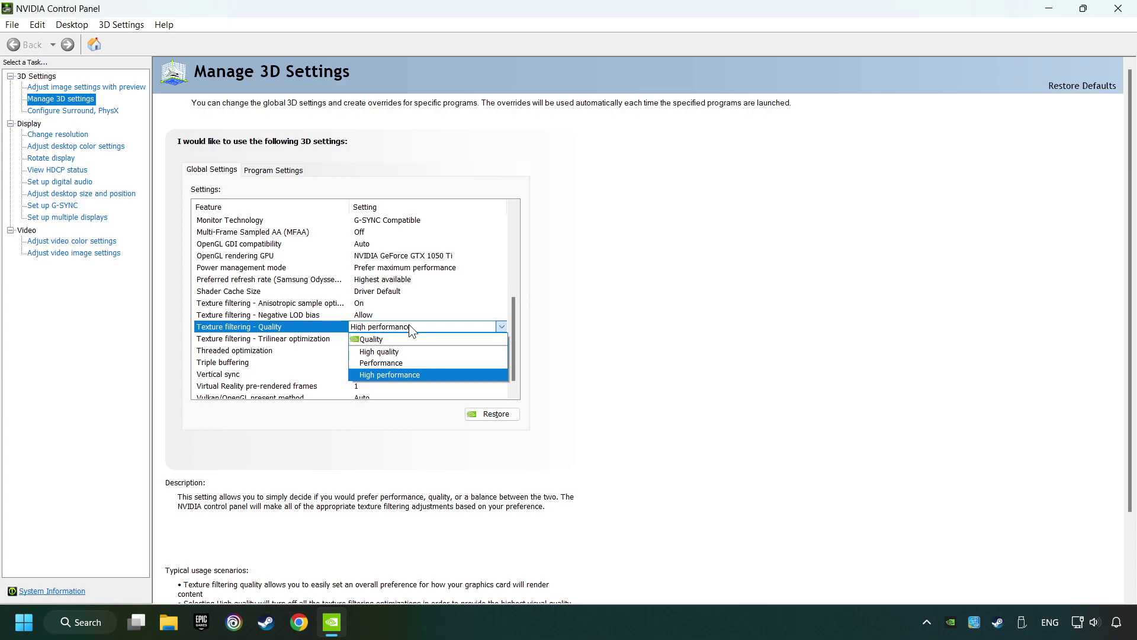
pyautogui.moveTo(397, 377)
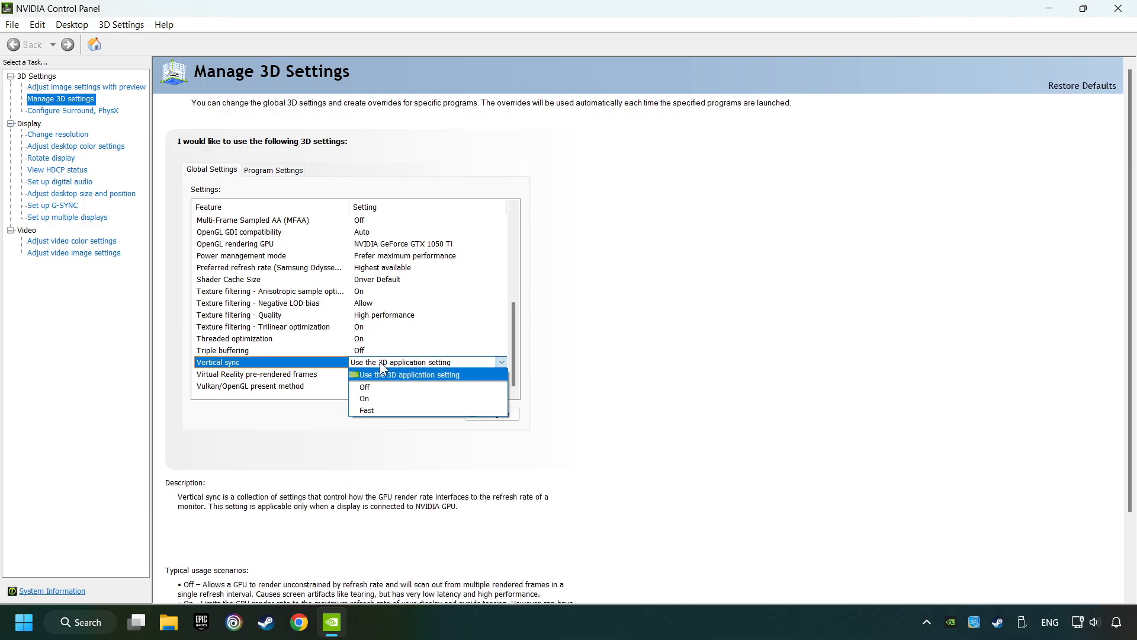
pyautogui.click(408, 374)
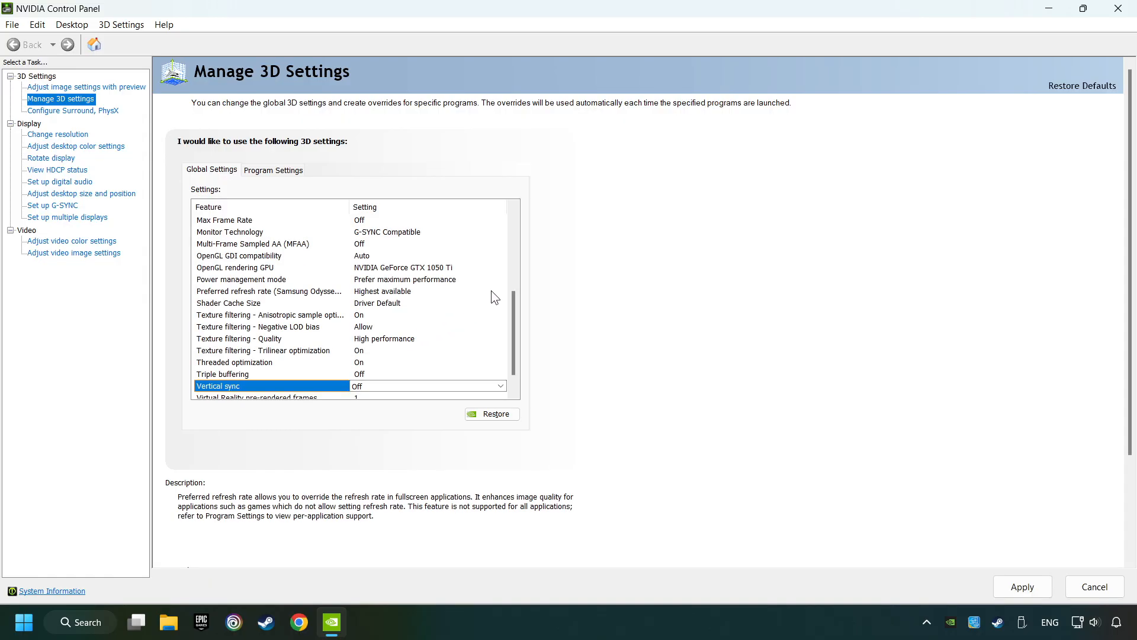
# Step: Apply the changed global 3D settings and close NVIDIA Control Panel
pyautogui.scroll(-3)
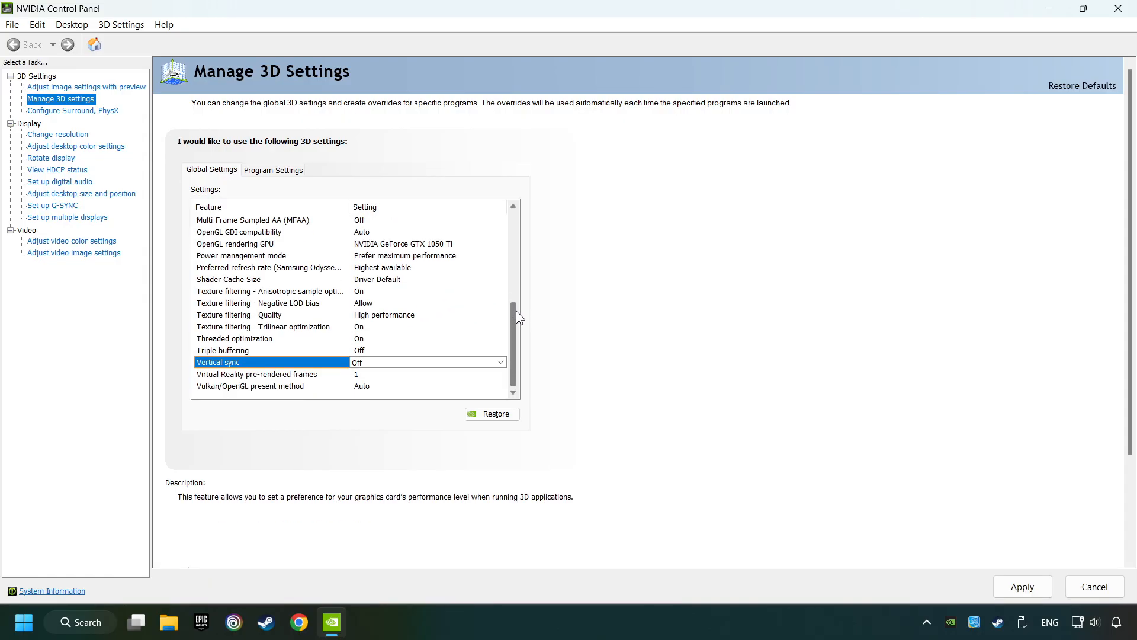
pyautogui.moveTo(869, 524)
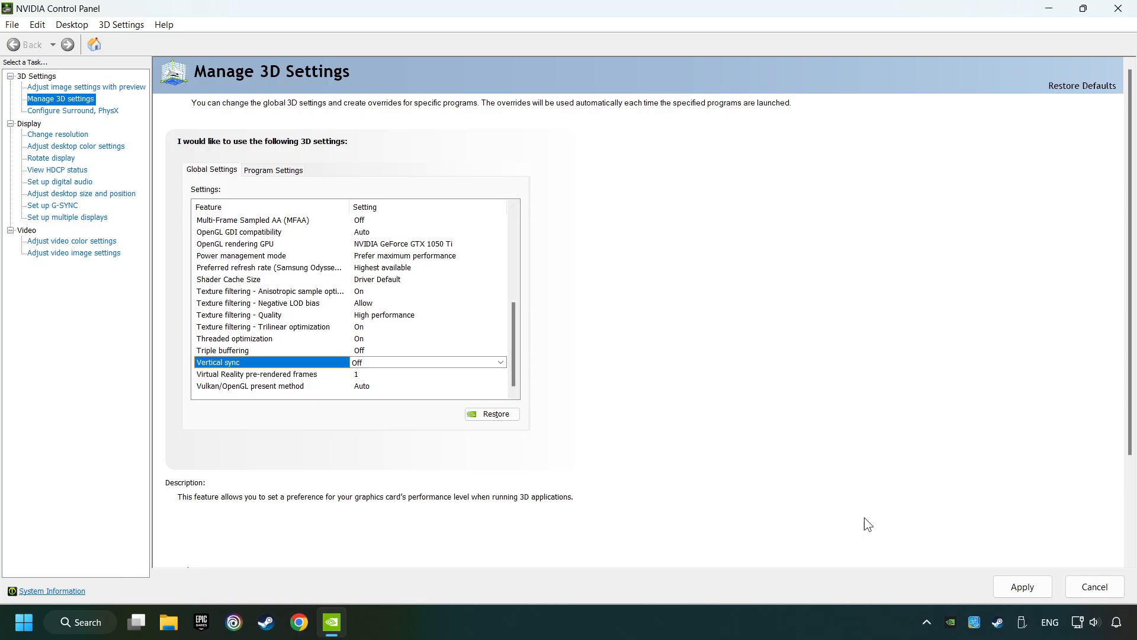
pyautogui.click(1021, 587)
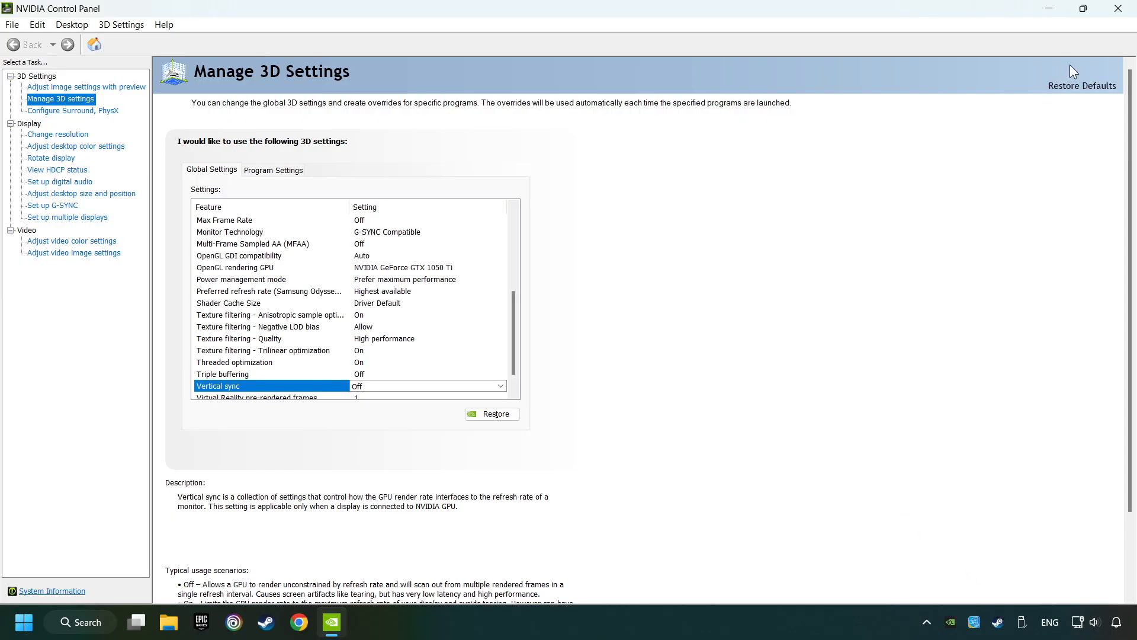
pyautogui.click(1117, 8)
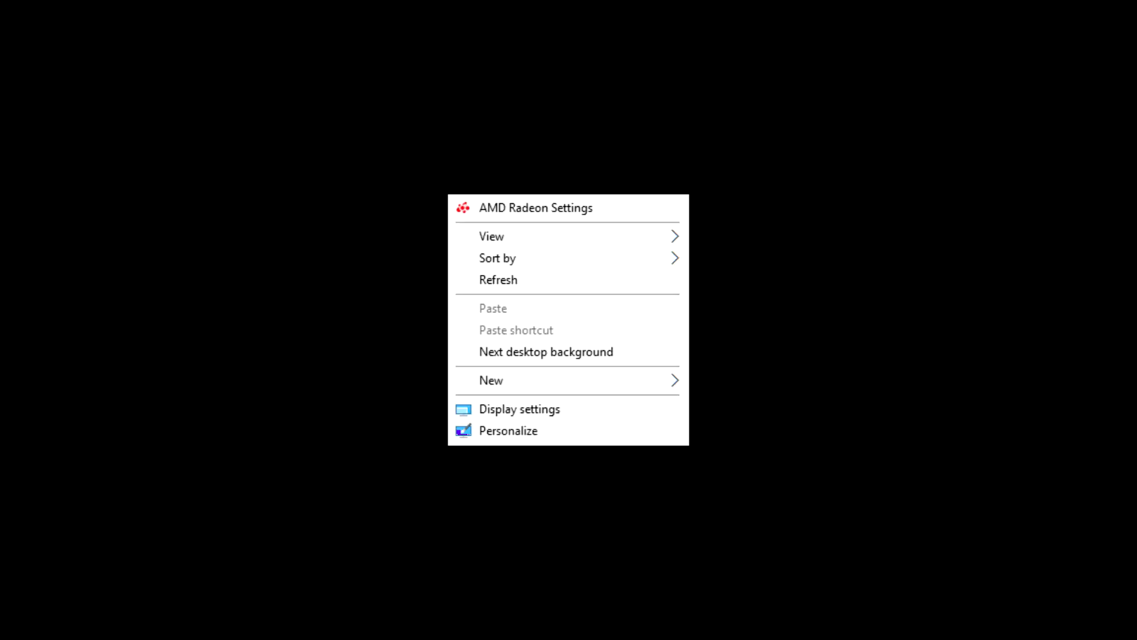
pyautogui.moveTo(526, 208)
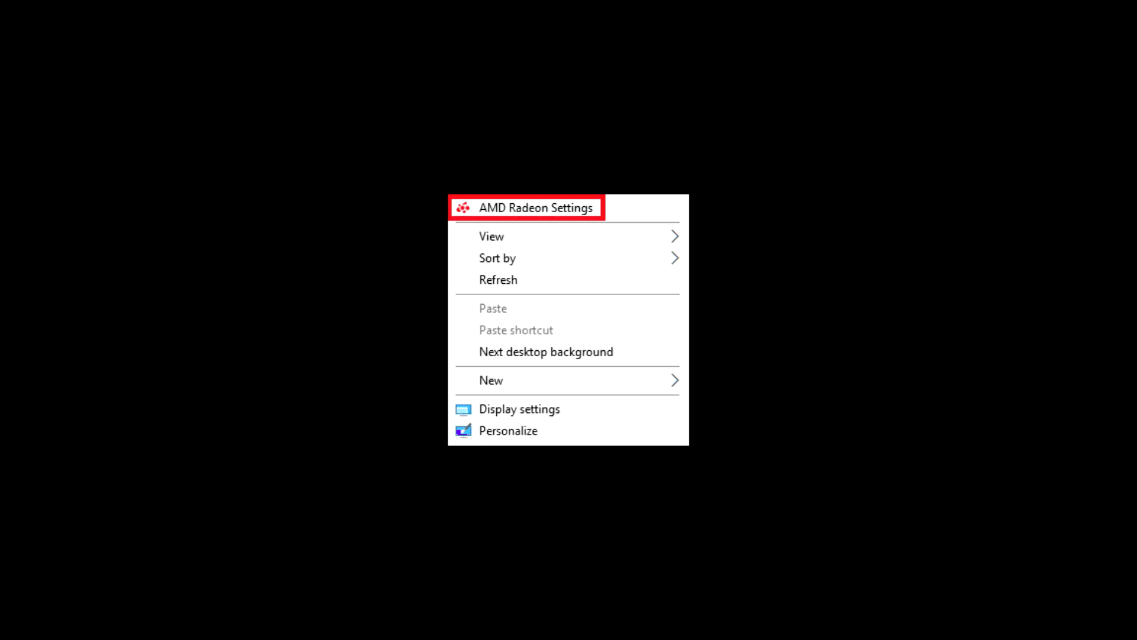
# Step: Dismiss the AMD Radeon Settings menu, leaving a clear desktop
pyautogui.click(536, 206)
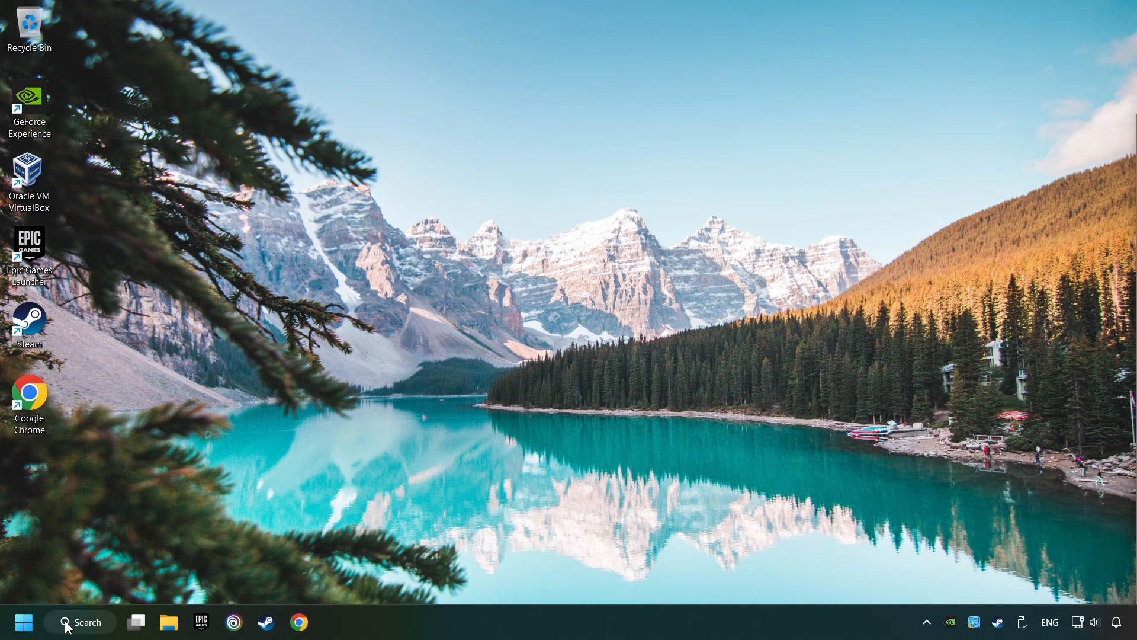
# Step: Launch System Configuration from a taskbar search for 'msc'
pyautogui.click(80, 622)
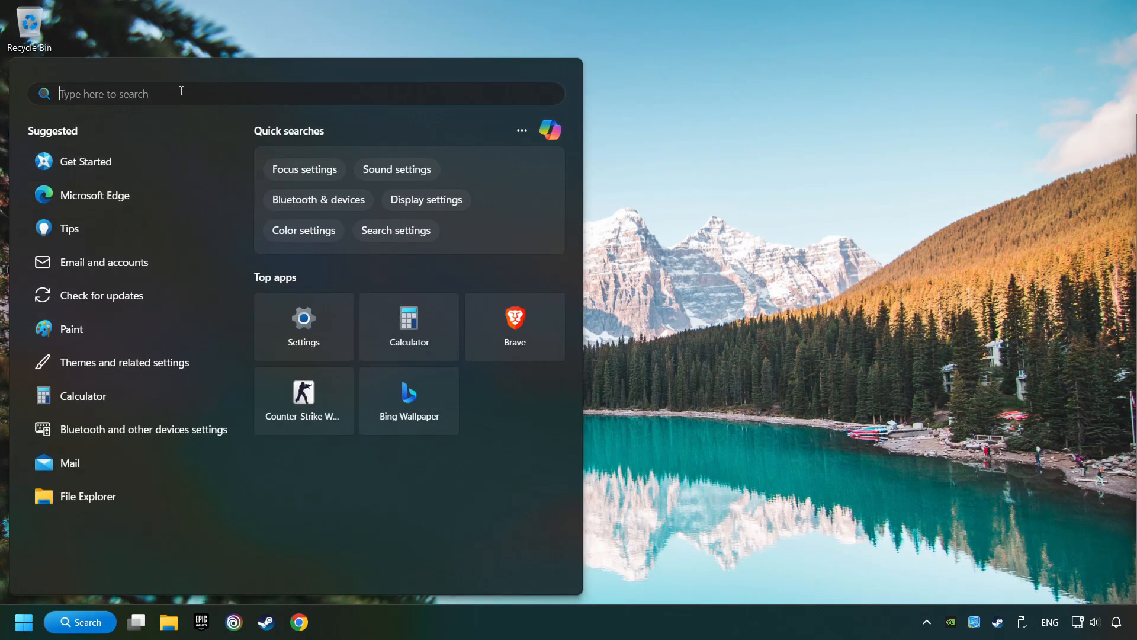
pyautogui.write('msc')
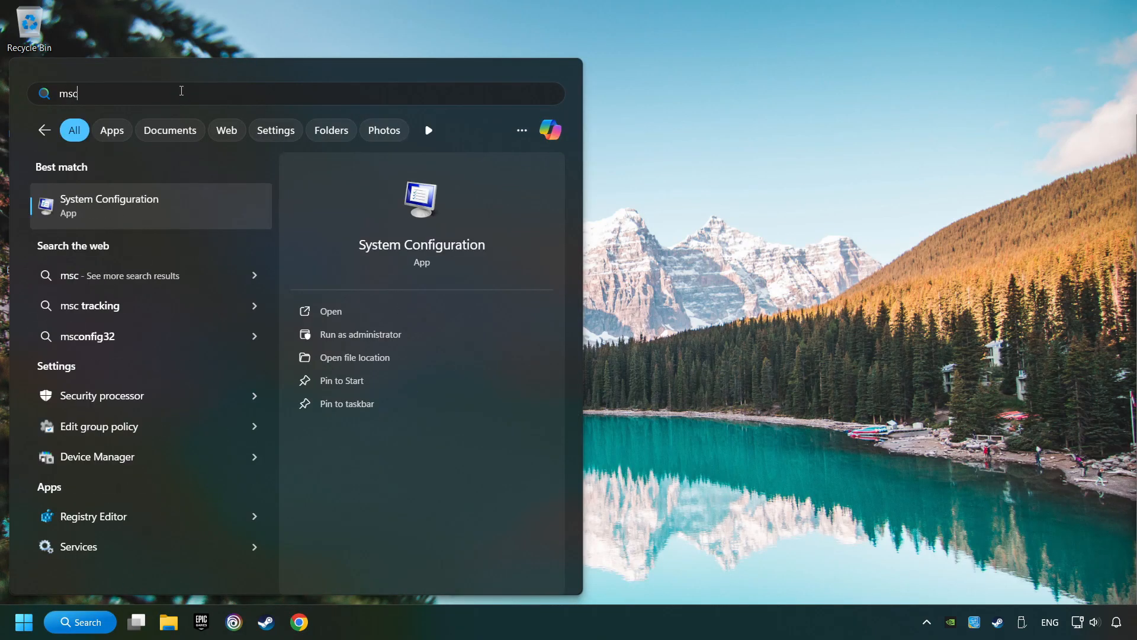
pyautogui.click(331, 310)
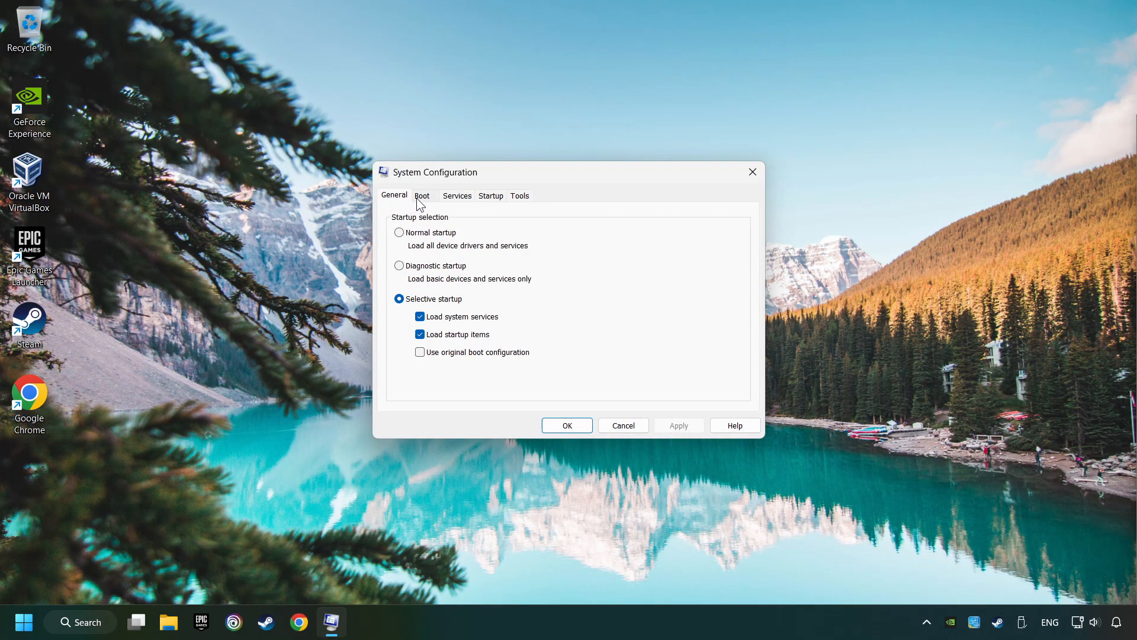
# Step: Set Boot advanced options to 8 processors, confirm, and exit without restarting
pyautogui.click(421, 195)
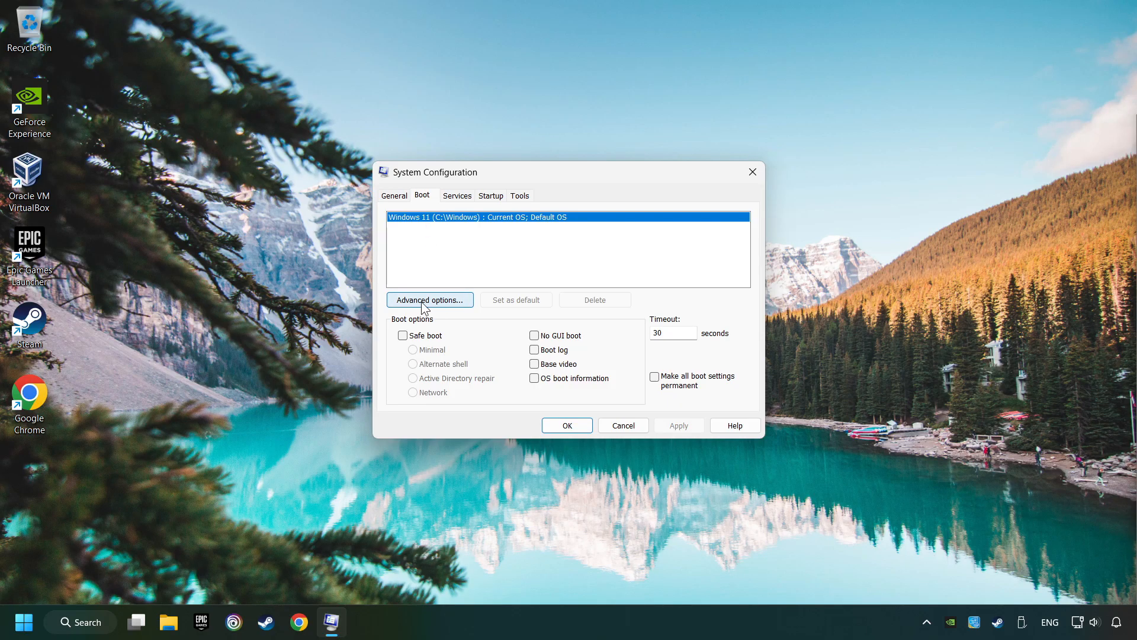
pyautogui.moveTo(441, 302)
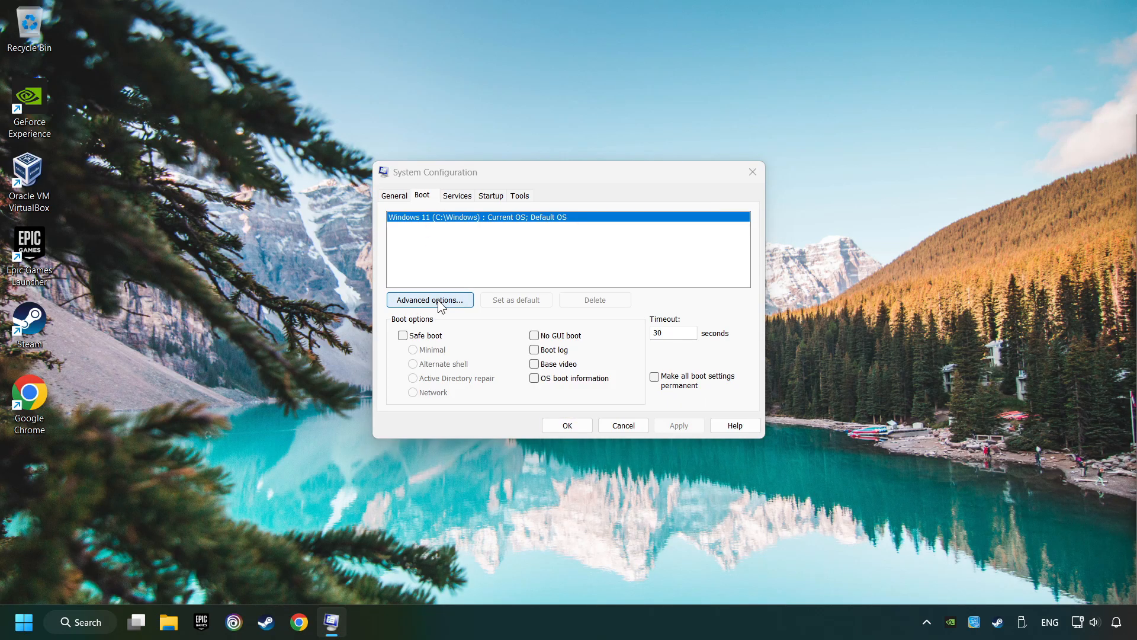
pyautogui.click(429, 300)
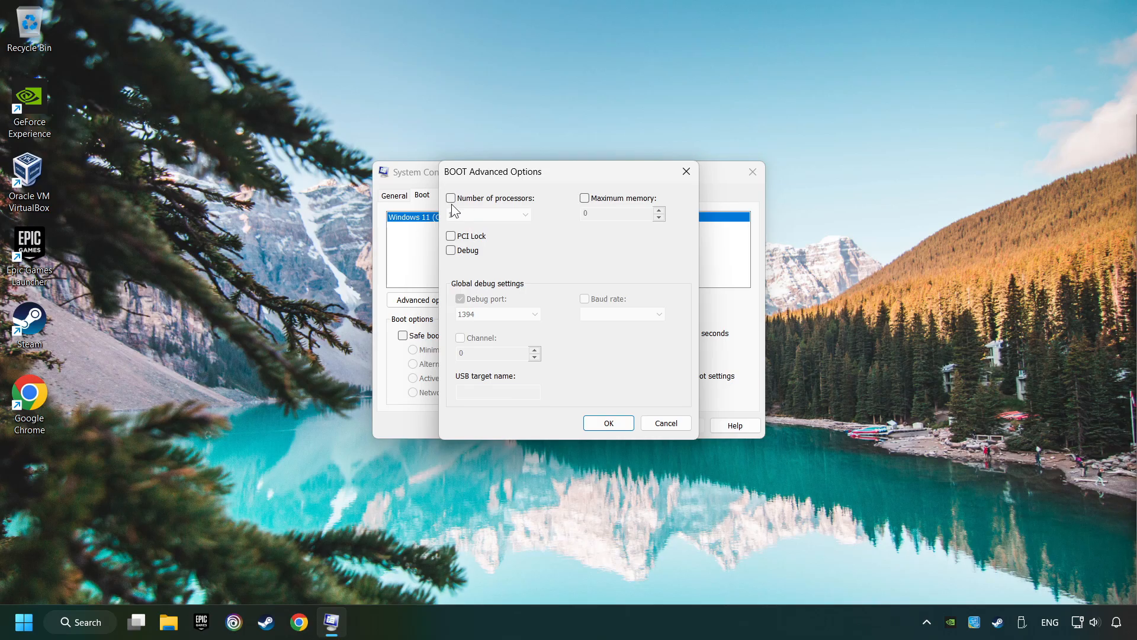
pyautogui.click(451, 198)
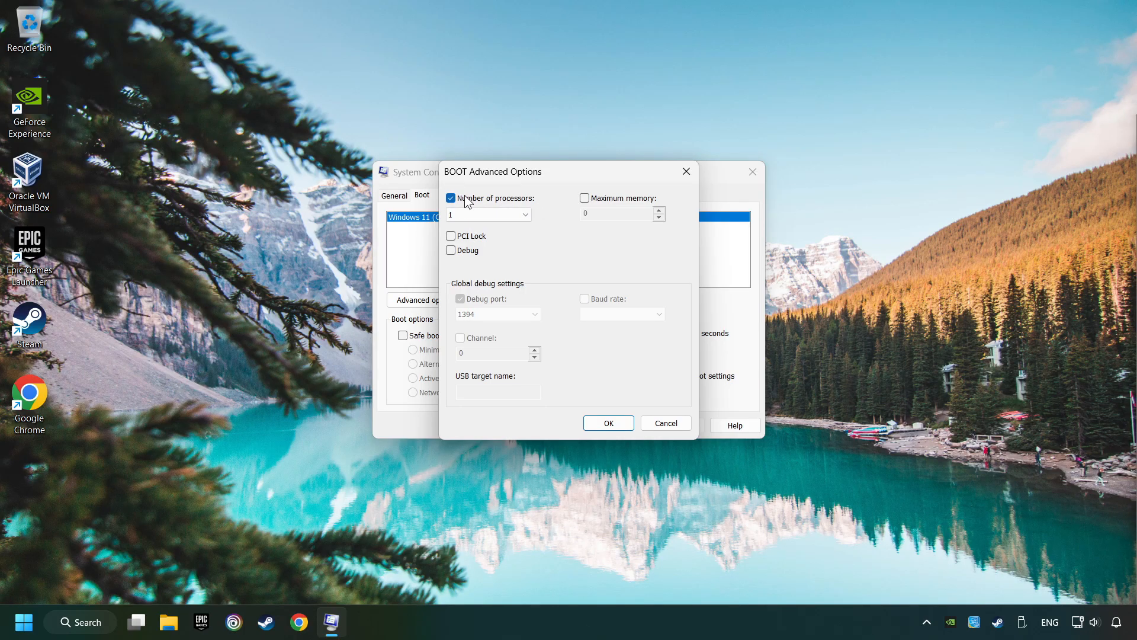
pyautogui.click(524, 215)
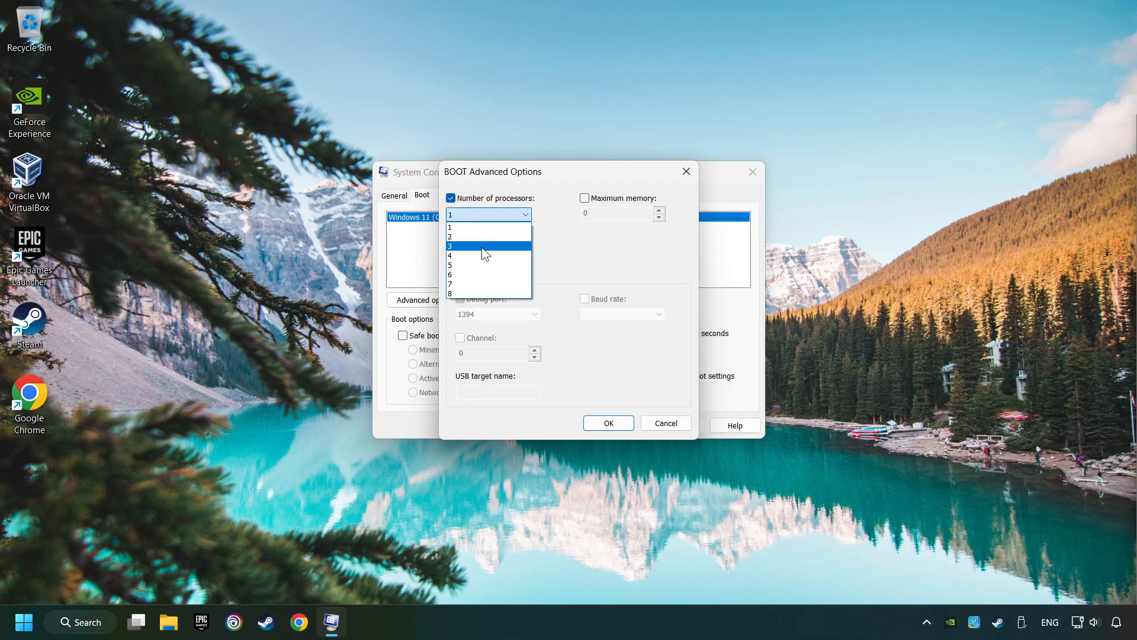
pyautogui.moveTo(467, 294)
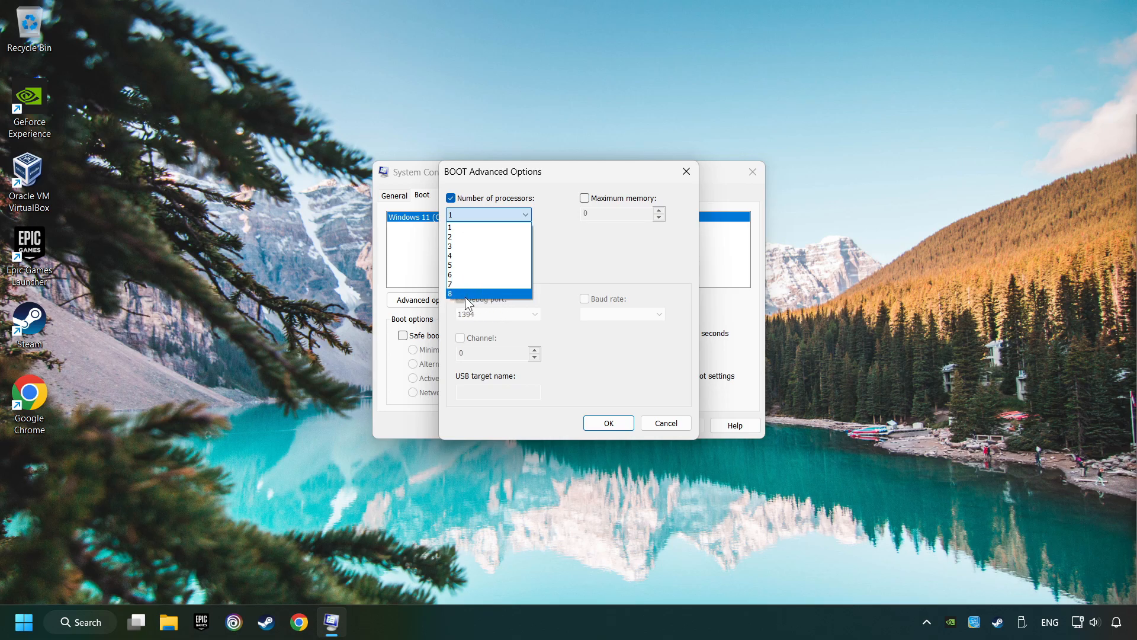
pyautogui.click(450, 292)
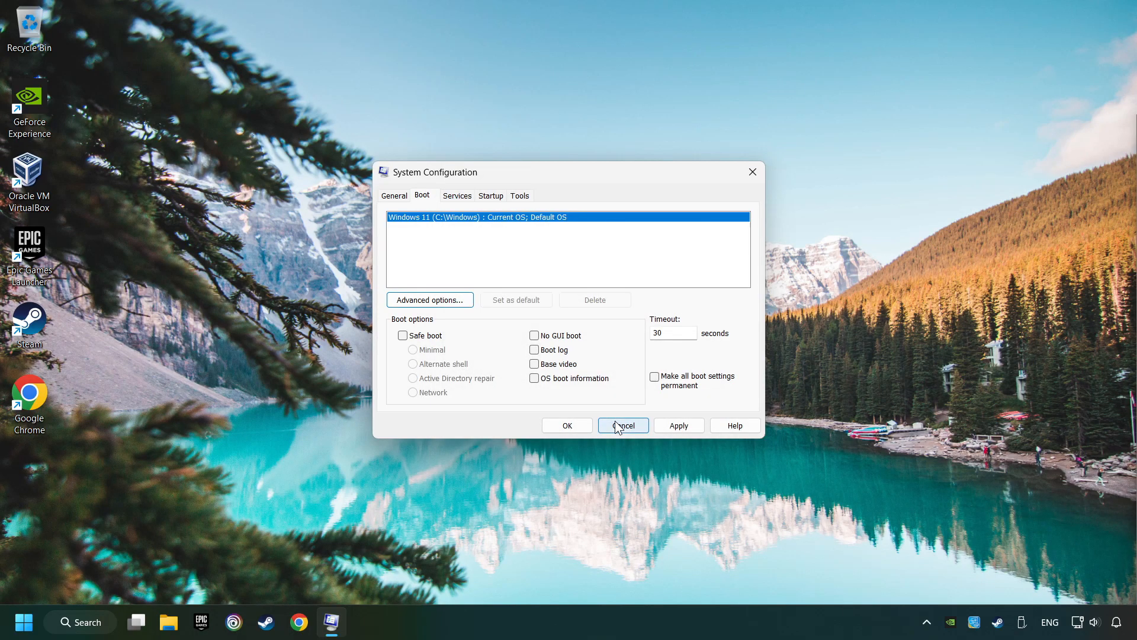
pyautogui.moveTo(570, 448)
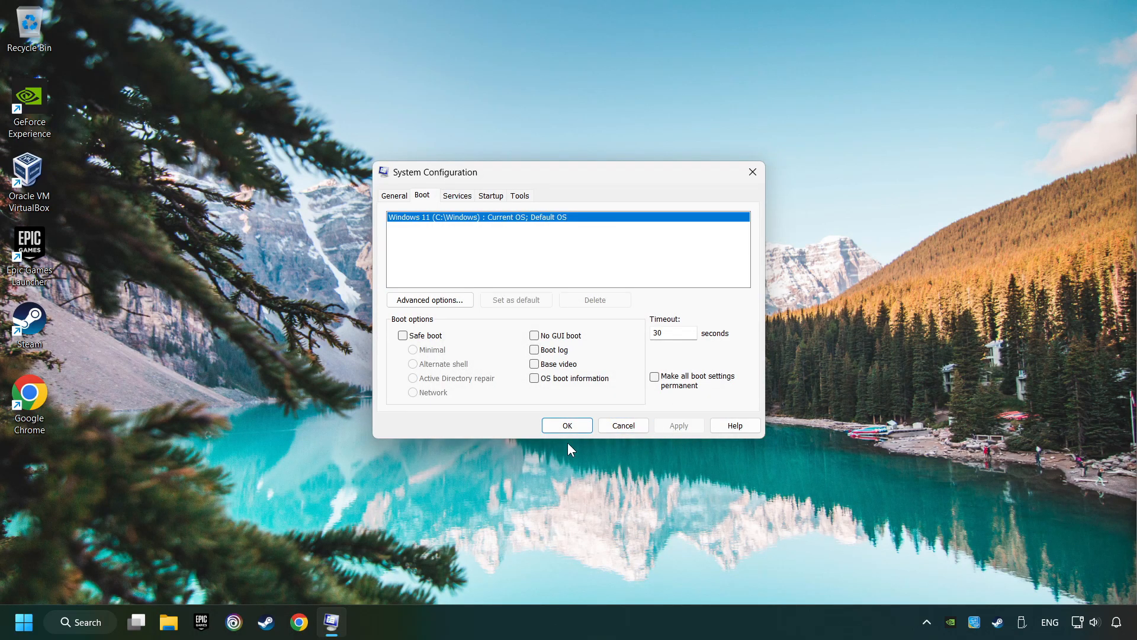
pyautogui.click(566, 425)
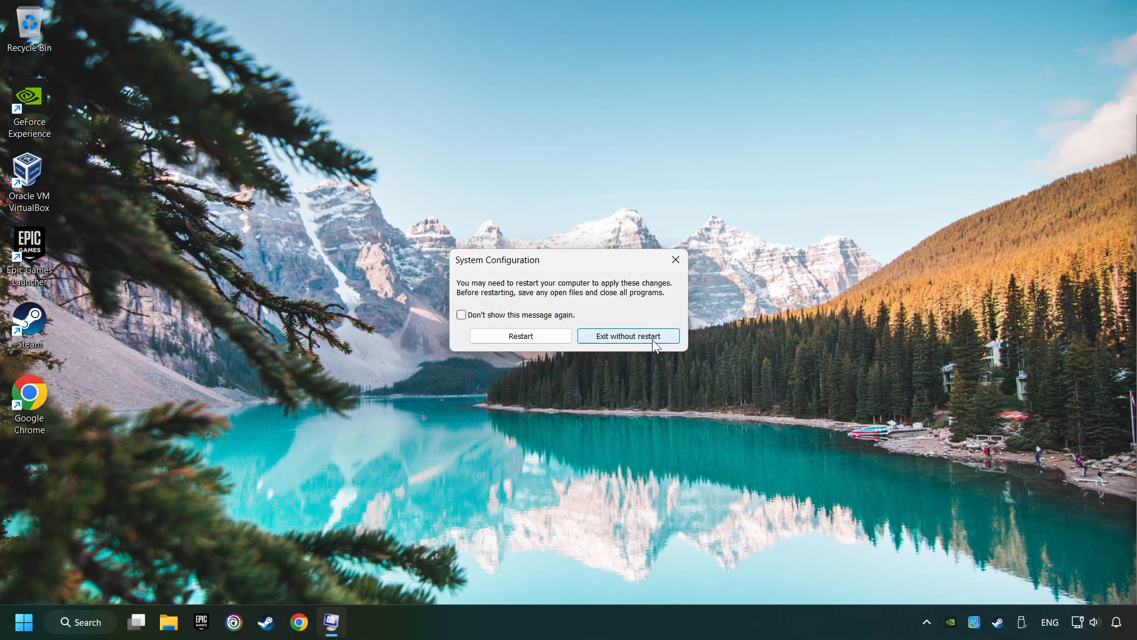
pyautogui.click(628, 335)
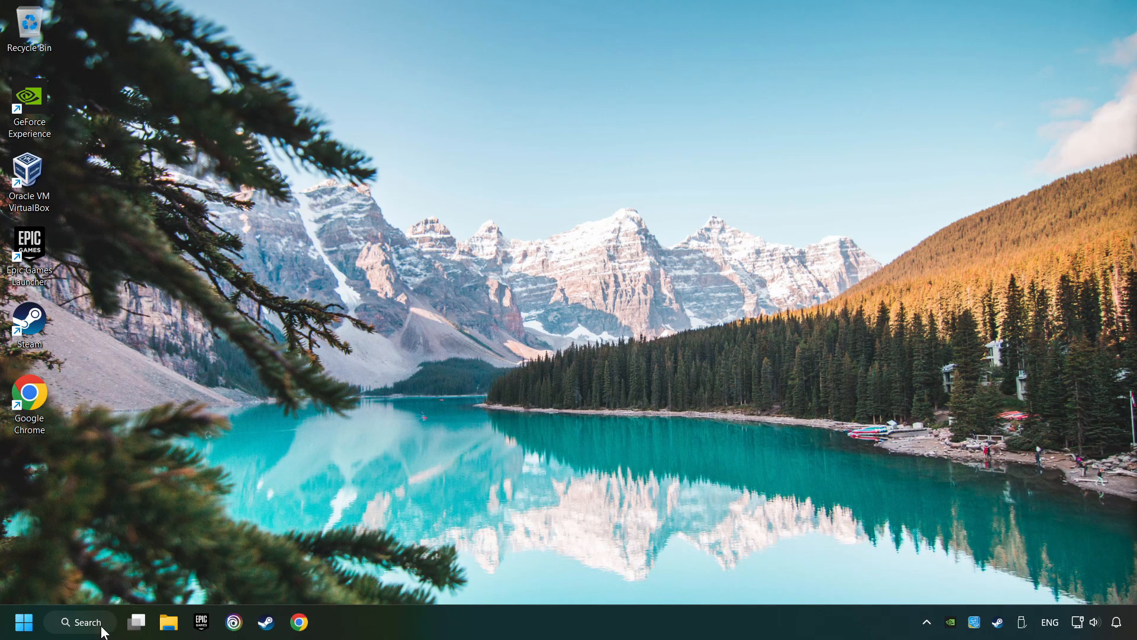
# Step: Search for performance and launch 'Adjust the appearance and performance of Windows'
pyautogui.click(79, 622)
pyautogui.write('performance')
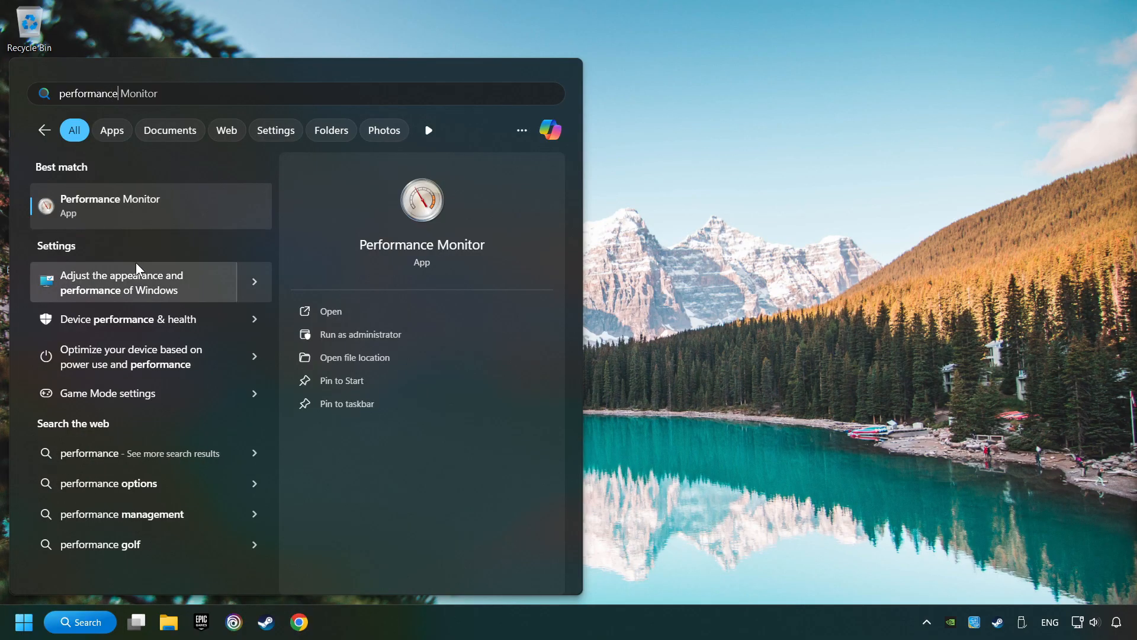
pyautogui.moveTo(183, 282)
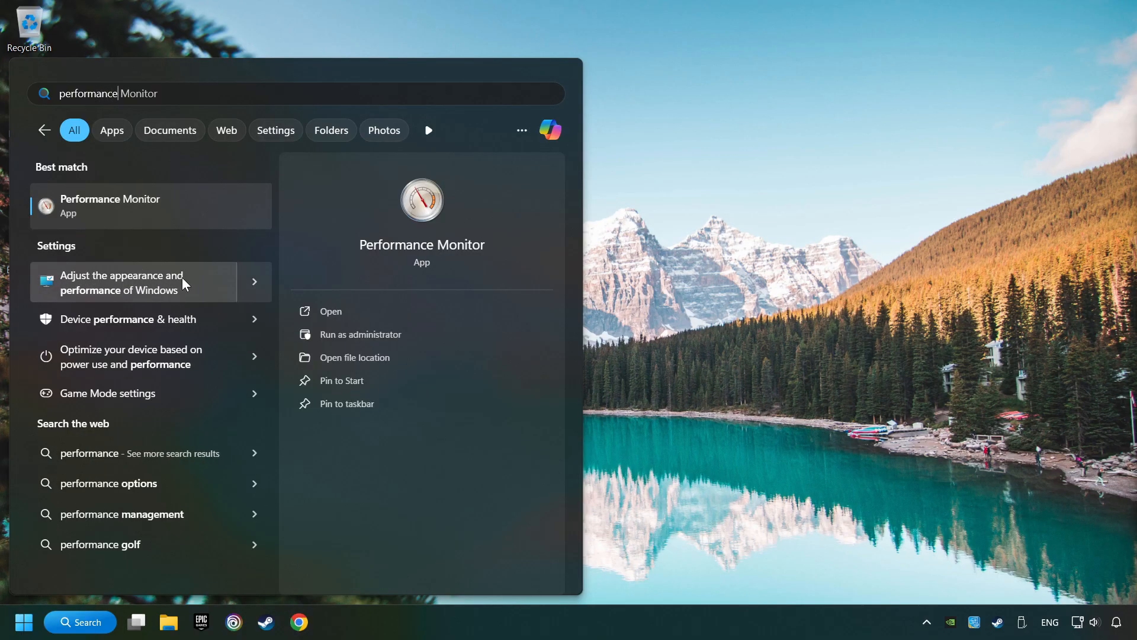
pyautogui.moveTo(209, 289)
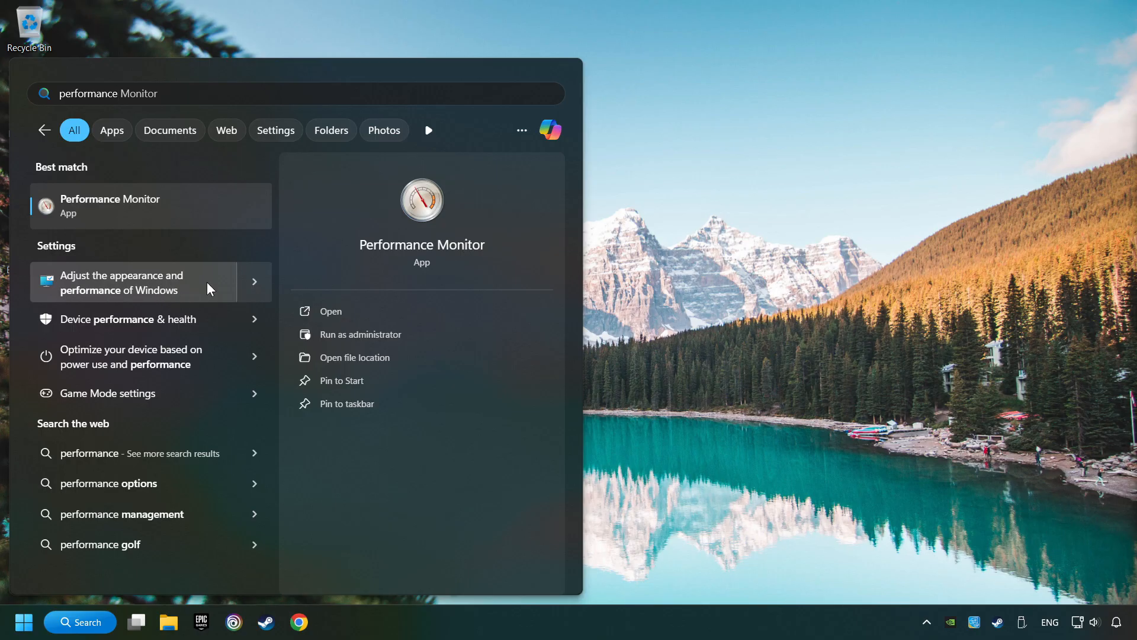
pyautogui.click(130, 282)
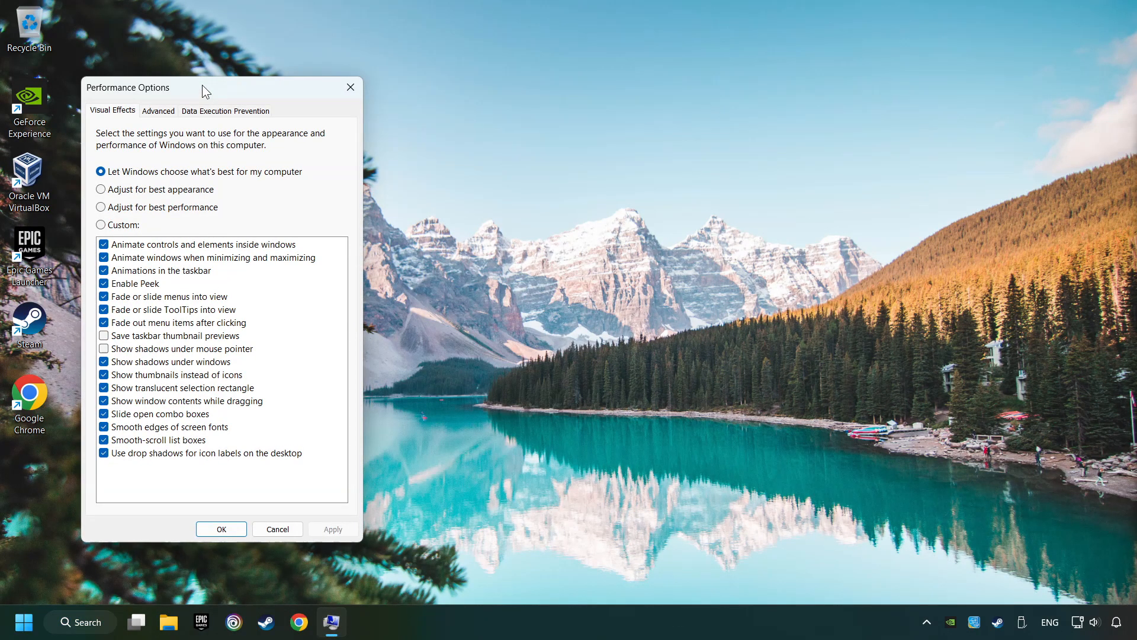
# Step: Select Adjust for best performance on Visual Effects, apply it, and close Performance Options
pyautogui.moveTo(204, 87); pyautogui.dragTo(541, 91)
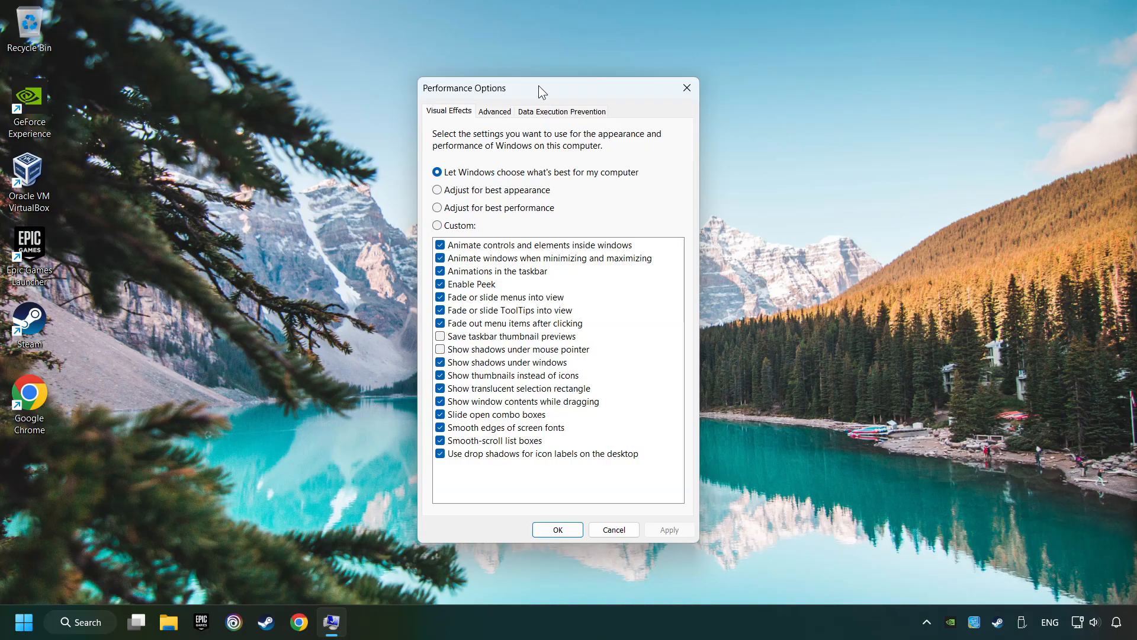
pyautogui.moveTo(497, 212)
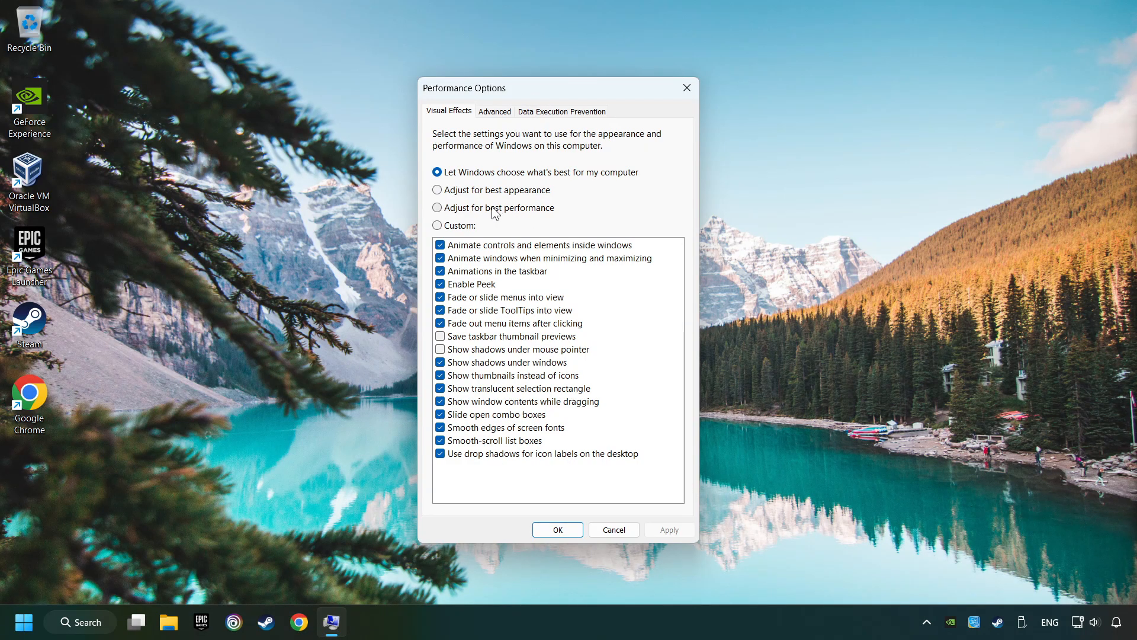
pyautogui.click(437, 207)
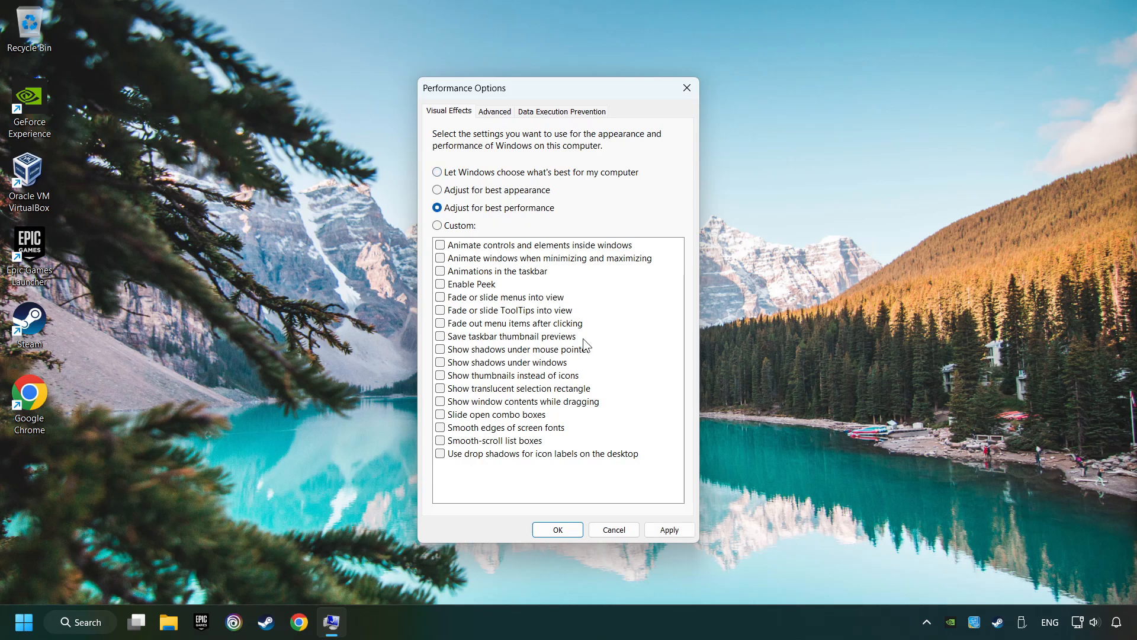
pyautogui.moveTo(536, 315)
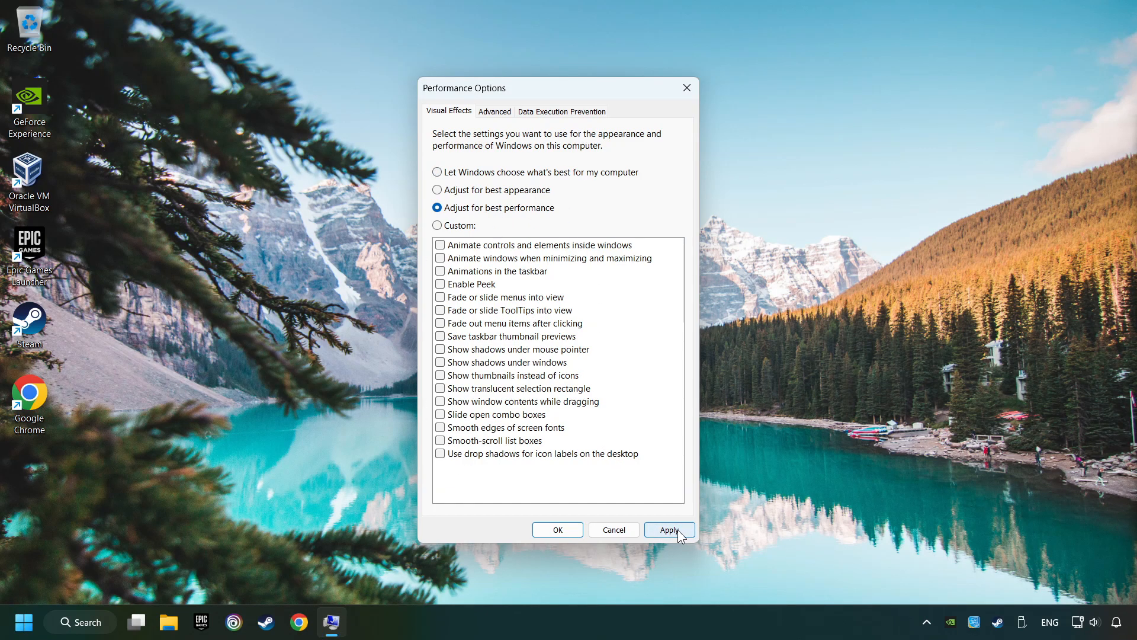
pyautogui.click(668, 529)
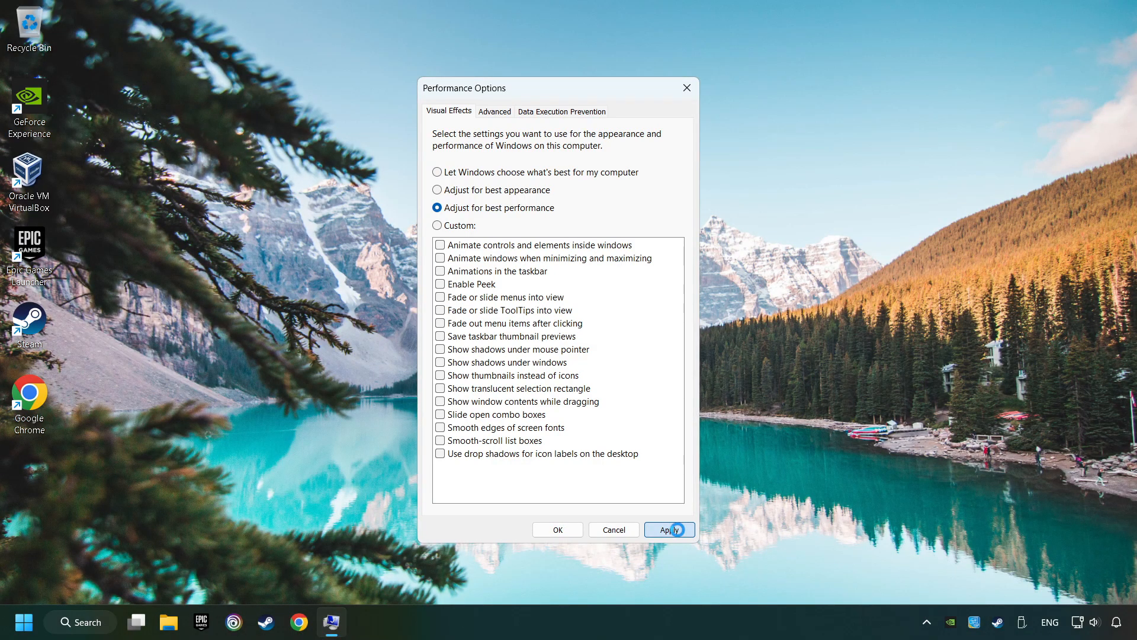
pyautogui.click(668, 530)
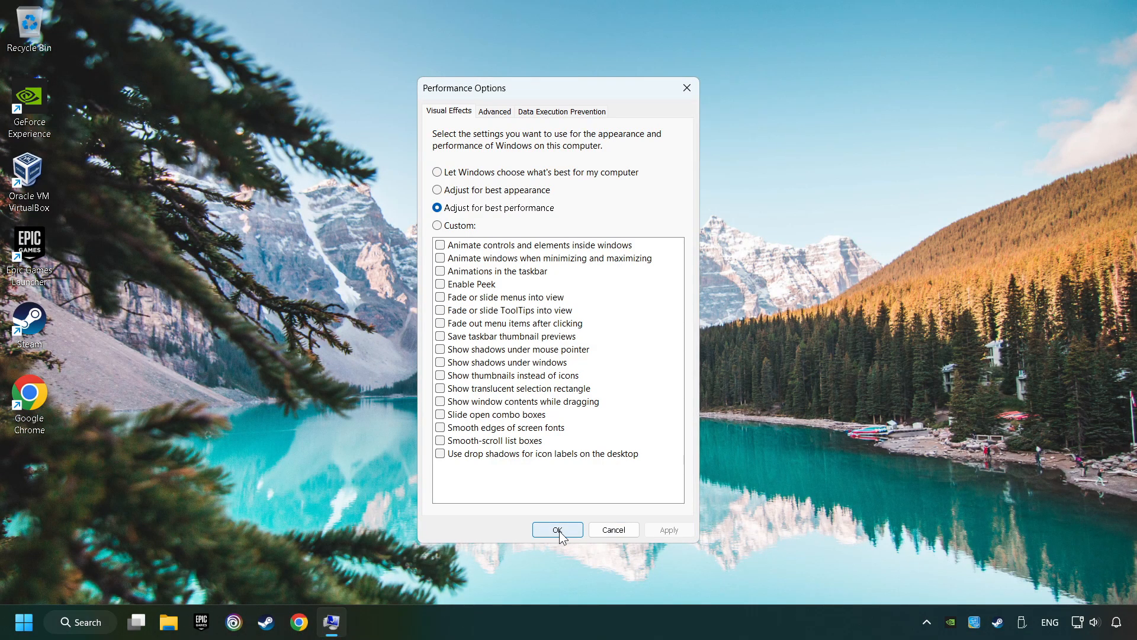
pyautogui.click(557, 530)
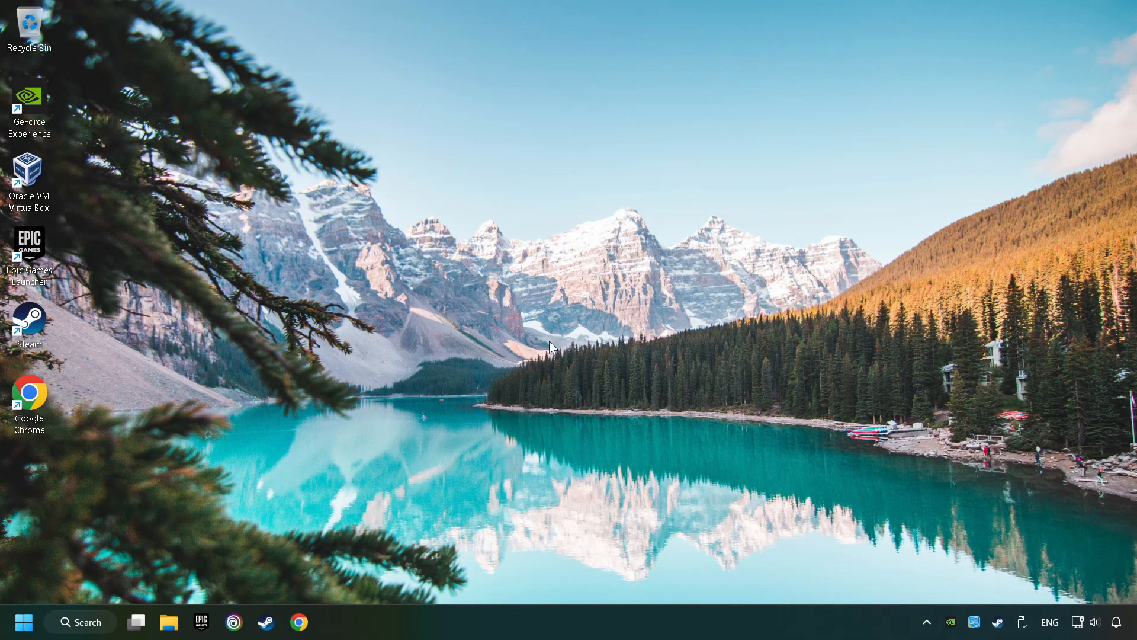